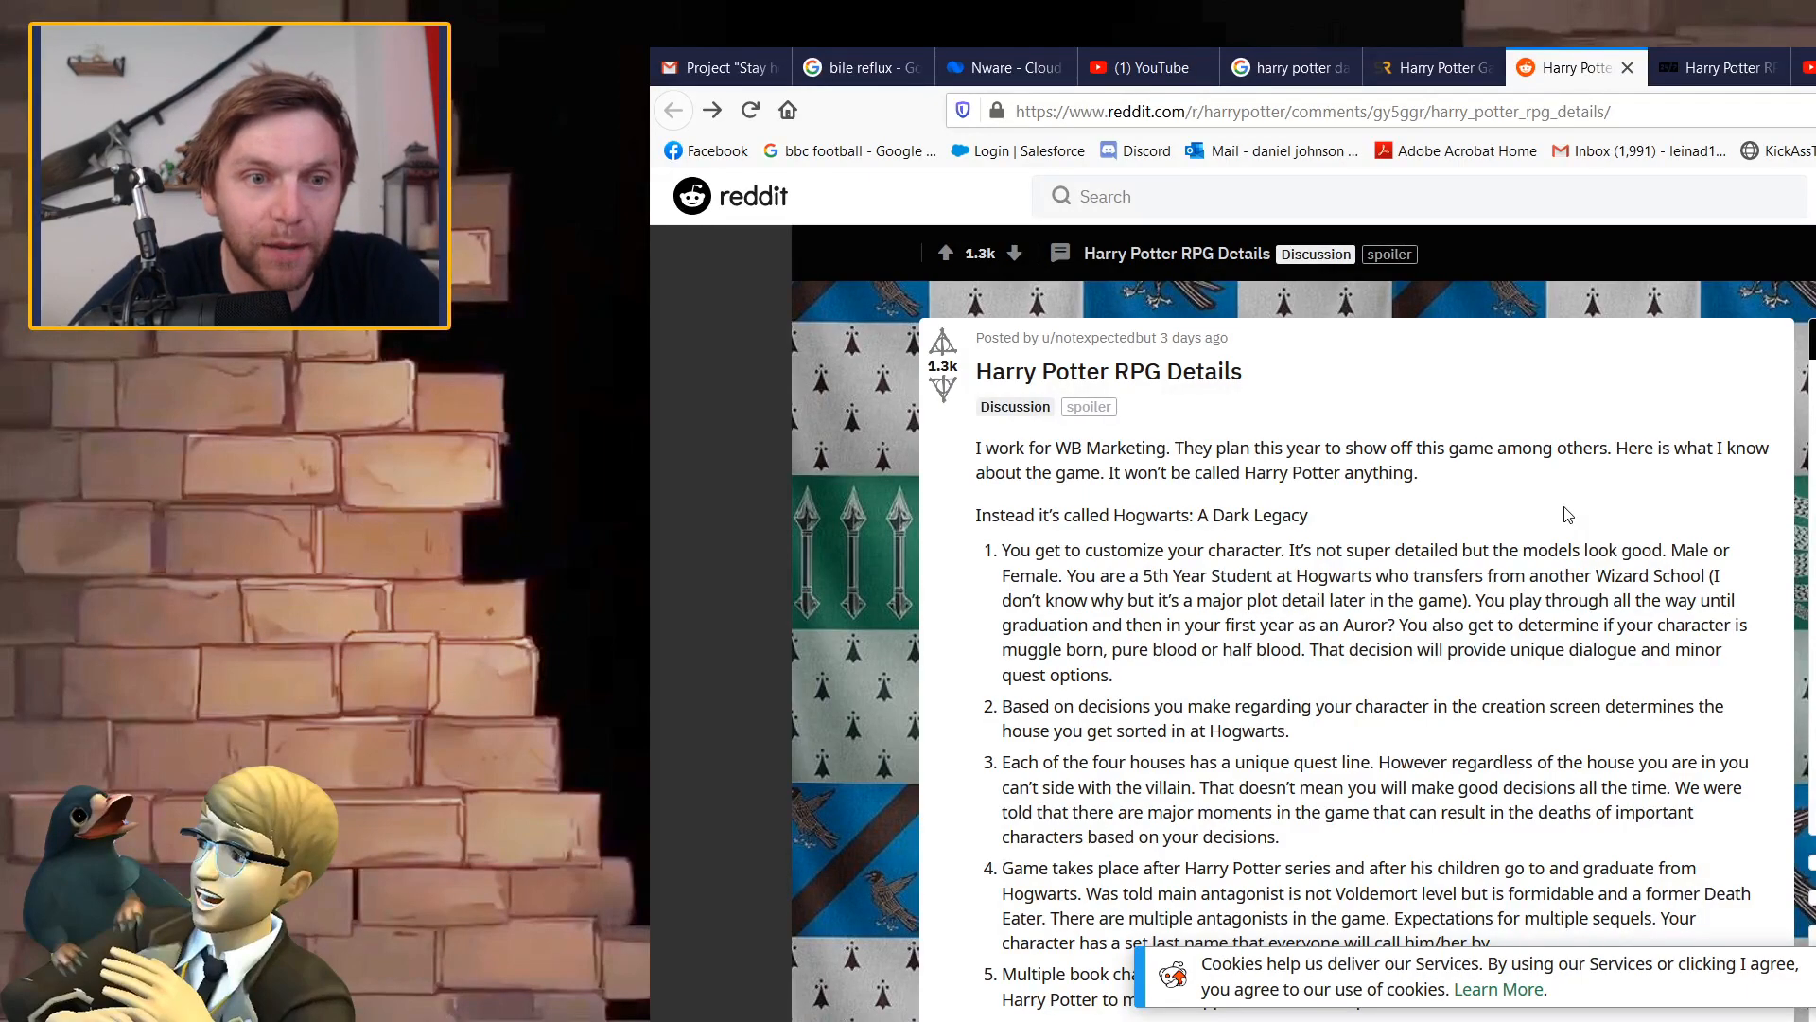
Scroll the leak post to its numbered points on house sorting, the antagonist, skill tree and combat.
scroll(down, 3)
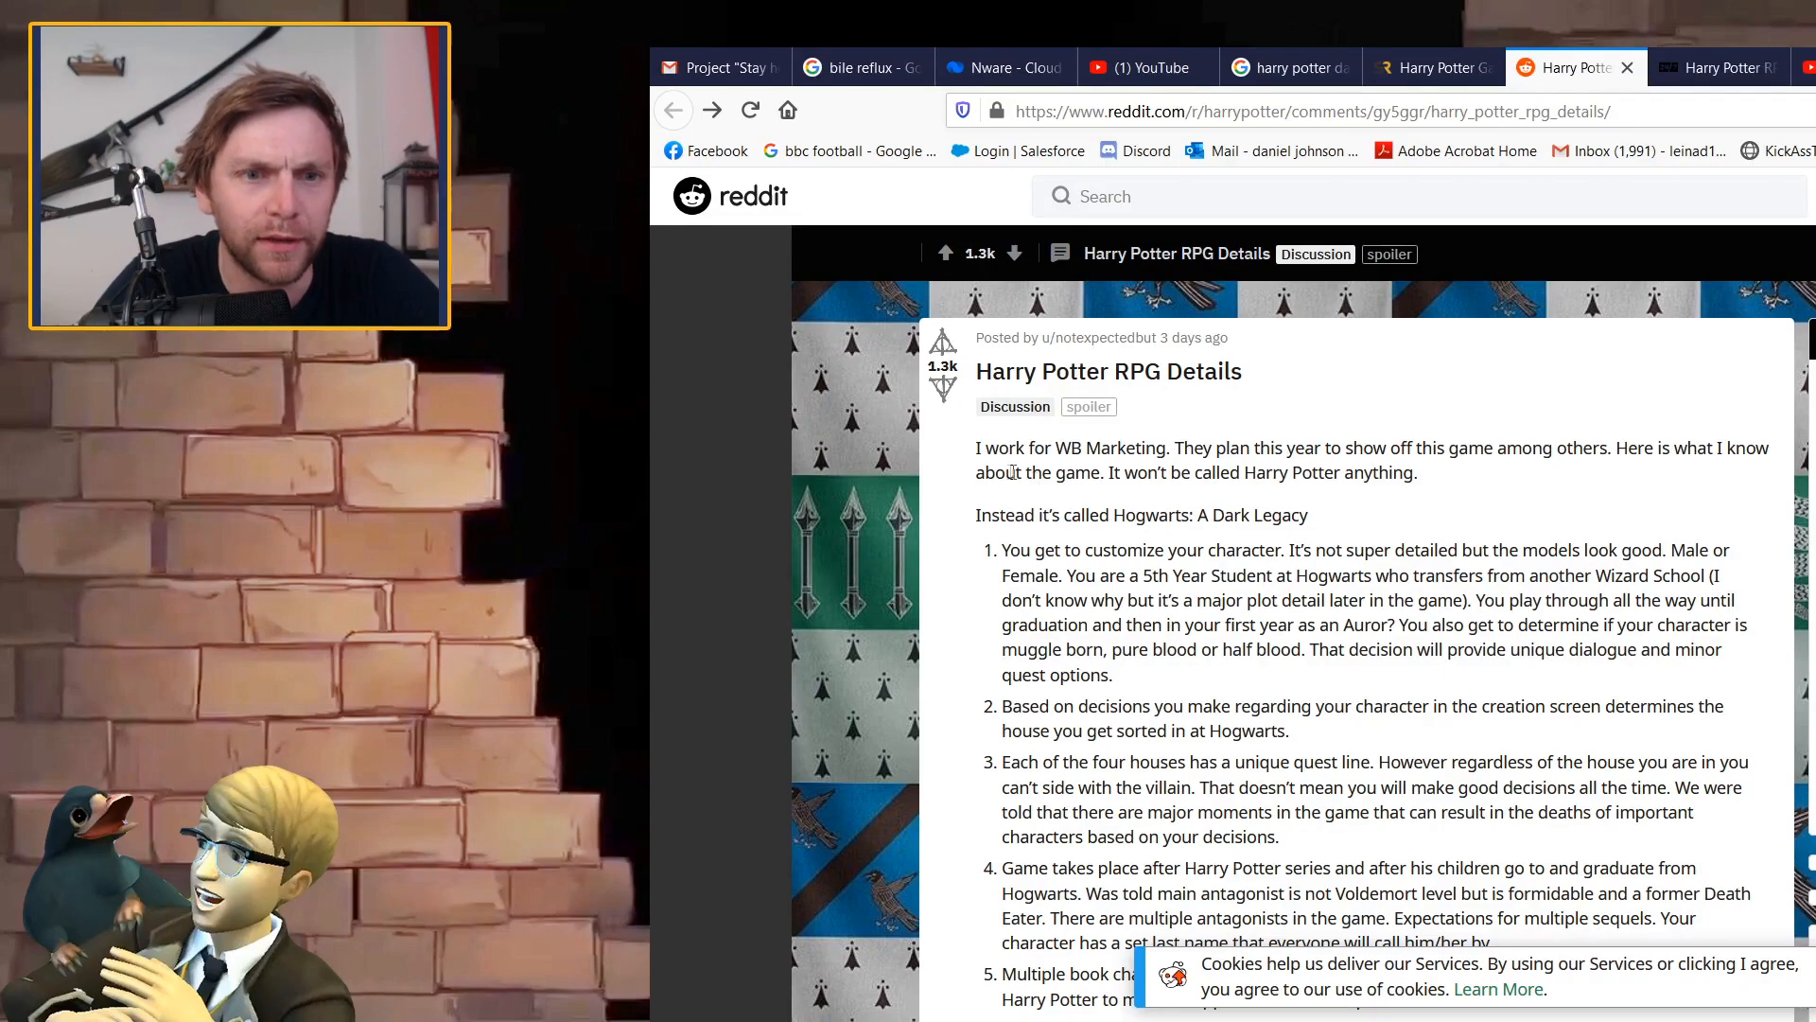
scroll(down, 3)
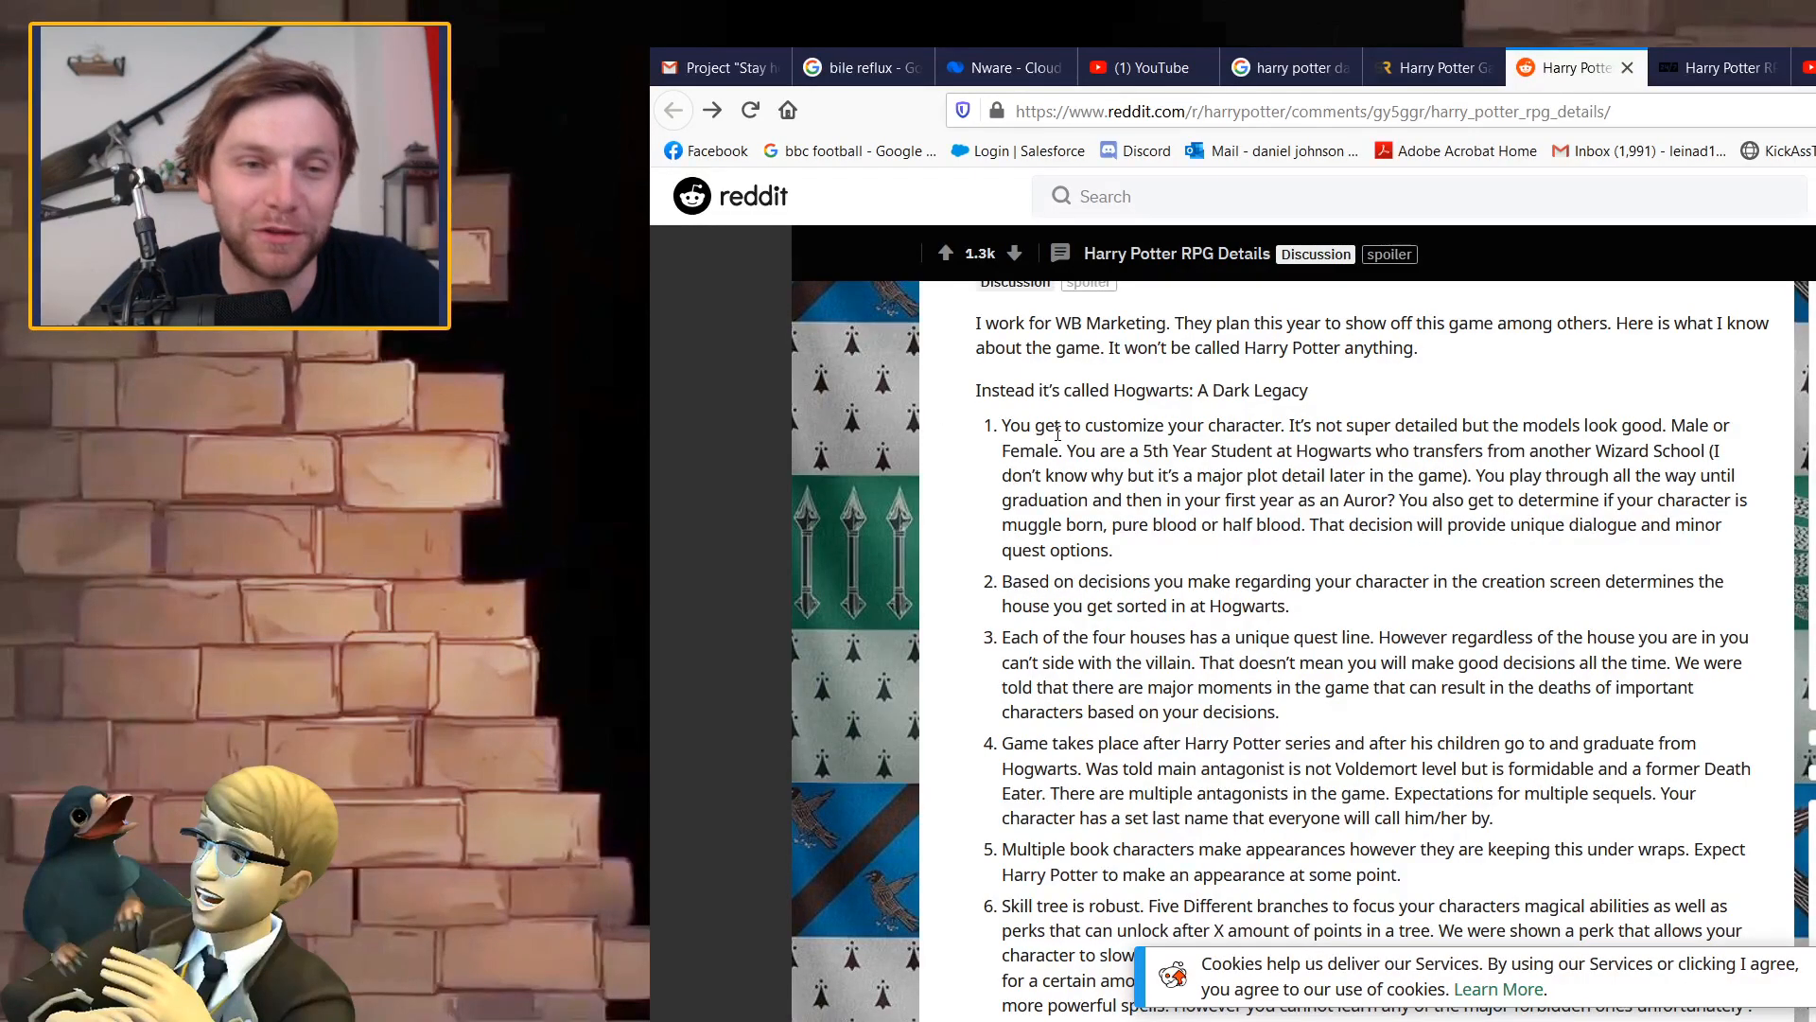
scroll(down, 3)
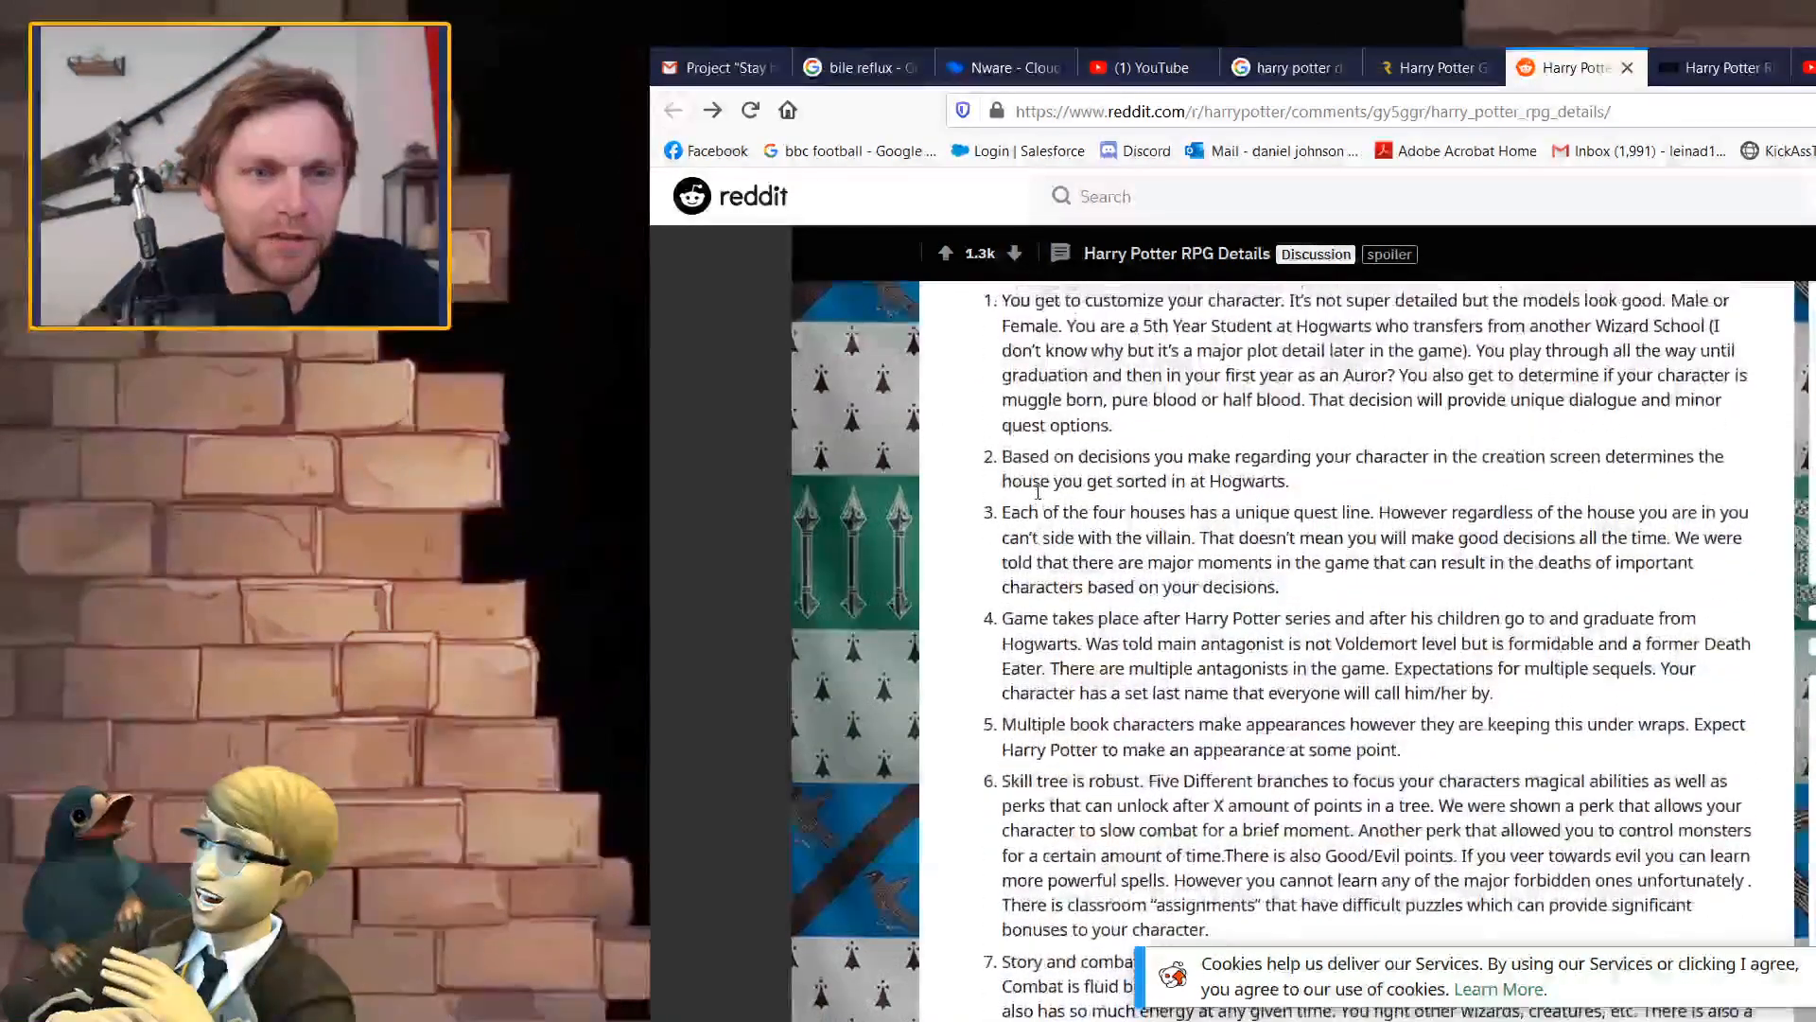
scroll(up, 3)
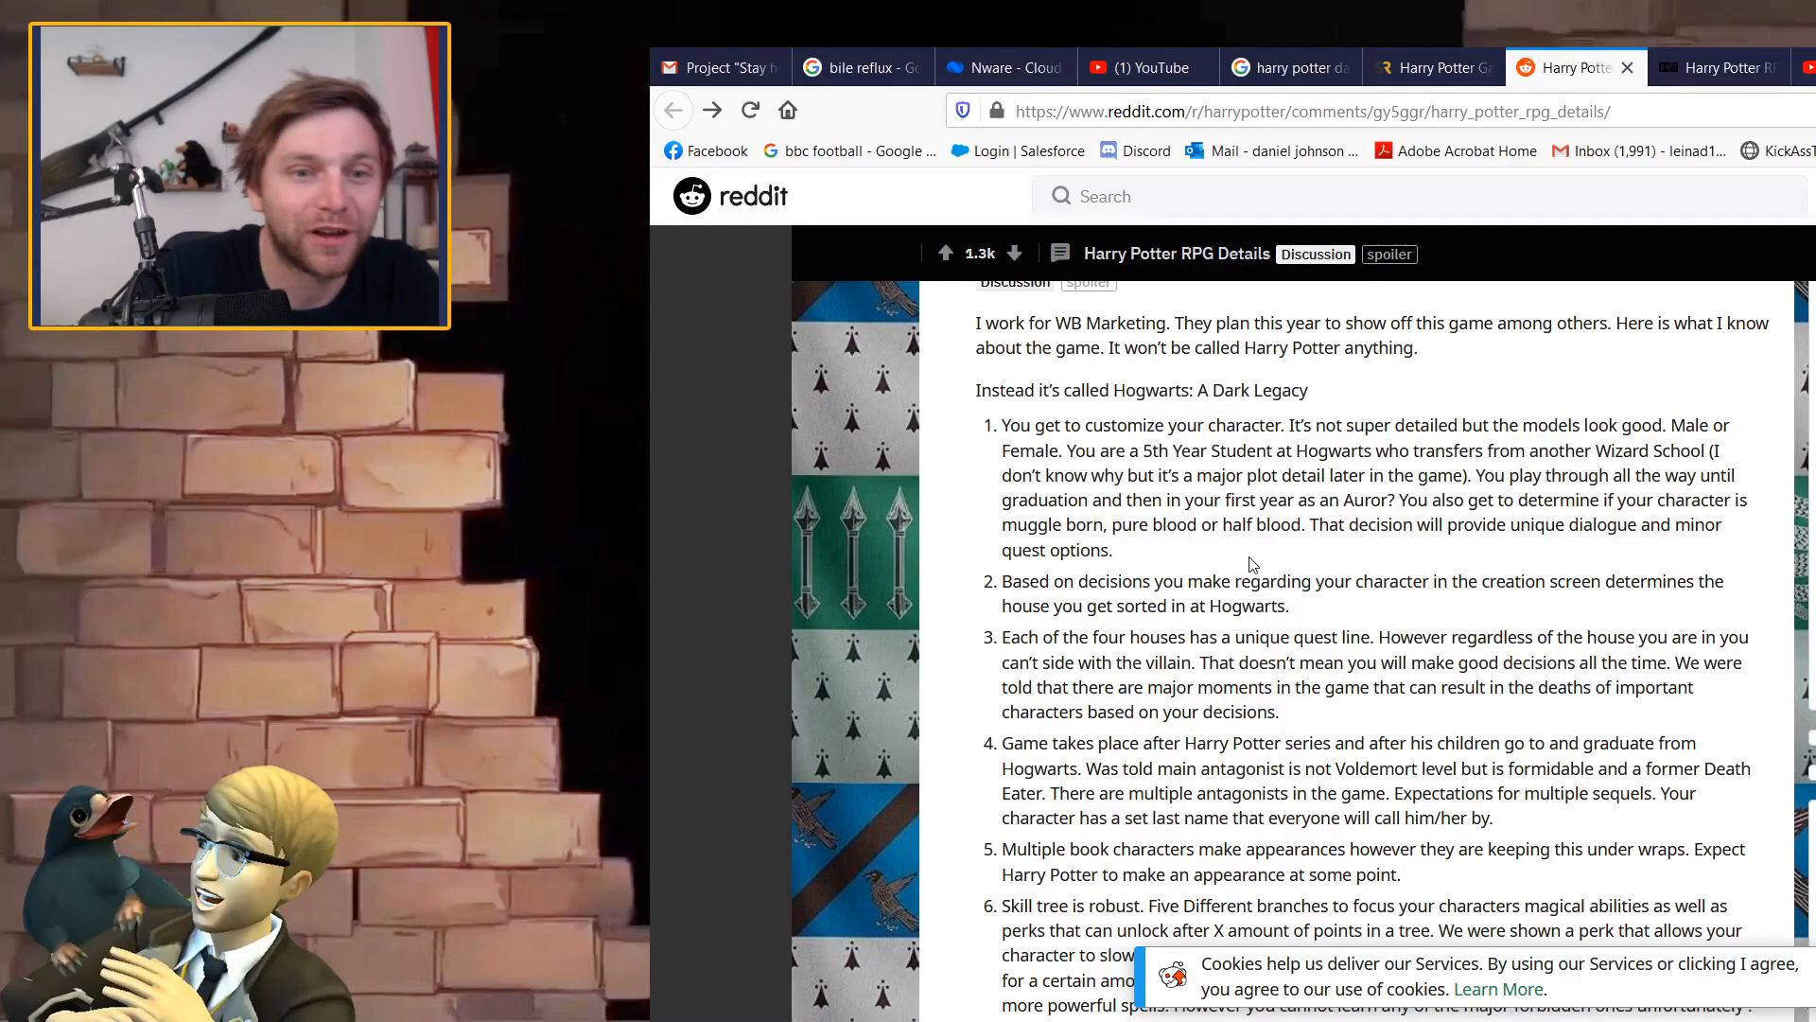
scroll(down, 3)
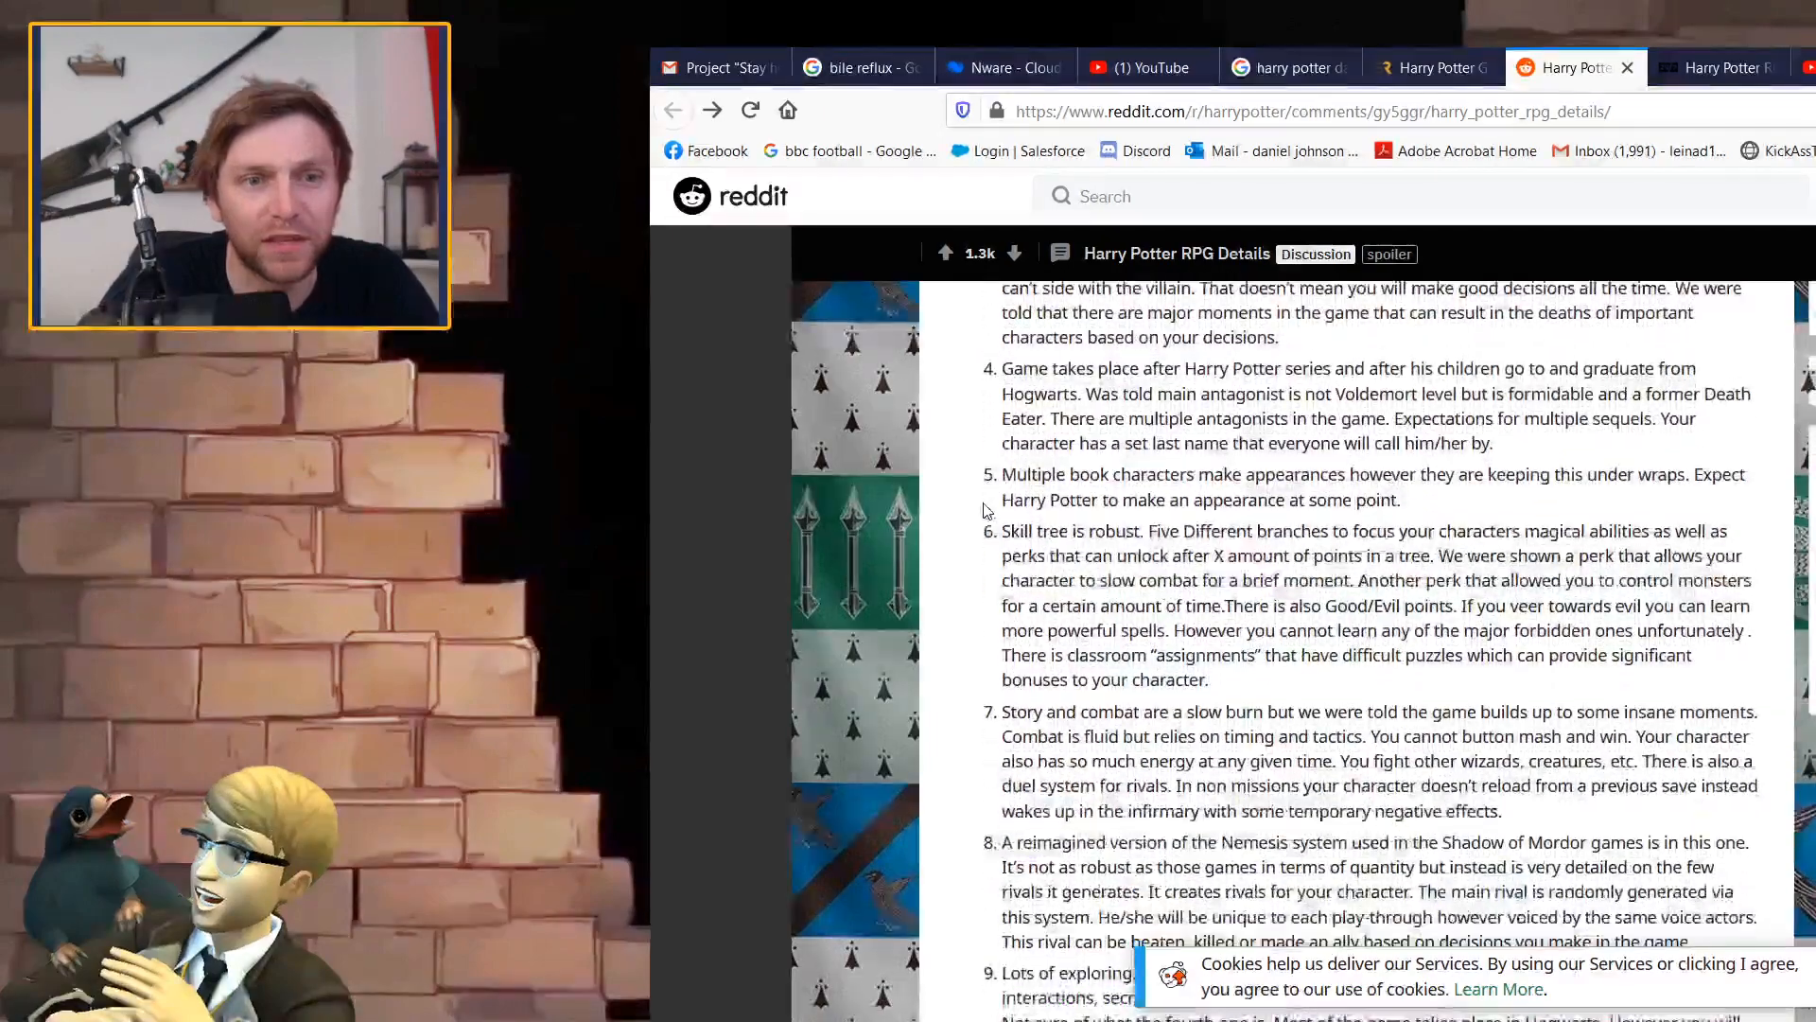
scroll(up, 3)
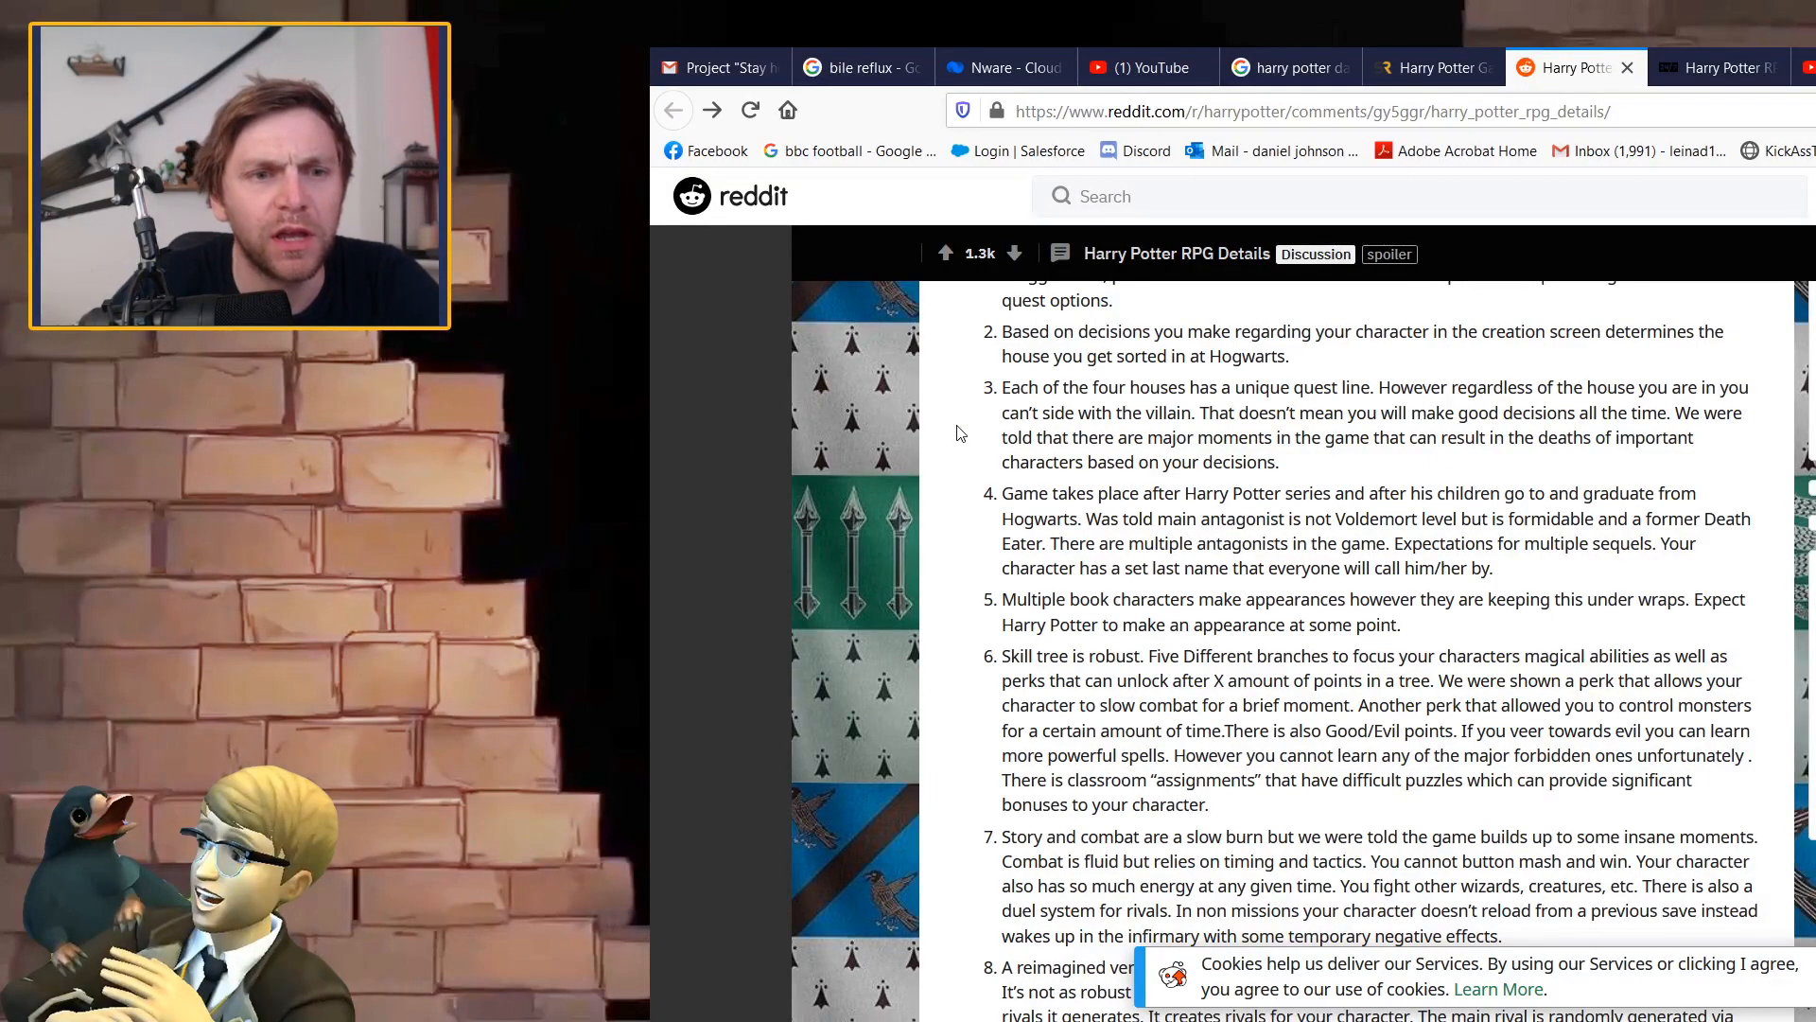
Scroll to the points on the Nemesis-style rival system and exploration hubs like Hogsmeade and the Ministry.
scroll(down, 3)
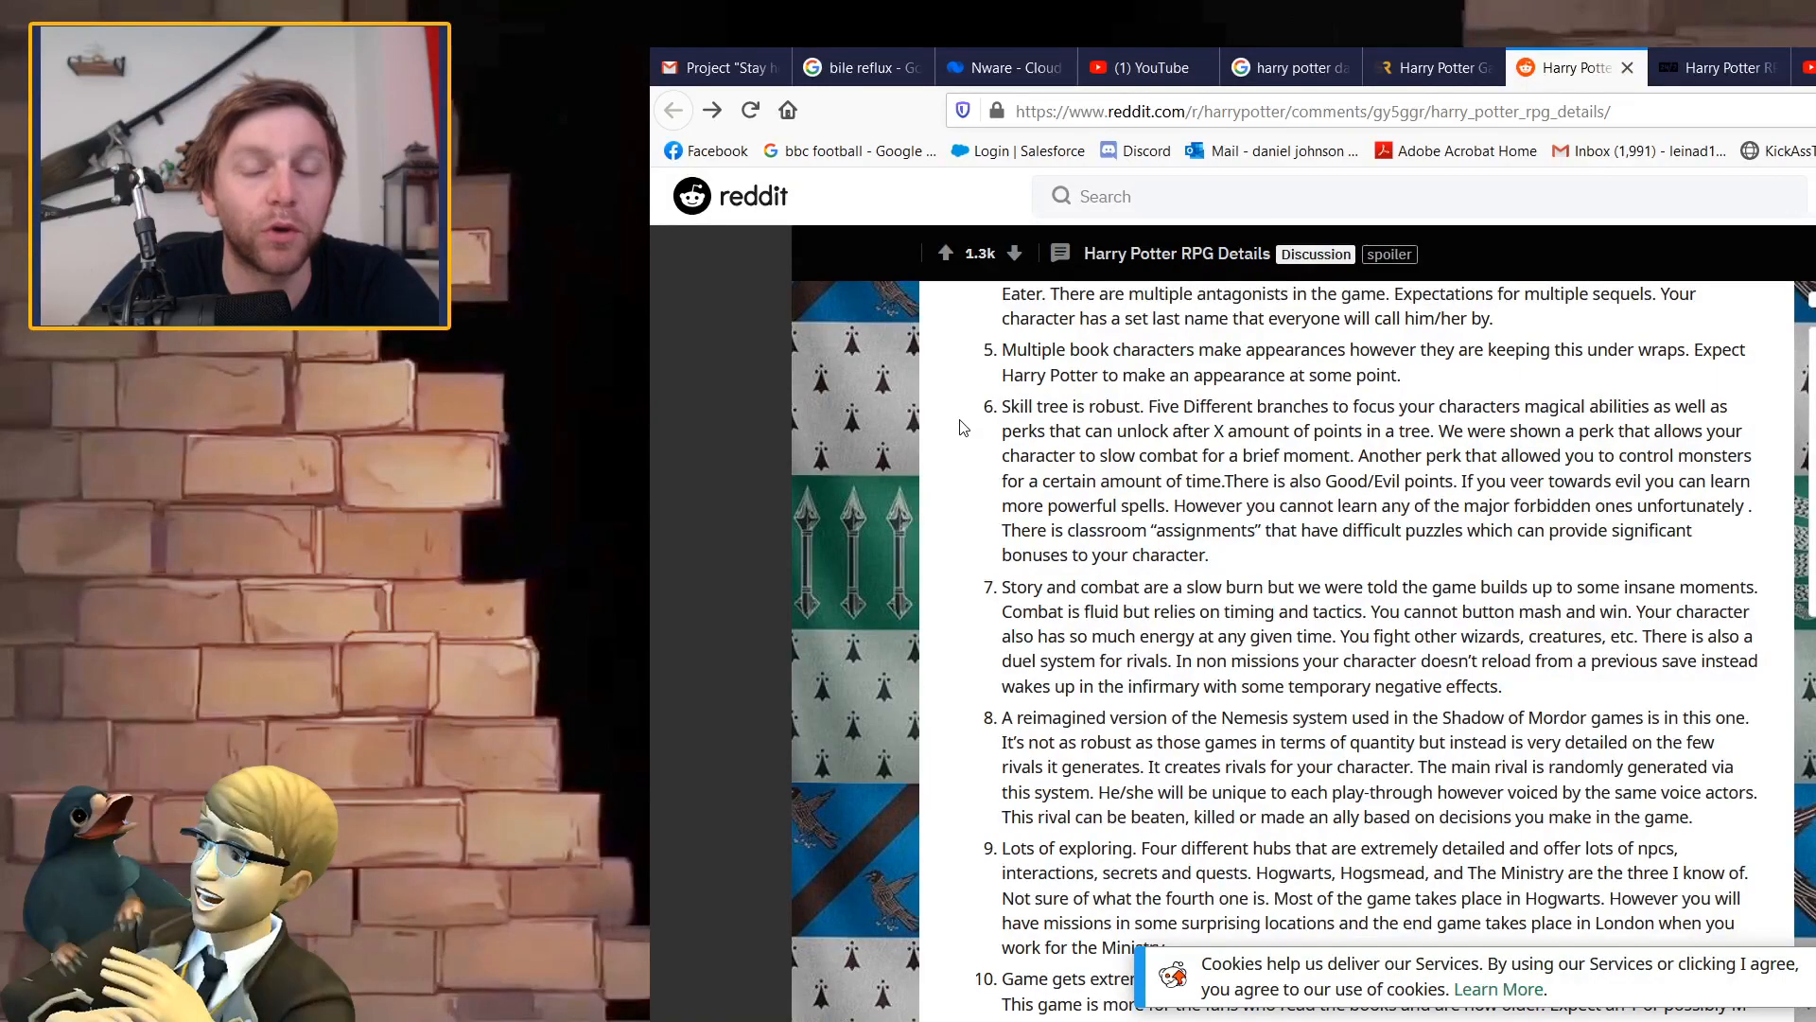
Scroll to the final points on Quidditch, romance options, companions and the mid-2021 release.
scroll(down, 3)
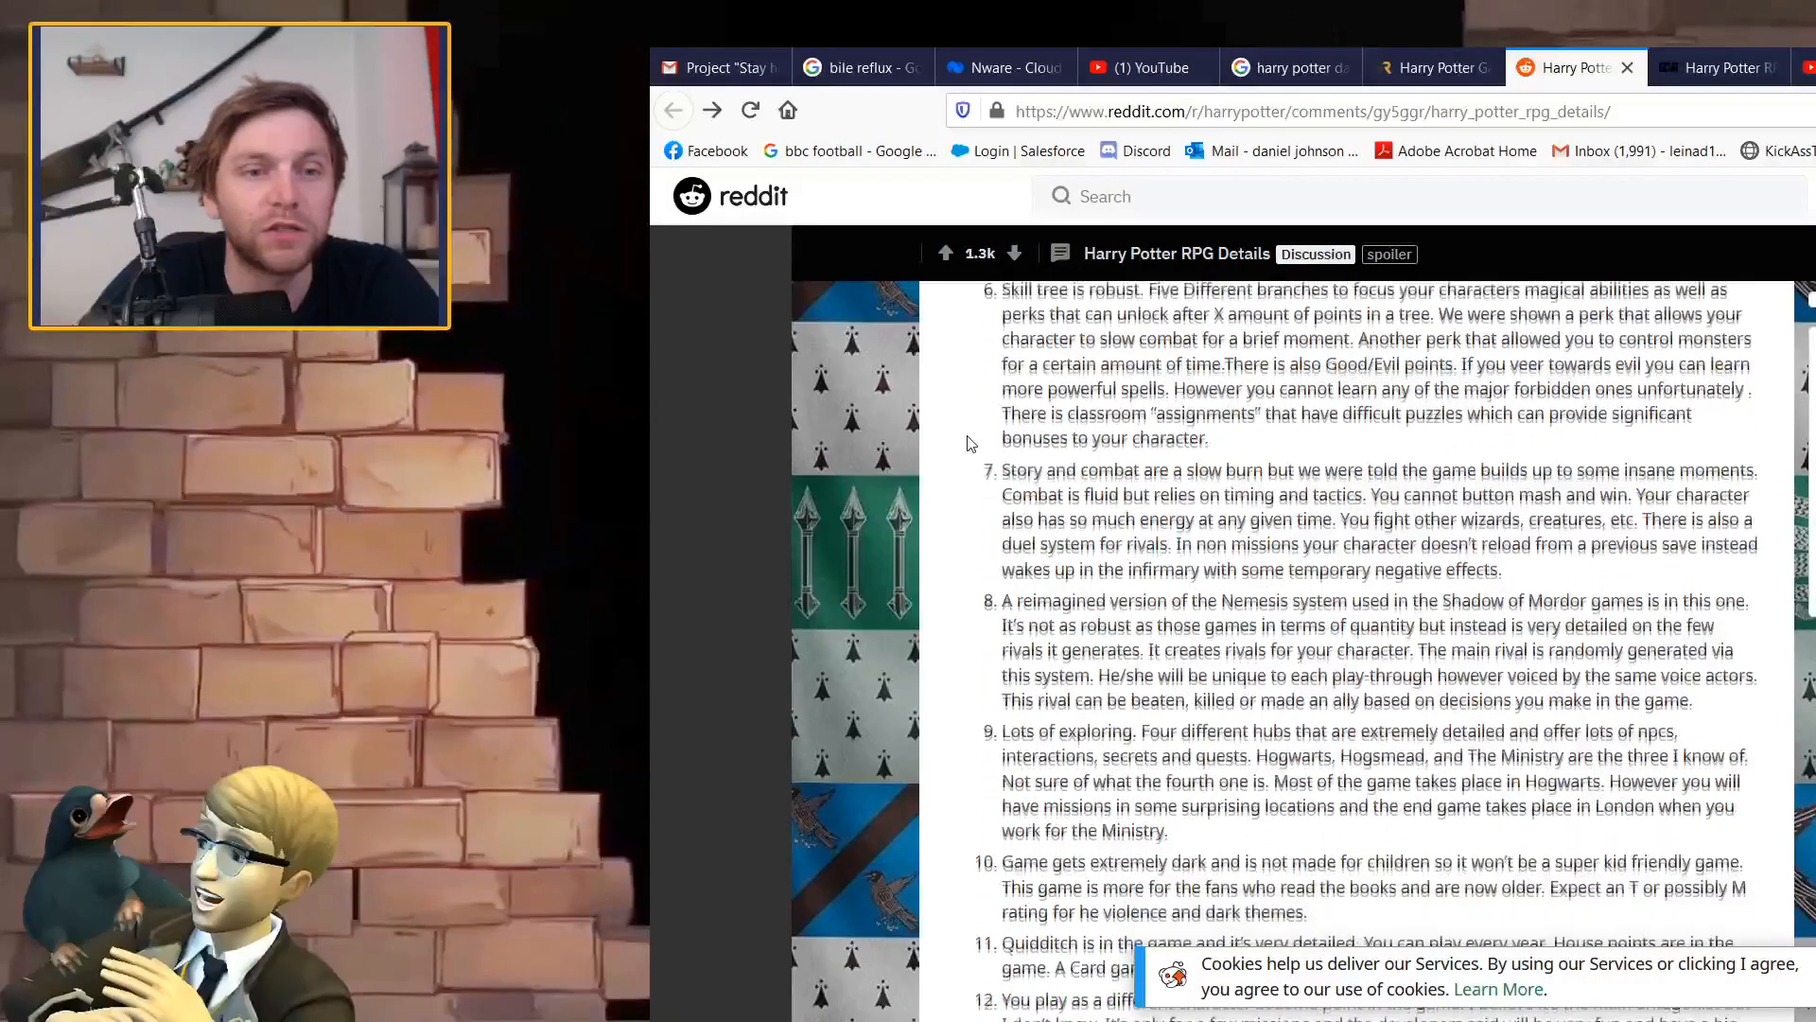
scroll(down, 3)
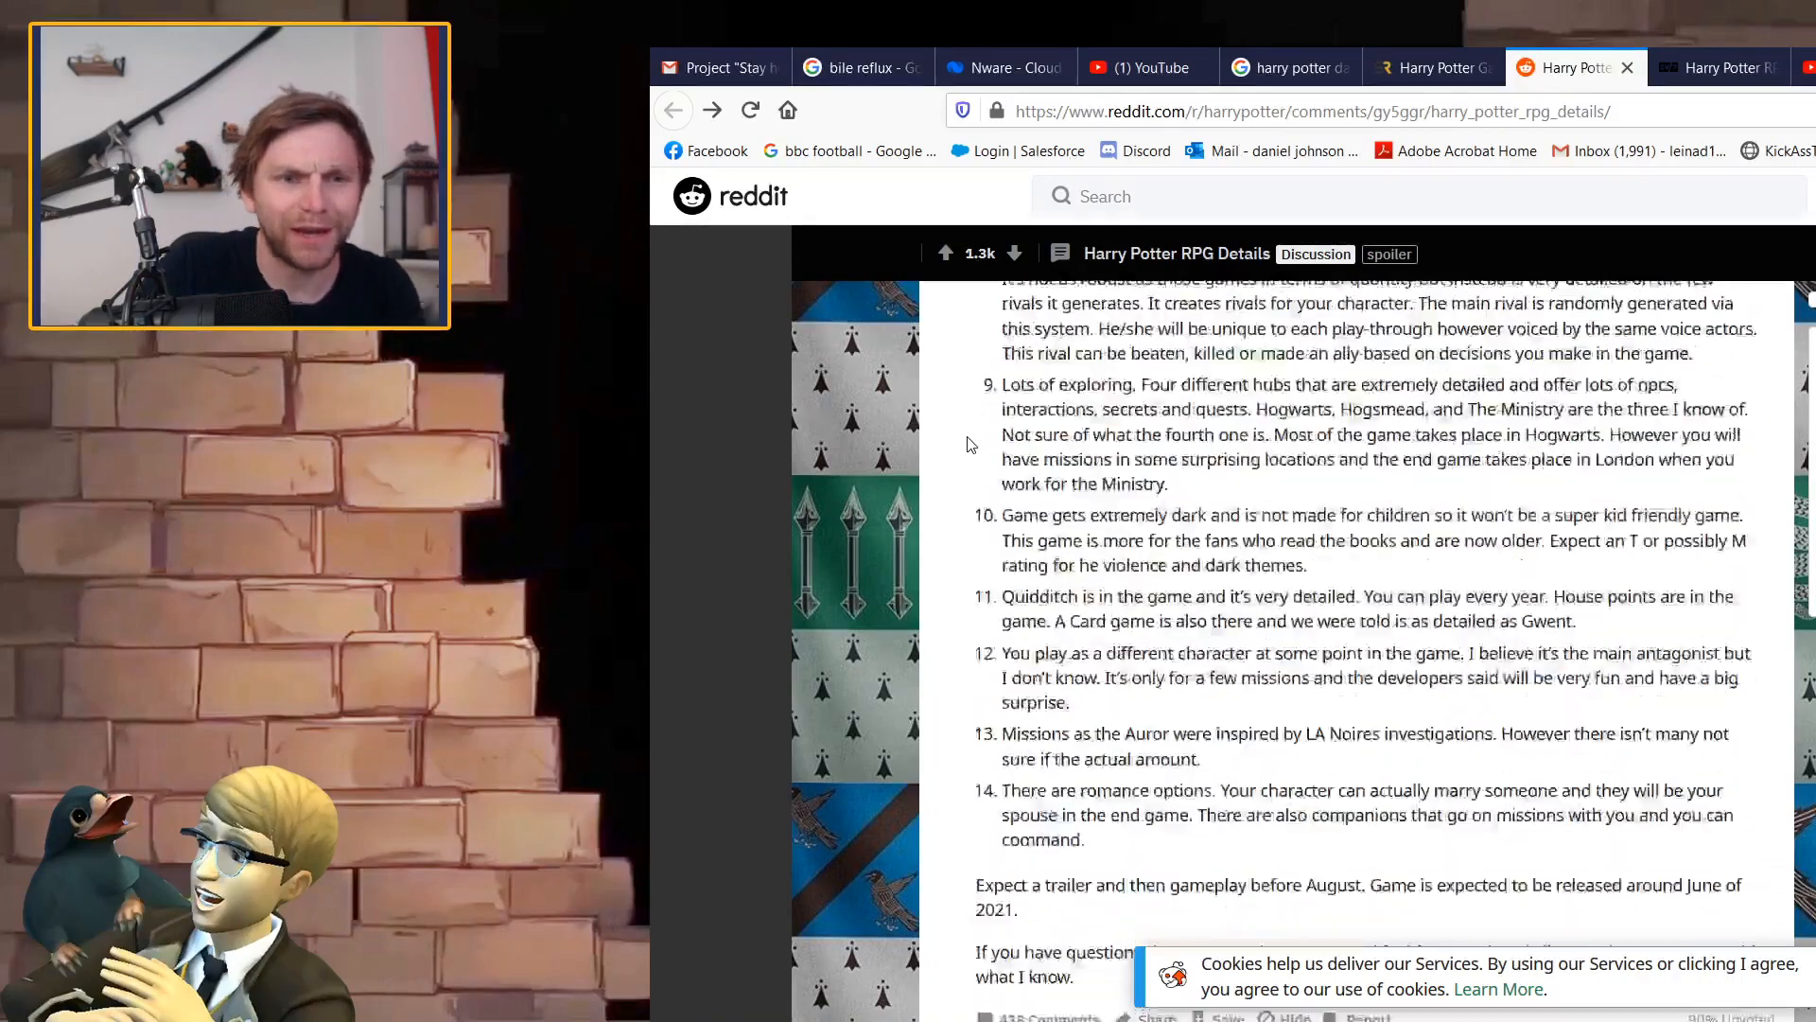
Scroll past the end of the post to the comments and the moderator's caution about unverified claims.
scroll(down, 3)
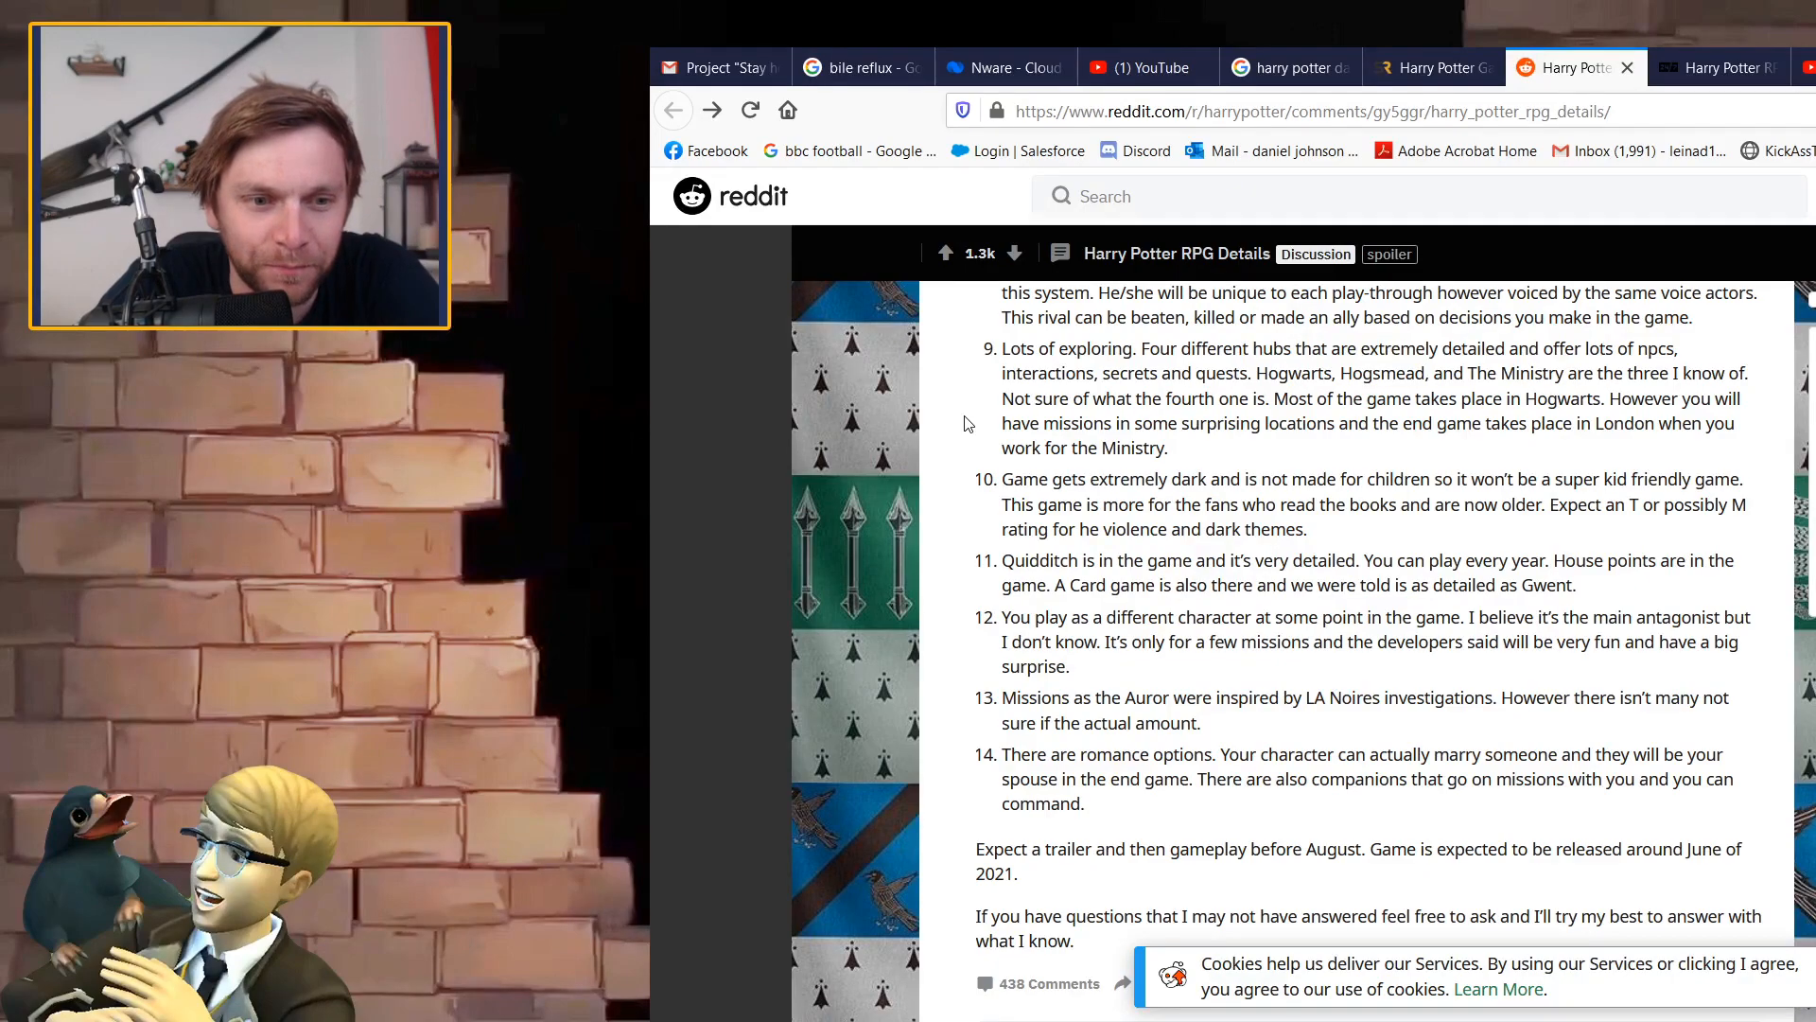
scroll(down, 3)
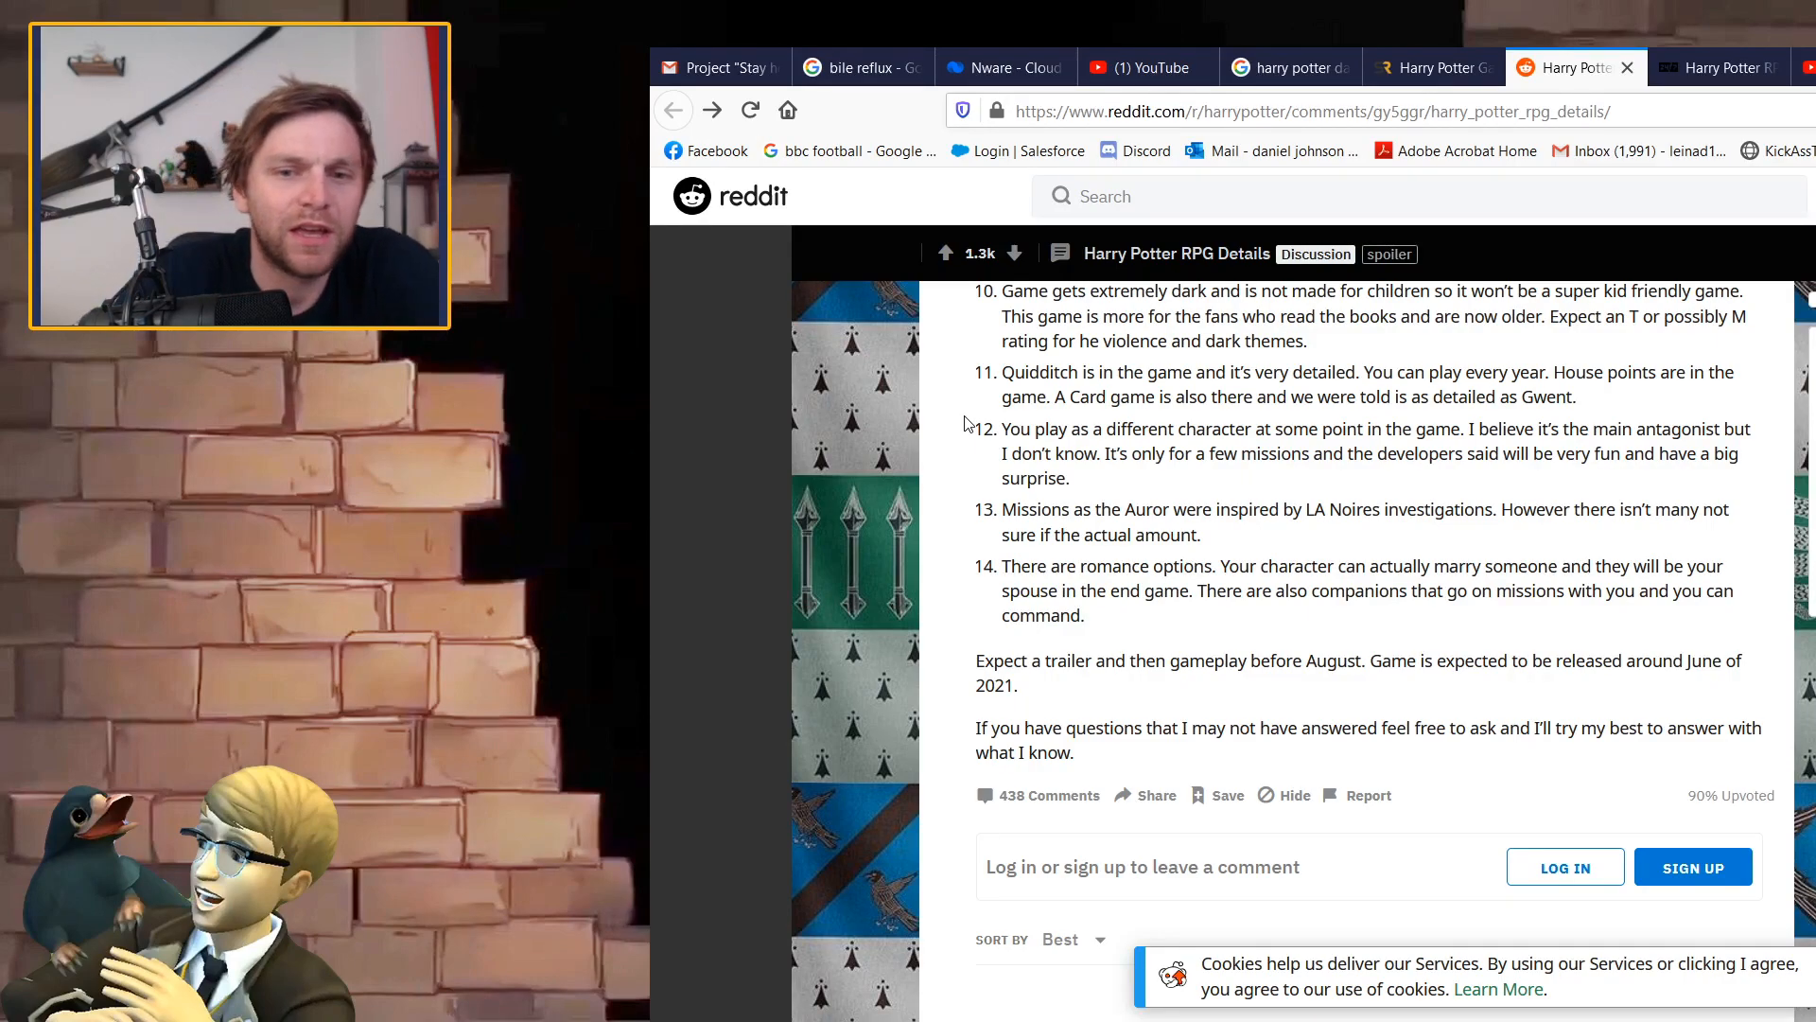
scroll(down, 3)
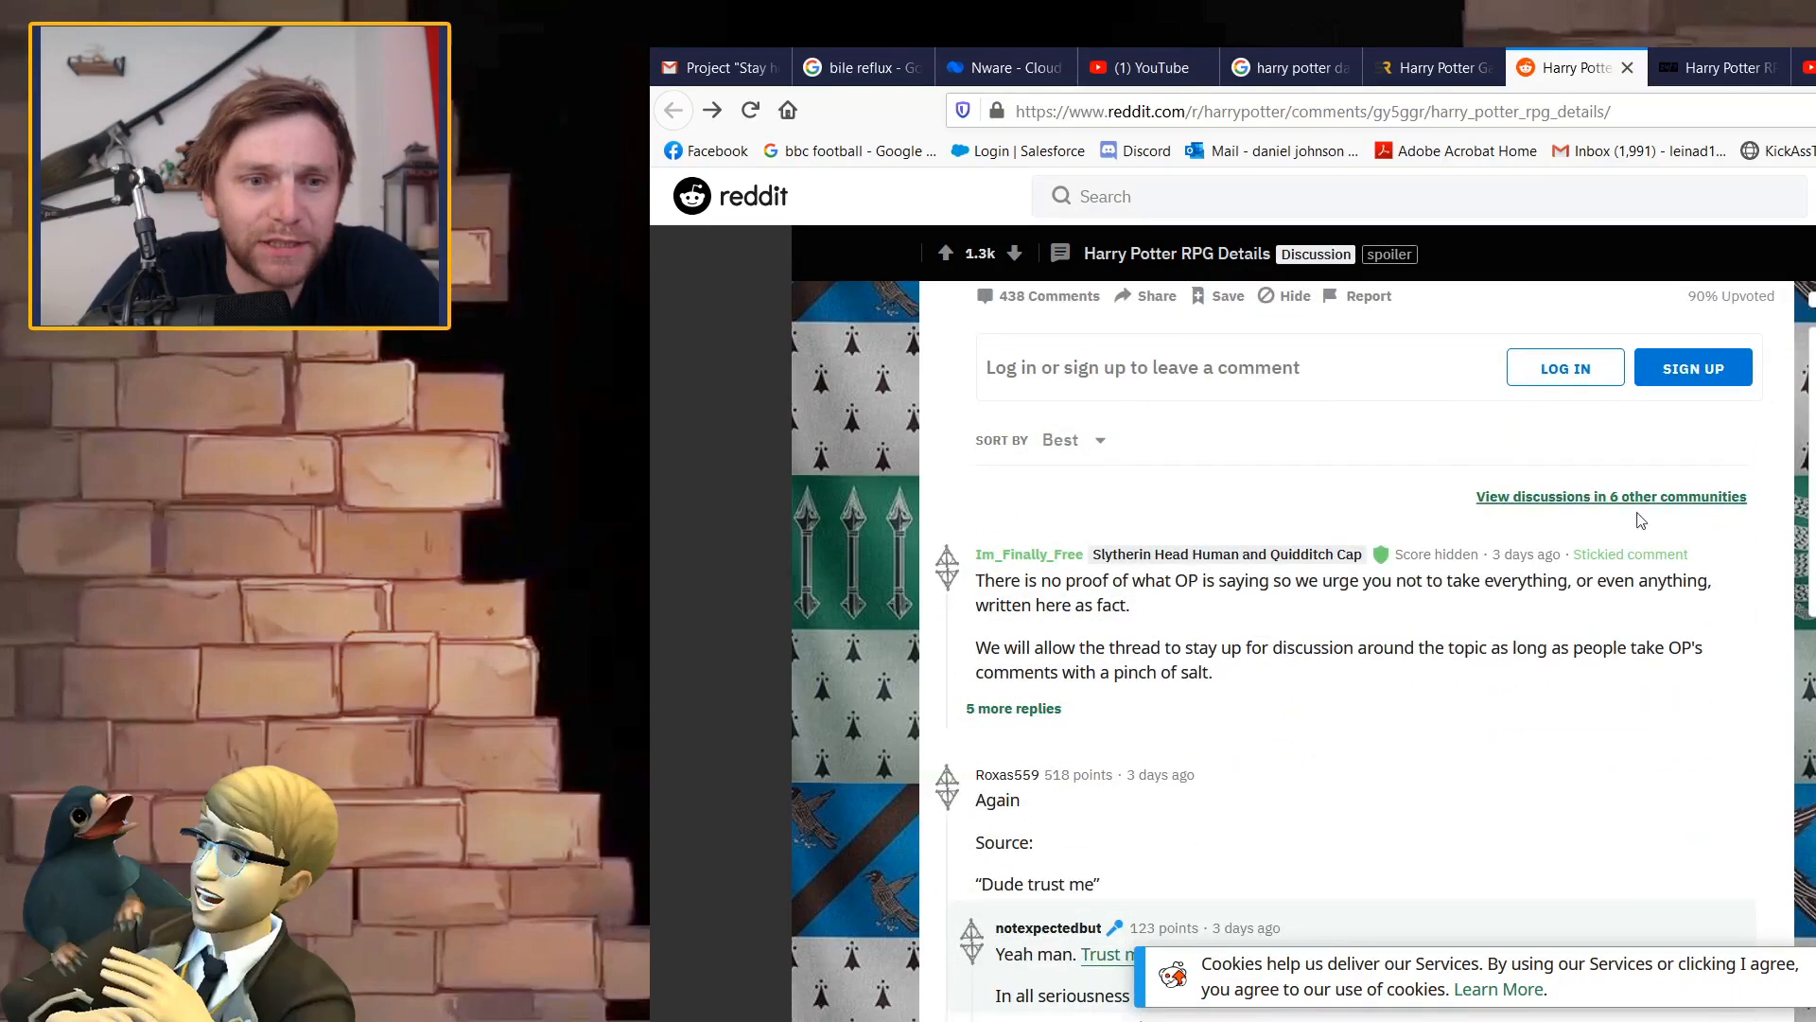
scroll(down, 3)
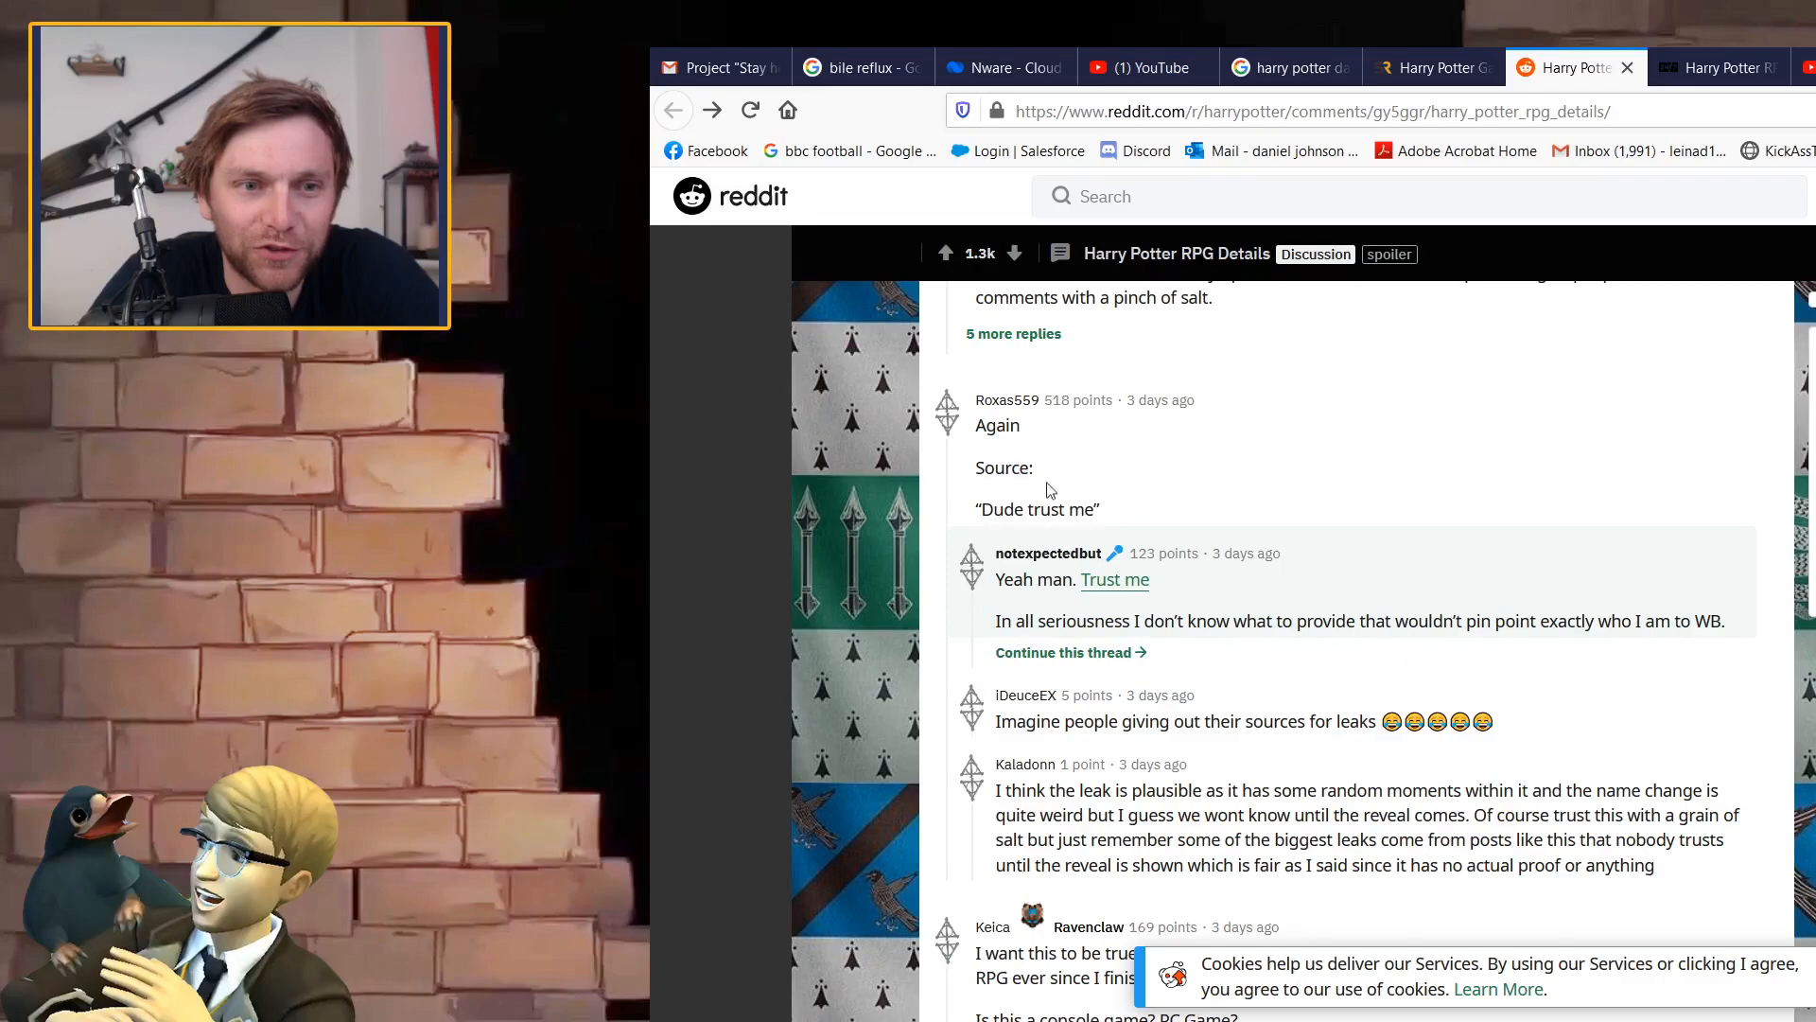
scroll(down, 3)
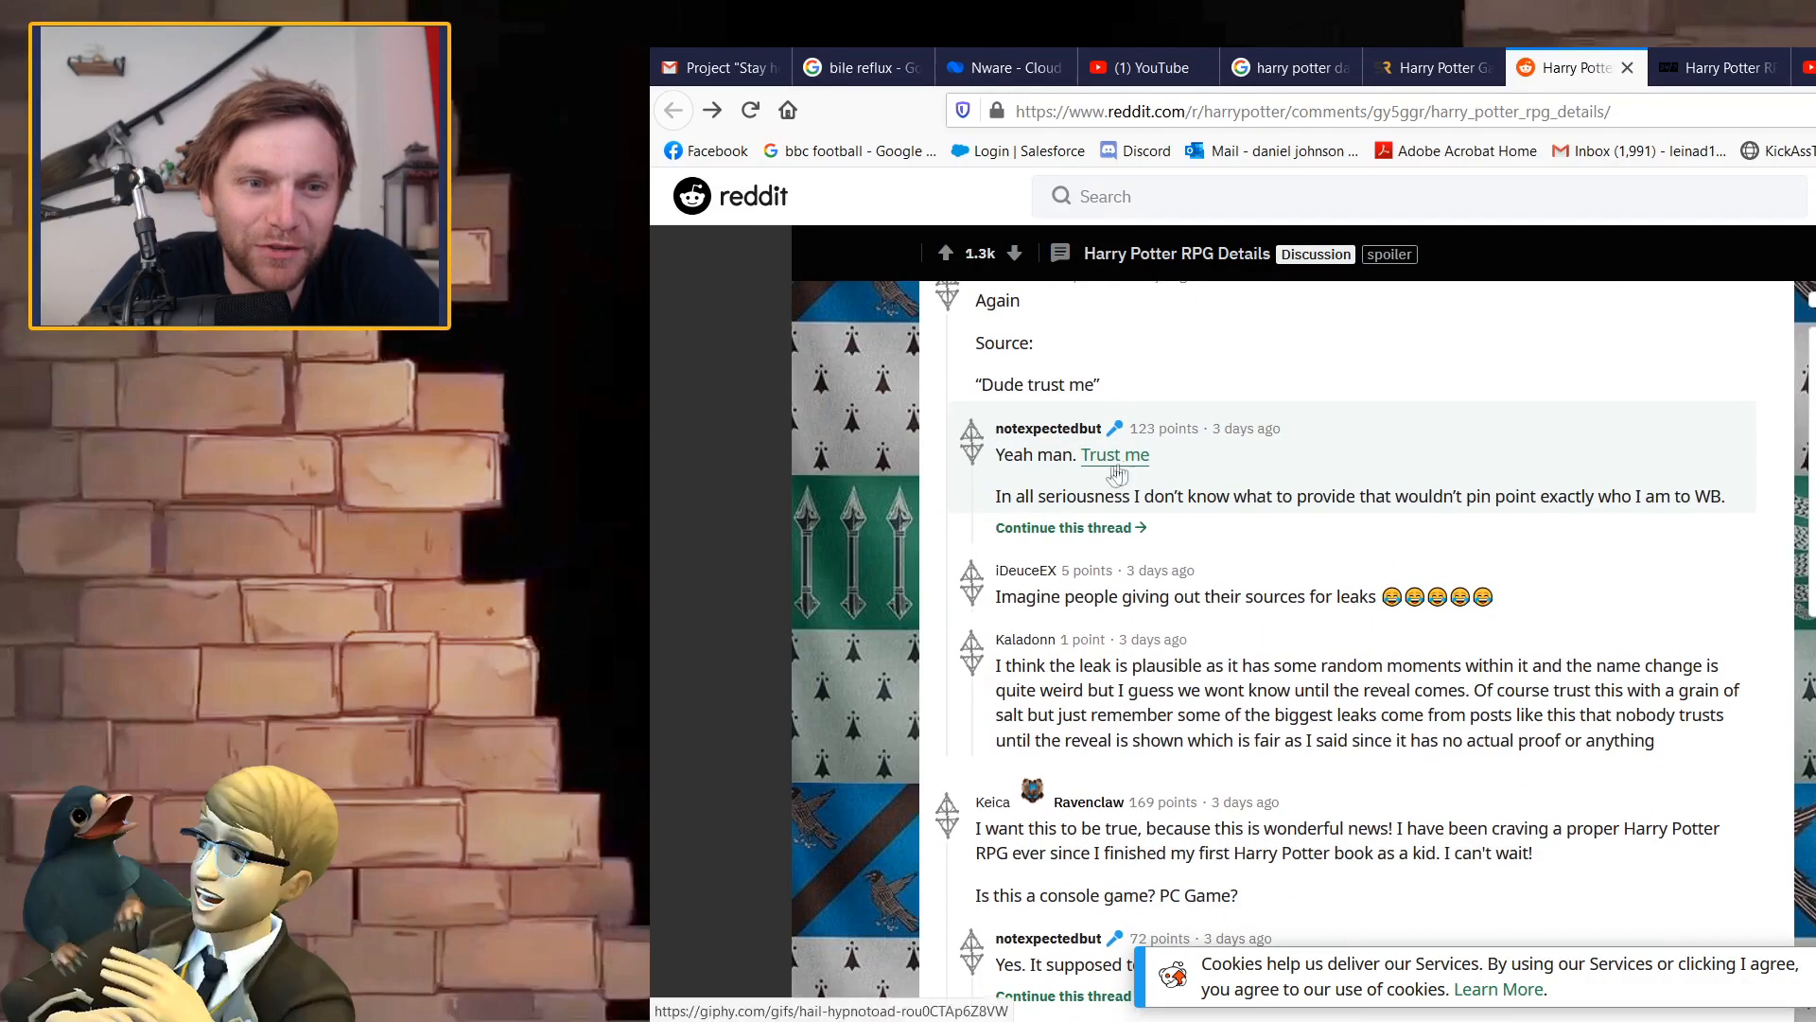
mouse_move(1358, 466)
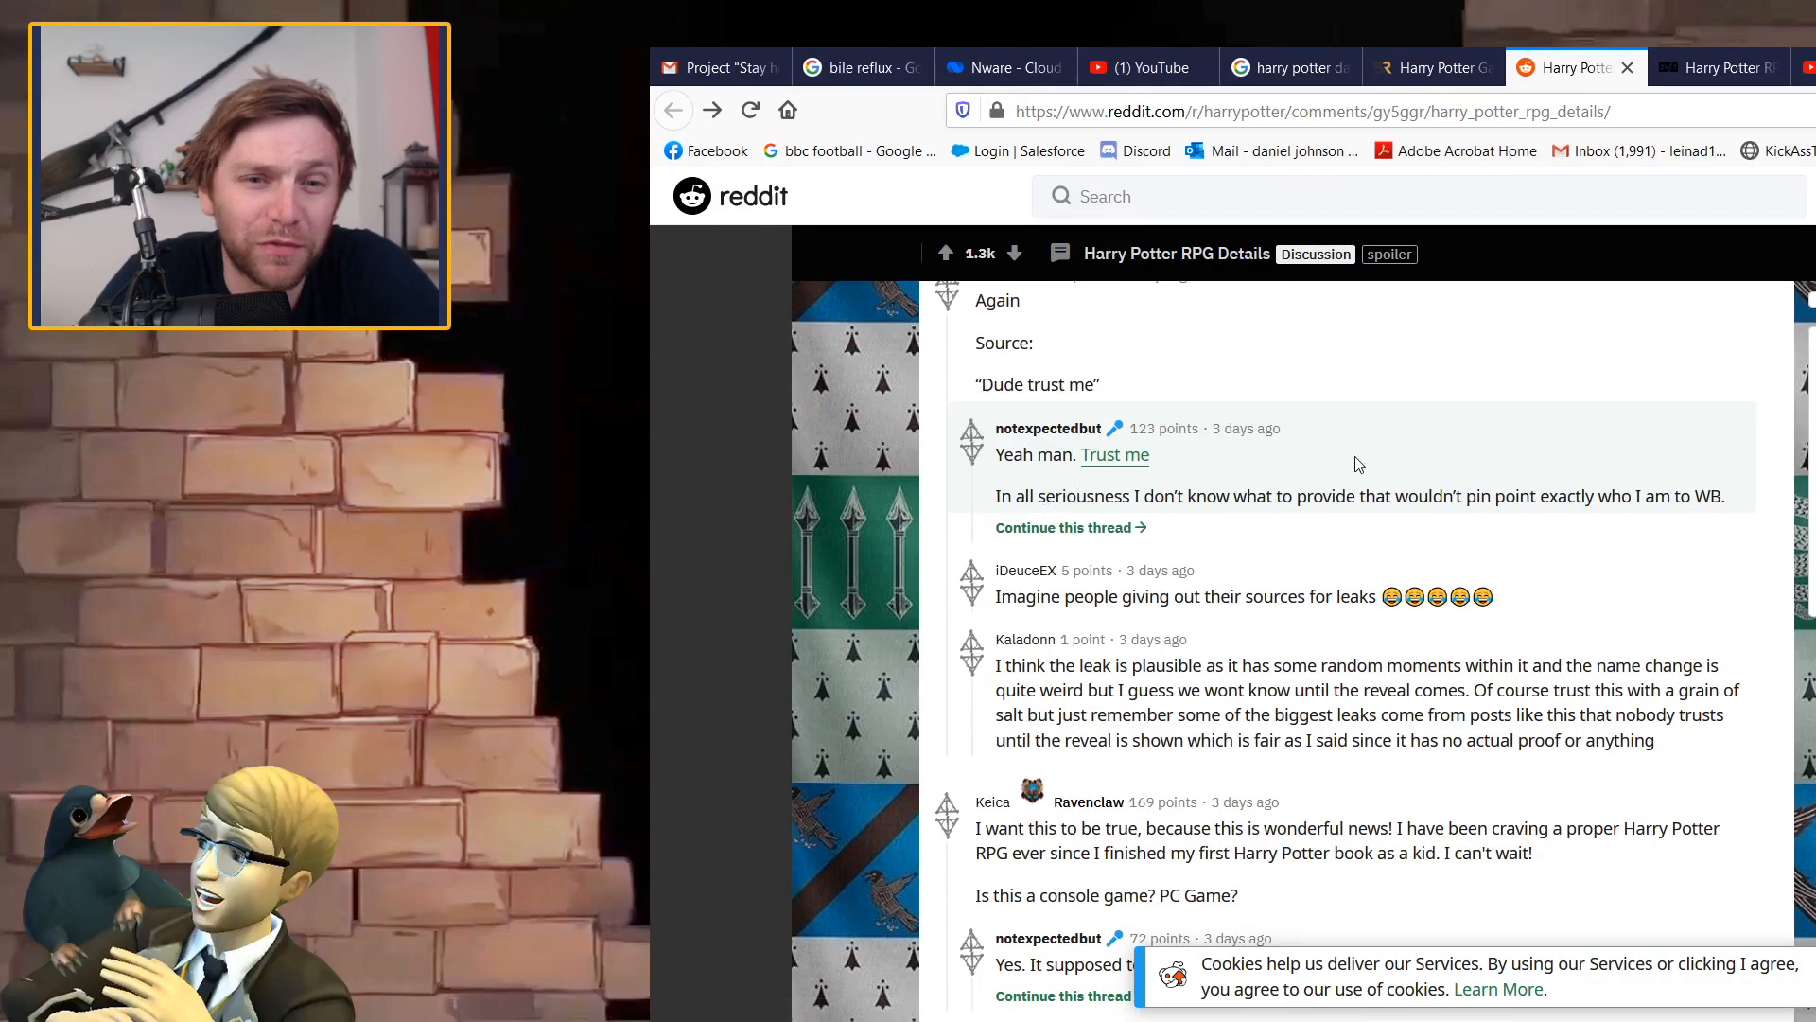
mouse_move(896, 454)
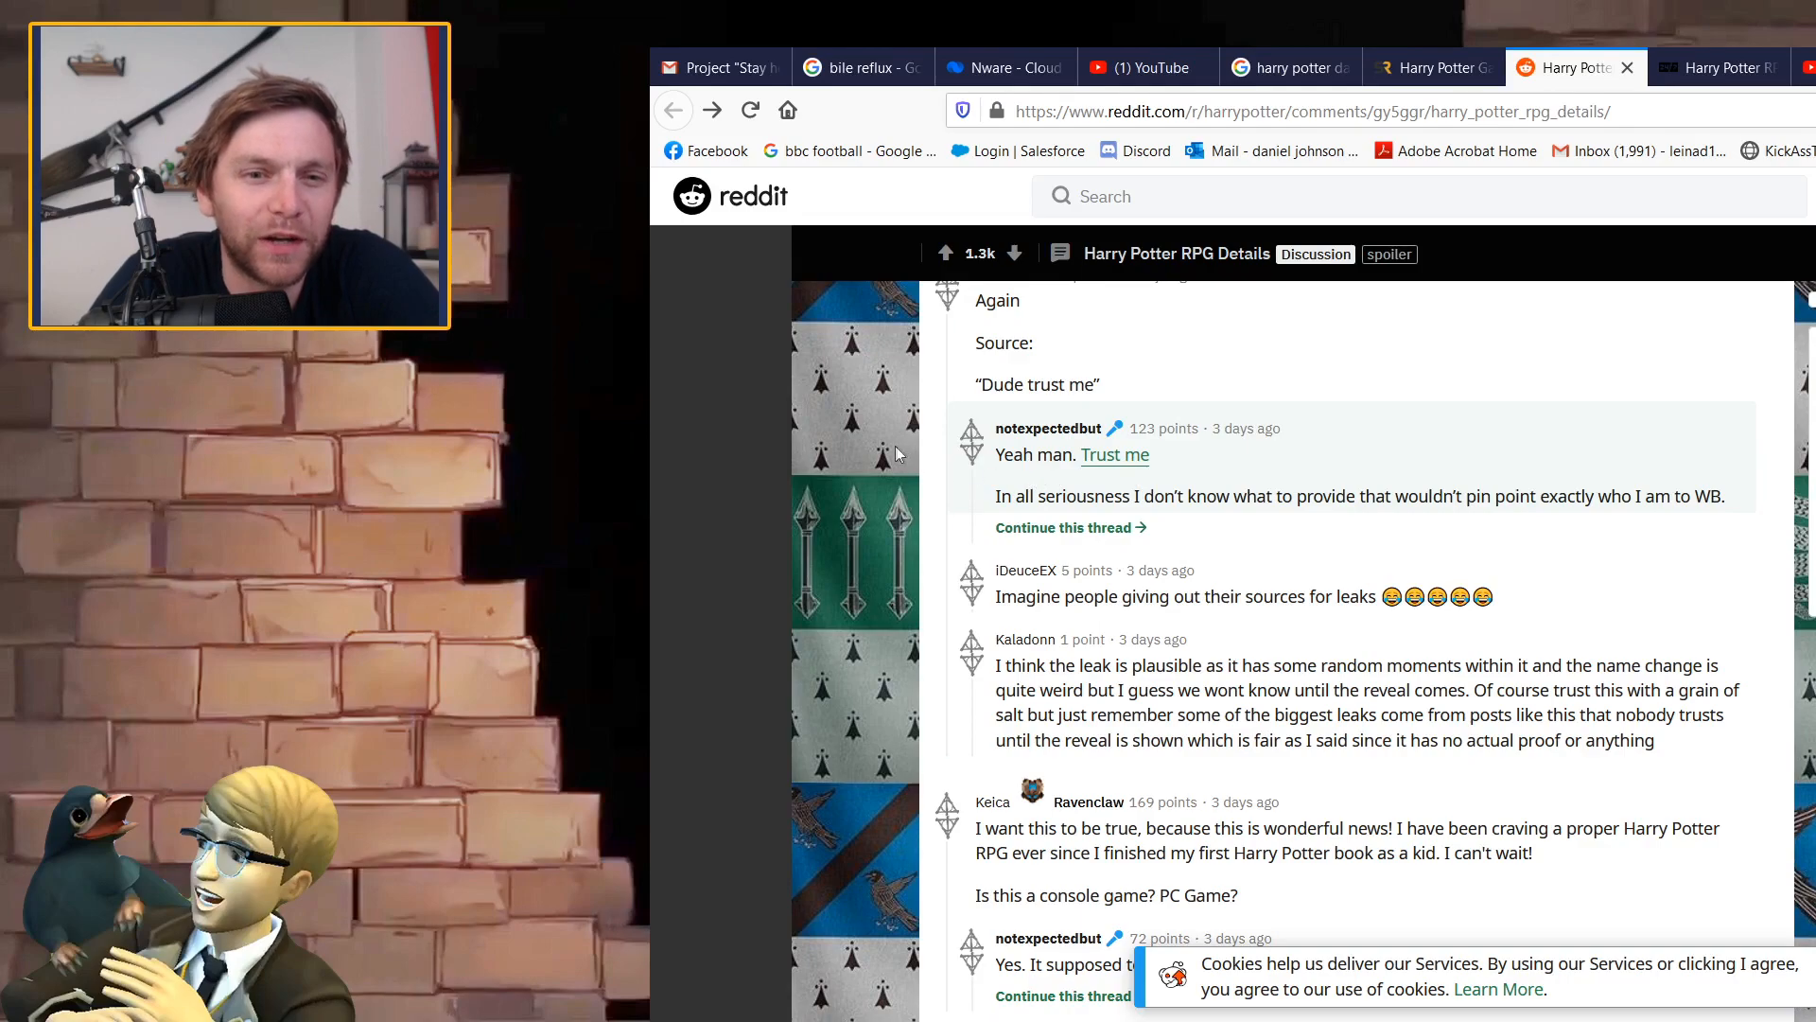
scroll(down, 3)
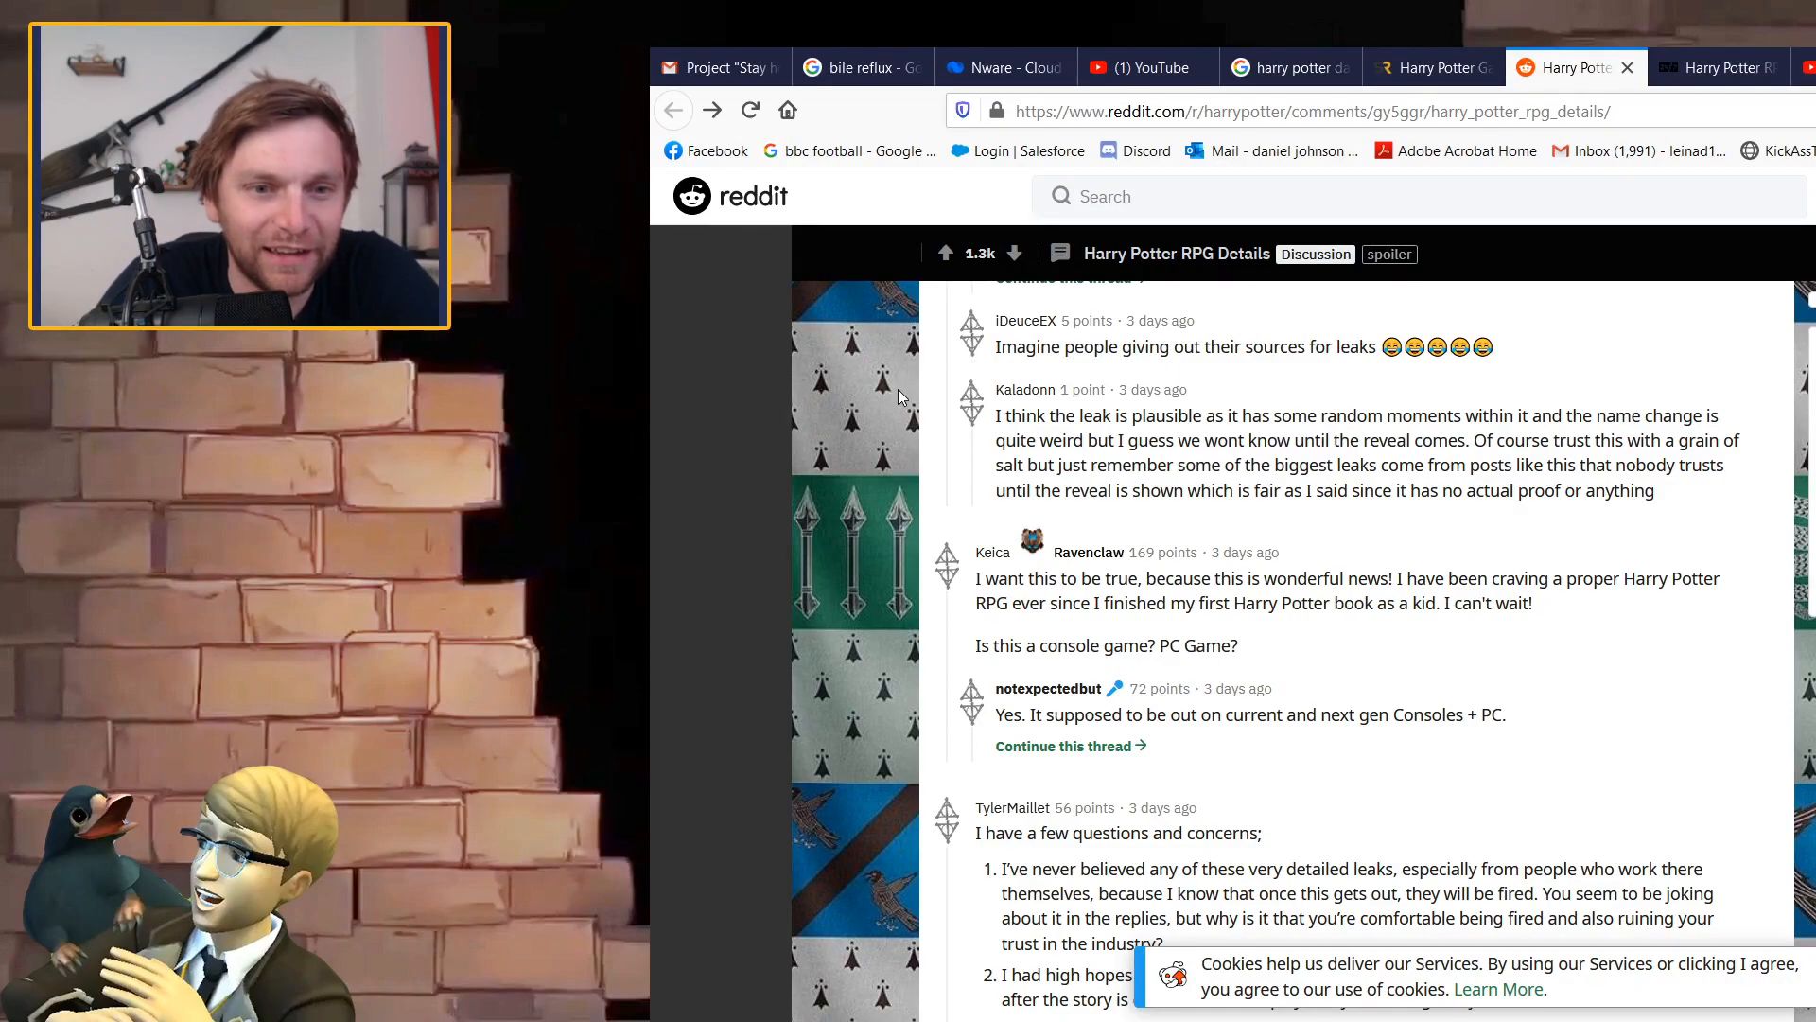
scroll(down, 3)
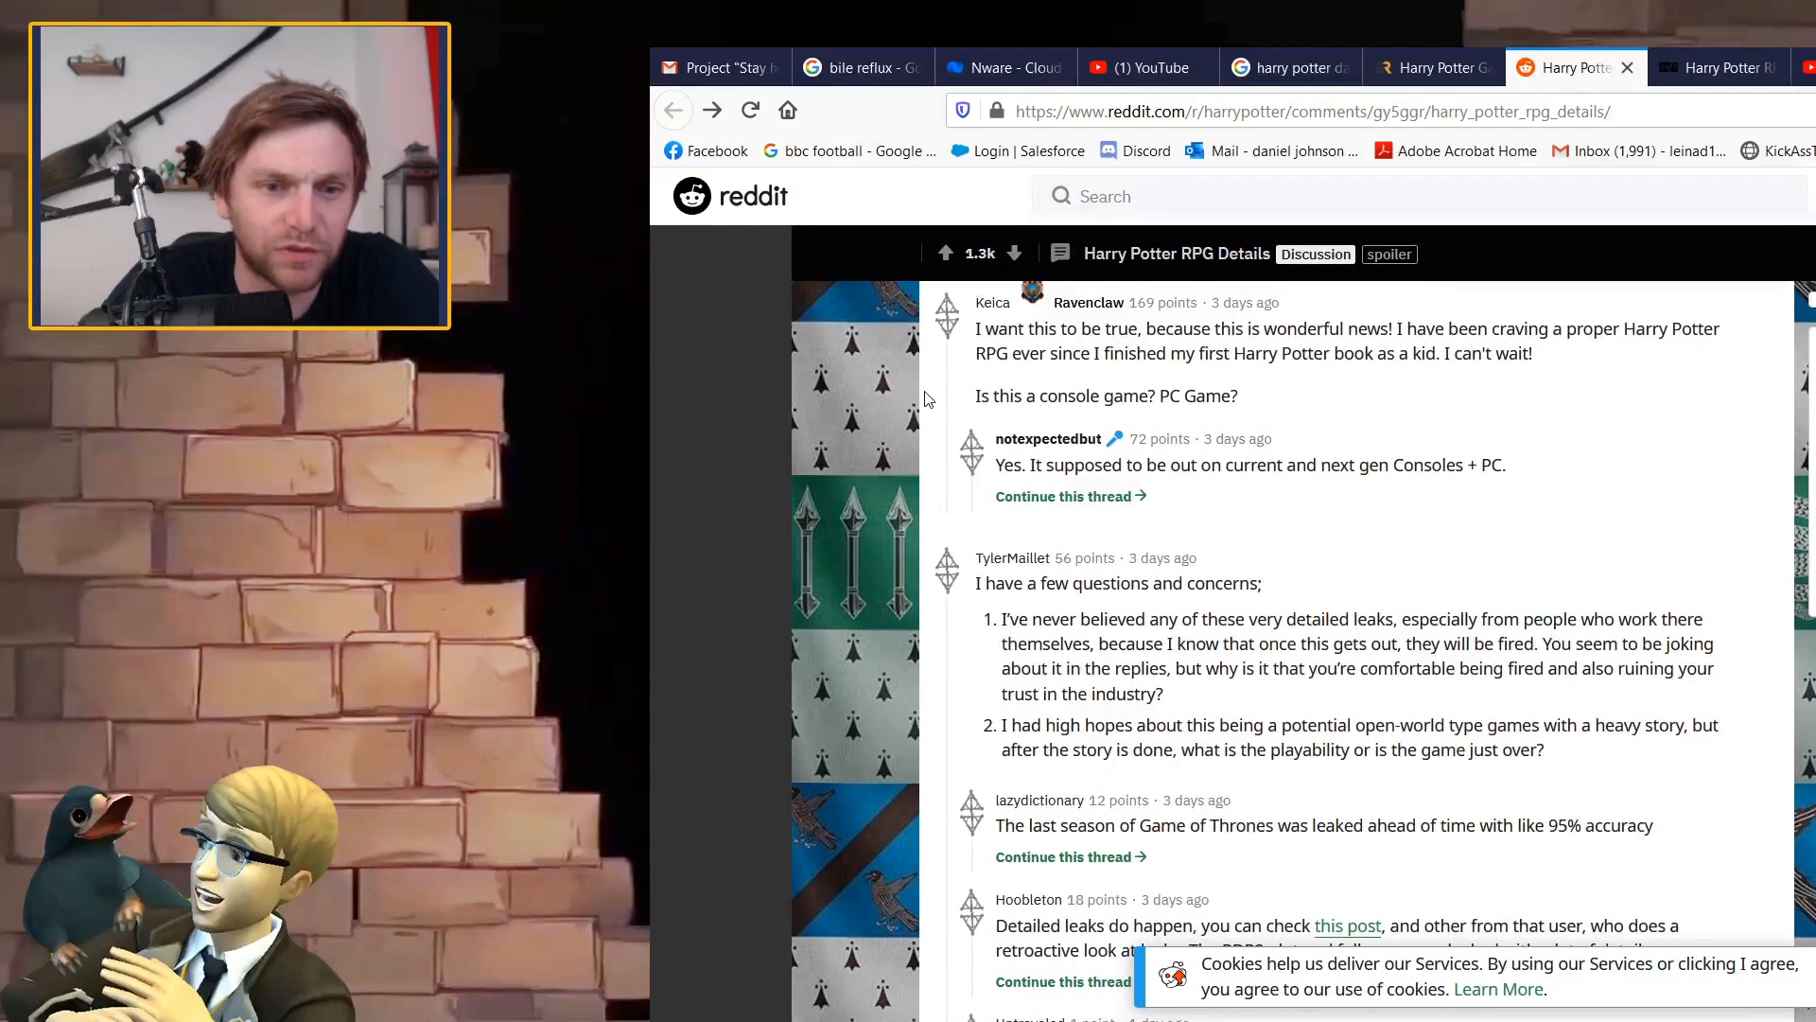
scroll(down, 3)
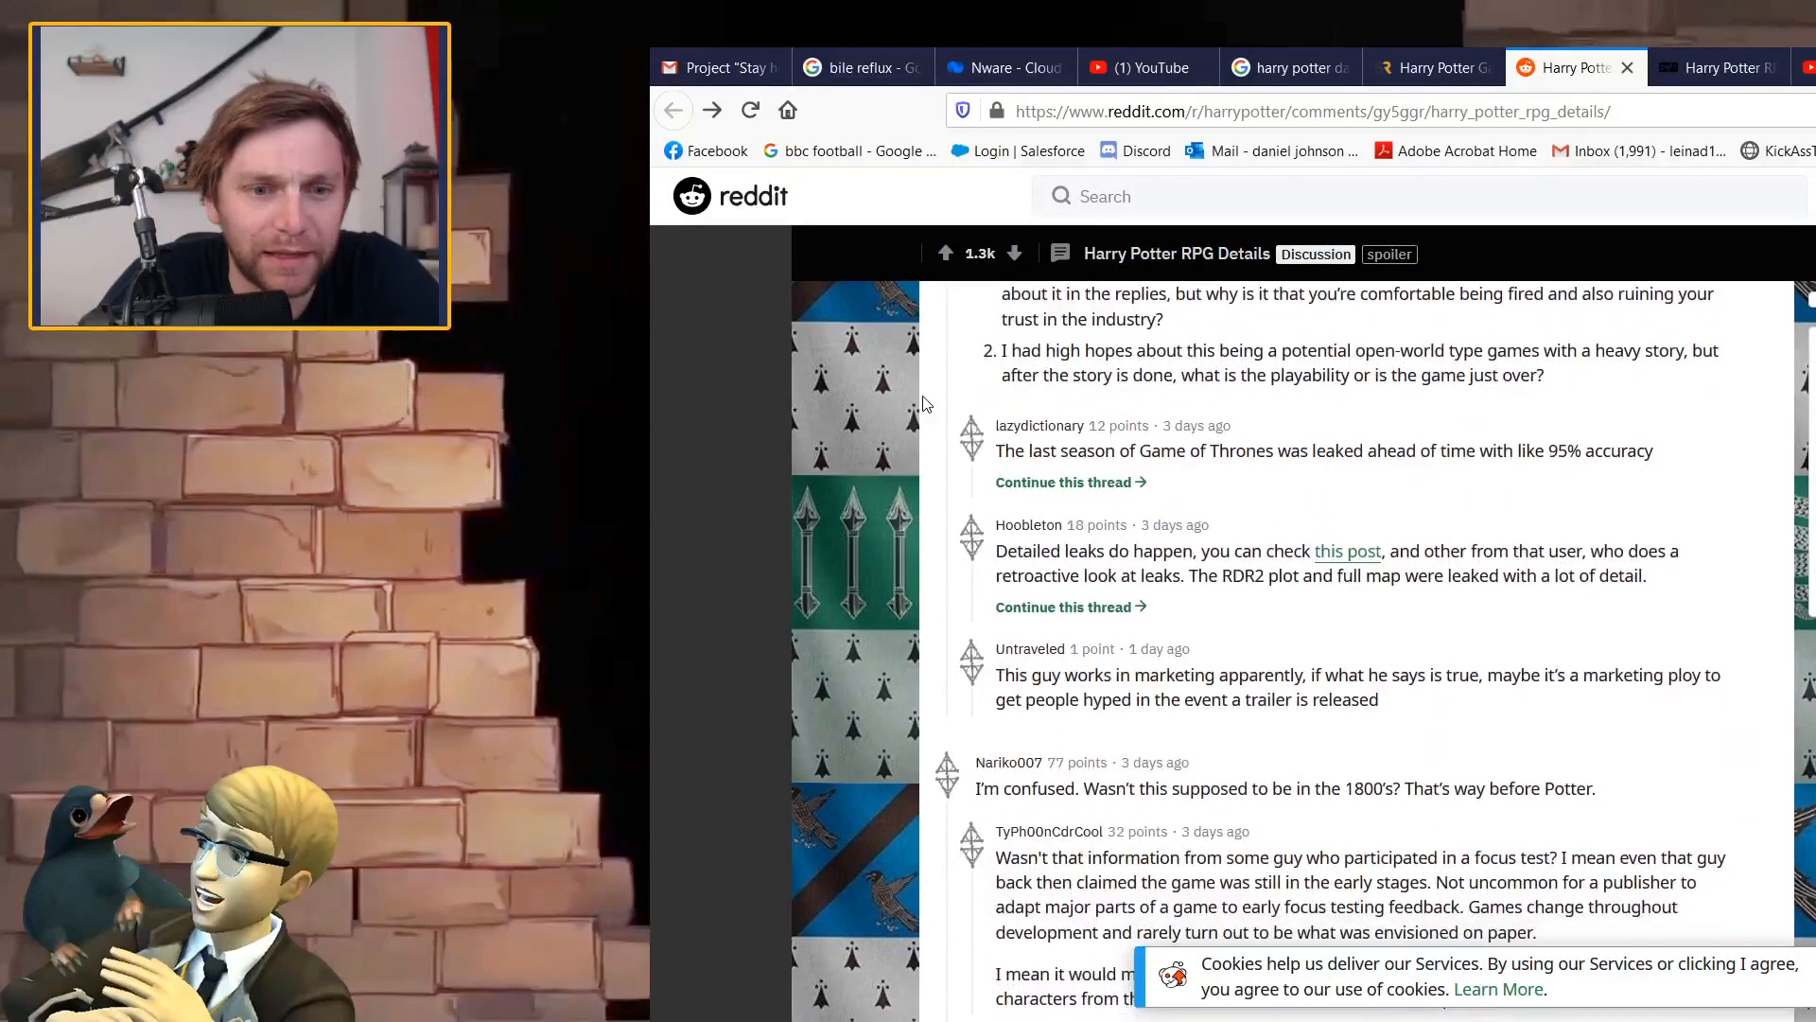
scroll(down, 3)
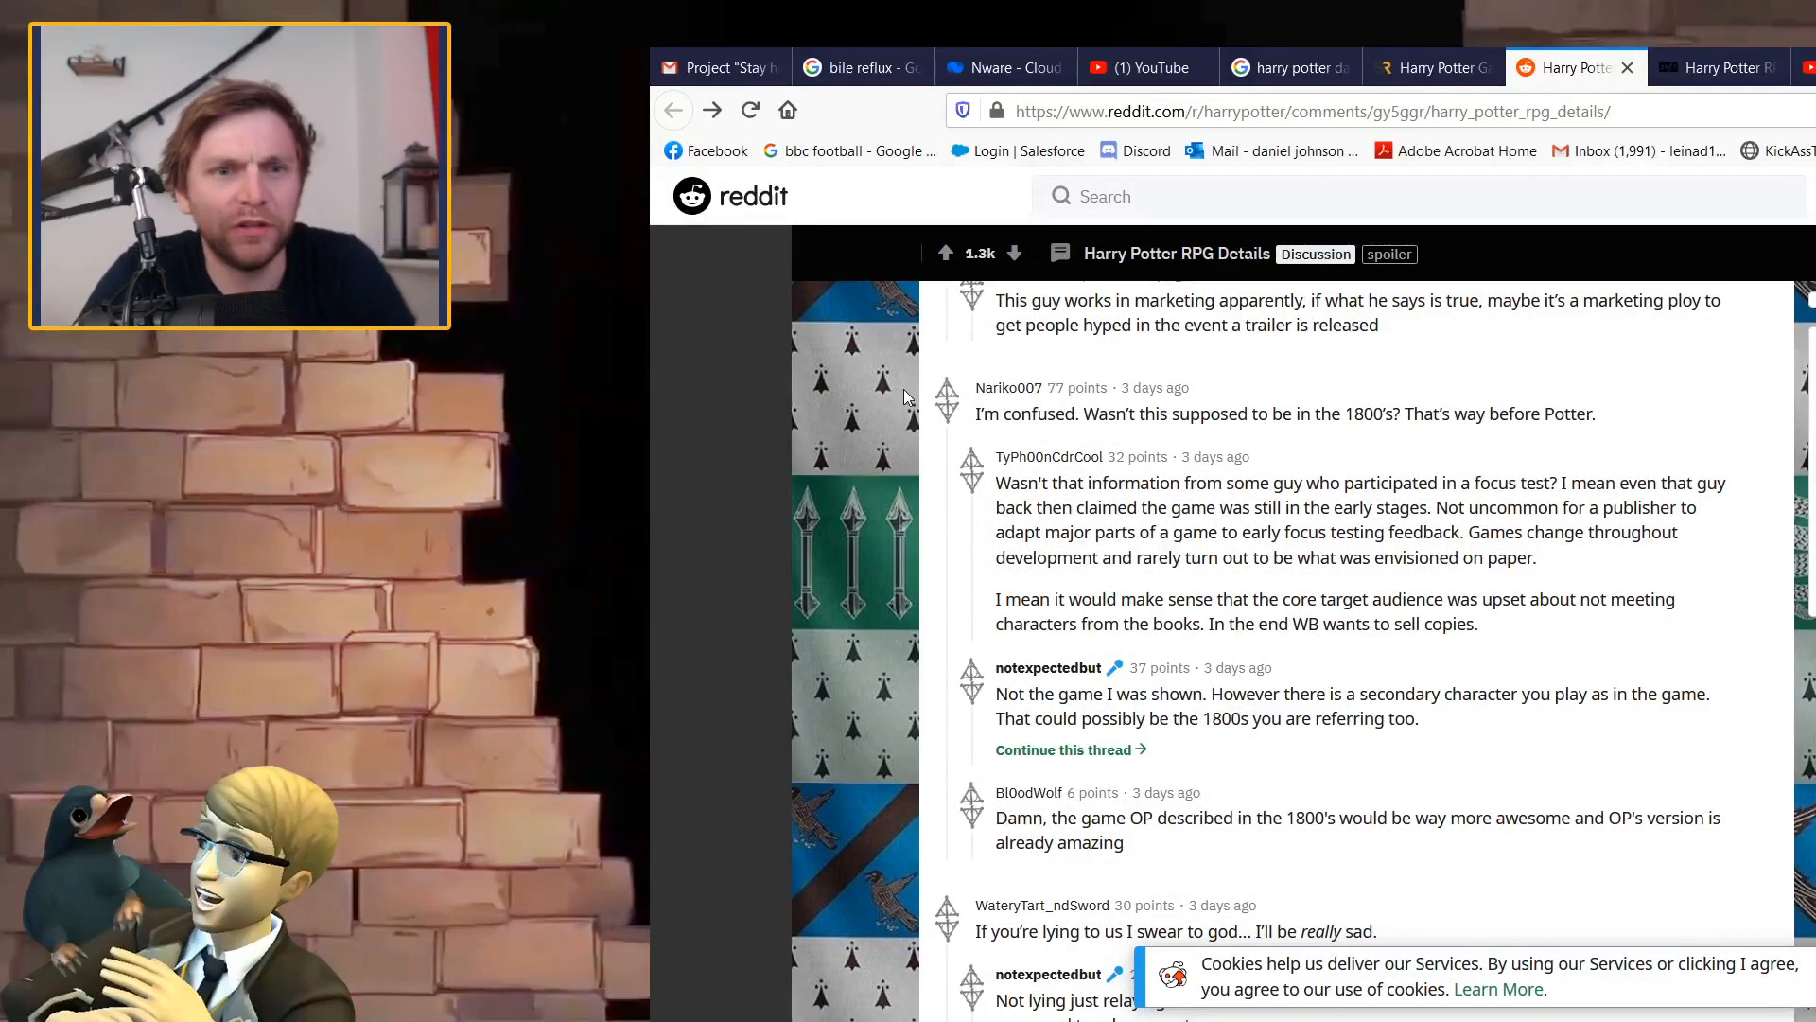
mouse_move(1199, 443)
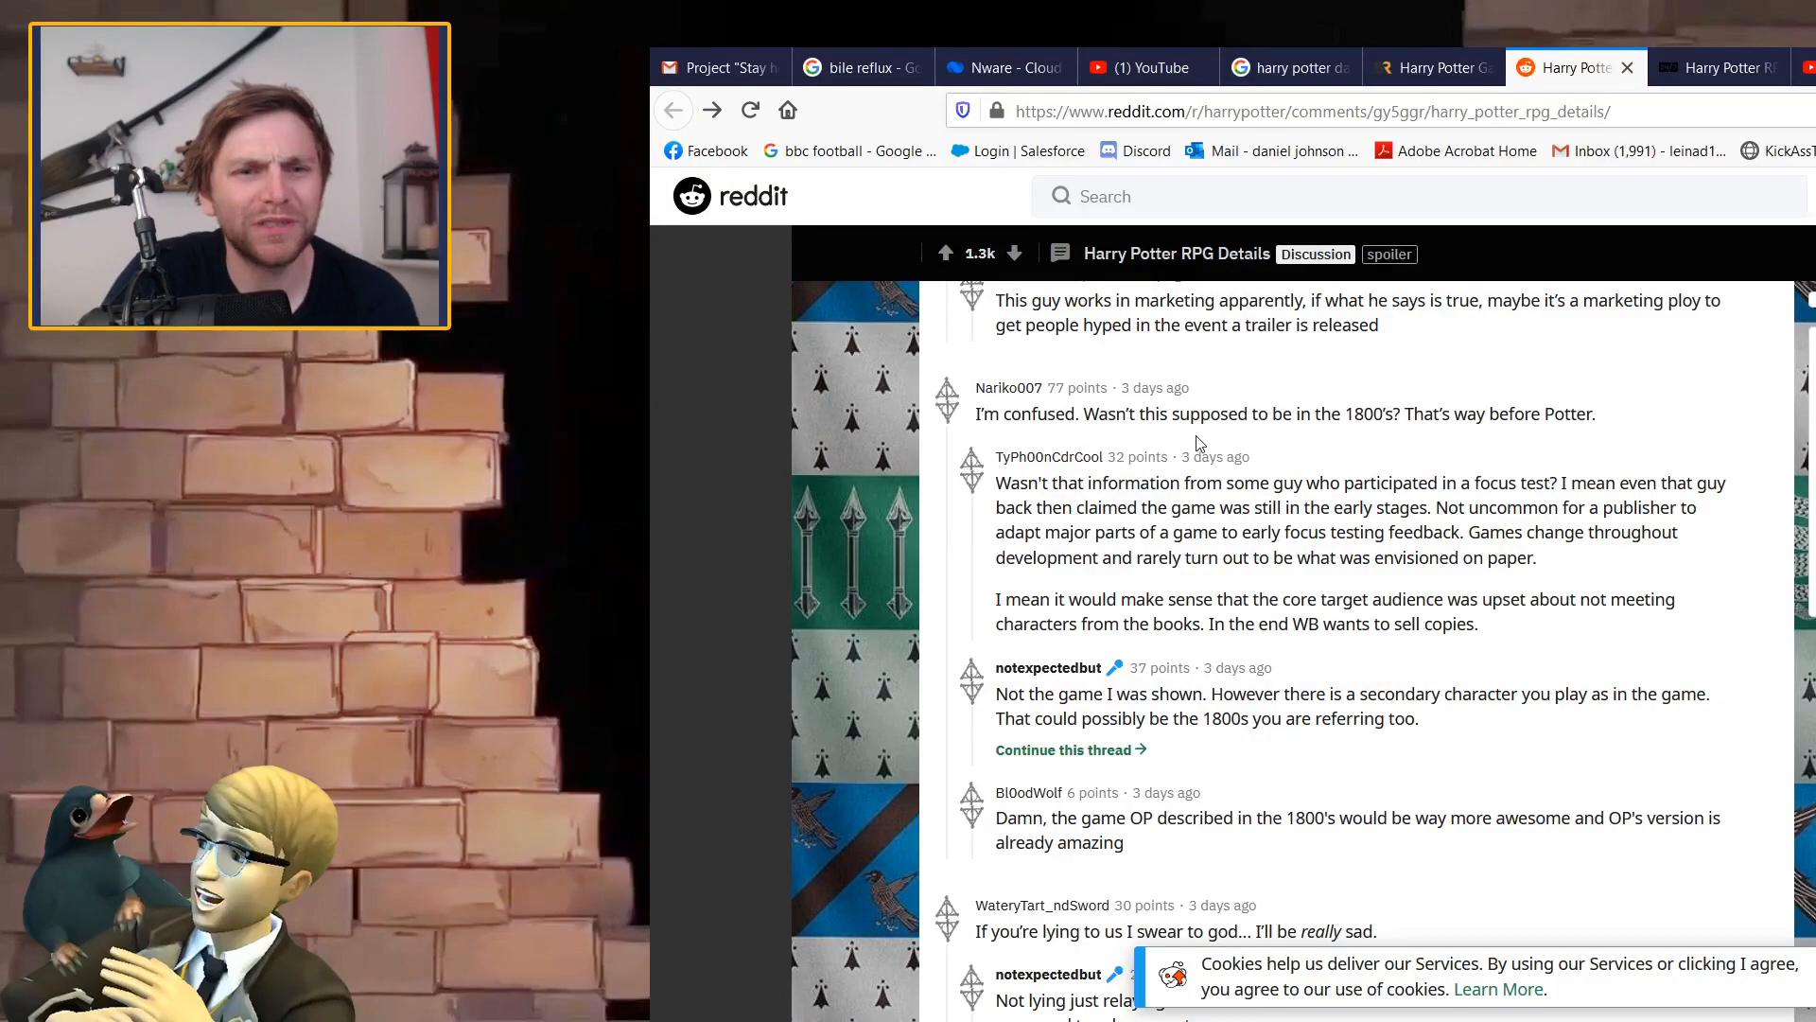
mouse_move(1235, 452)
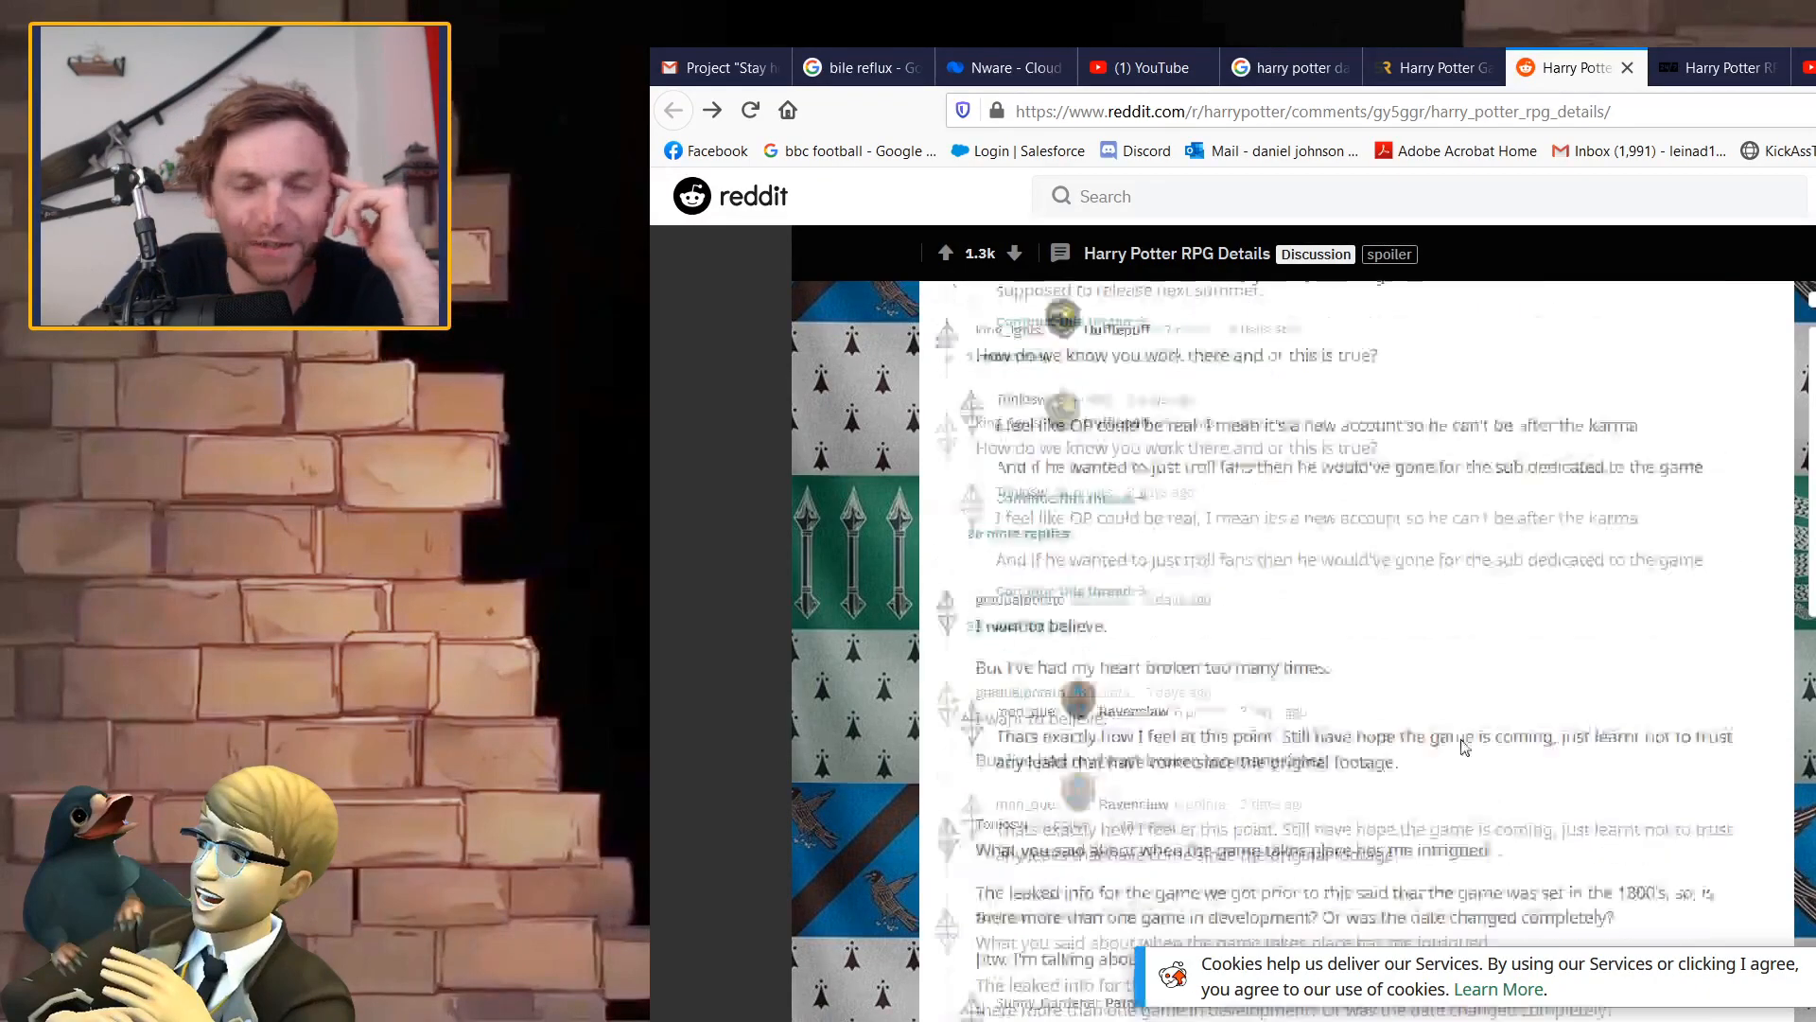
scroll(down, 3)
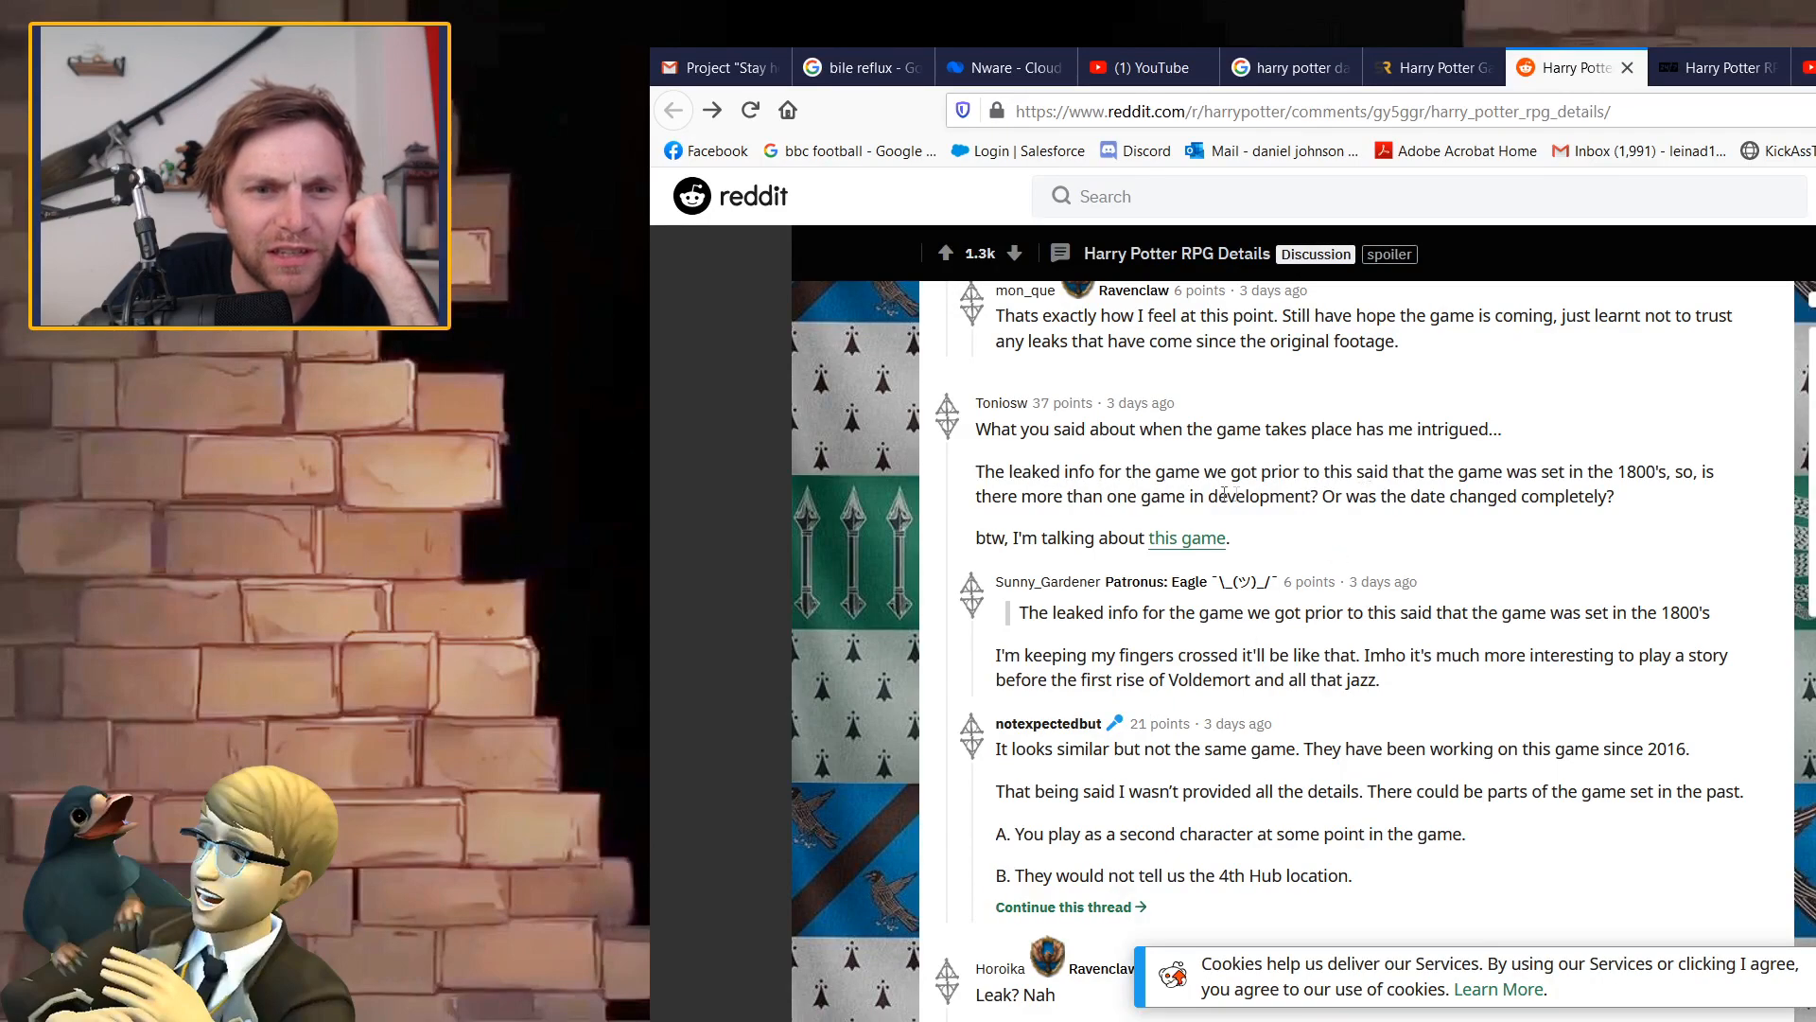
scroll(down, 3)
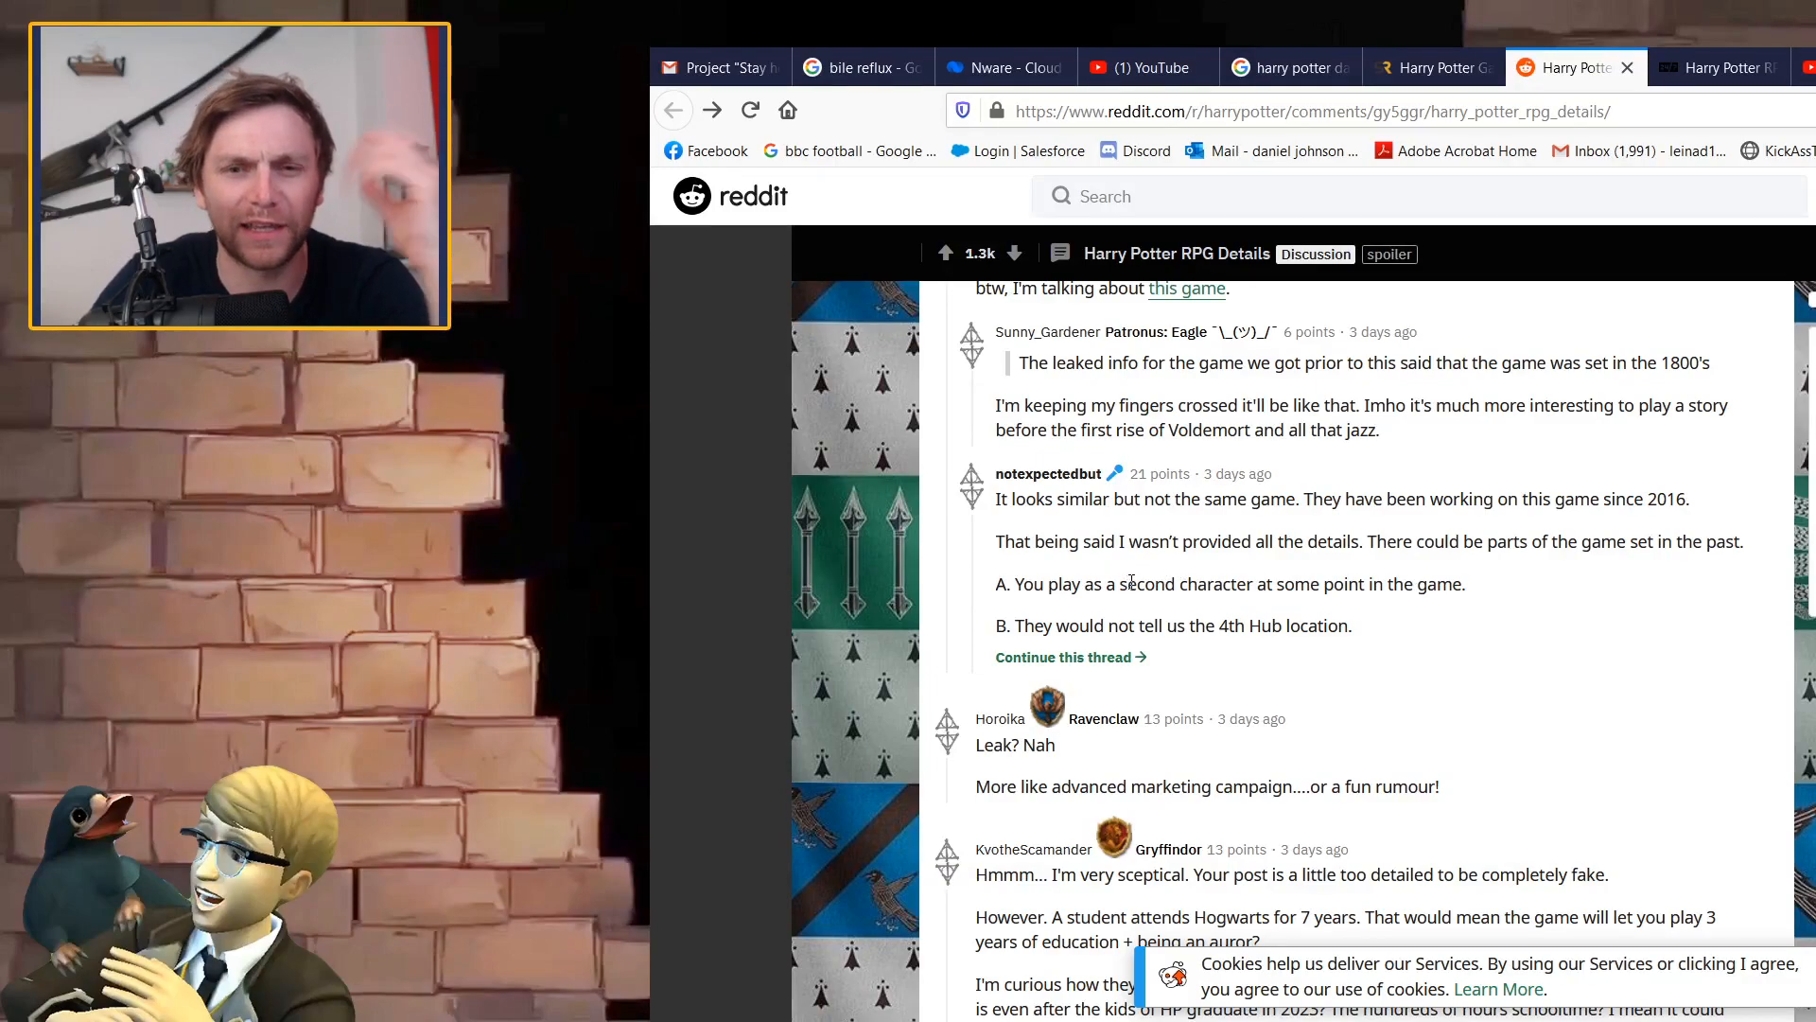
scroll(down, 3)
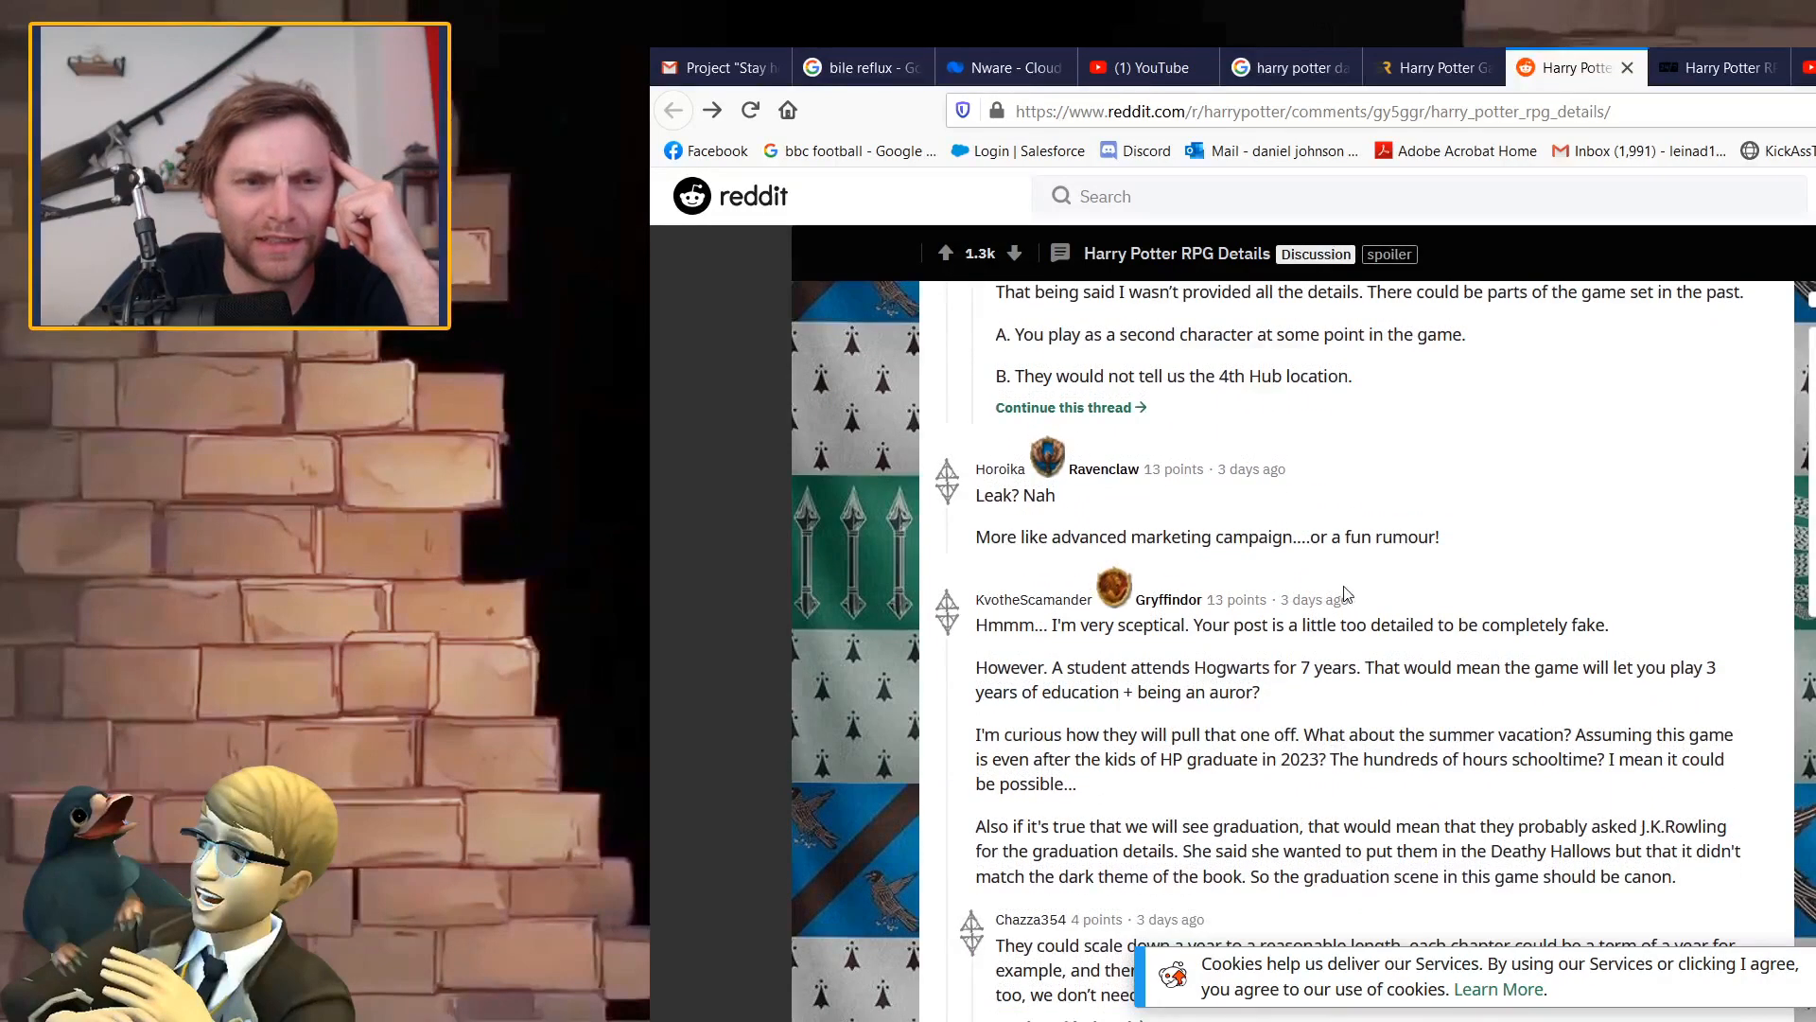
mouse_move(1123, 528)
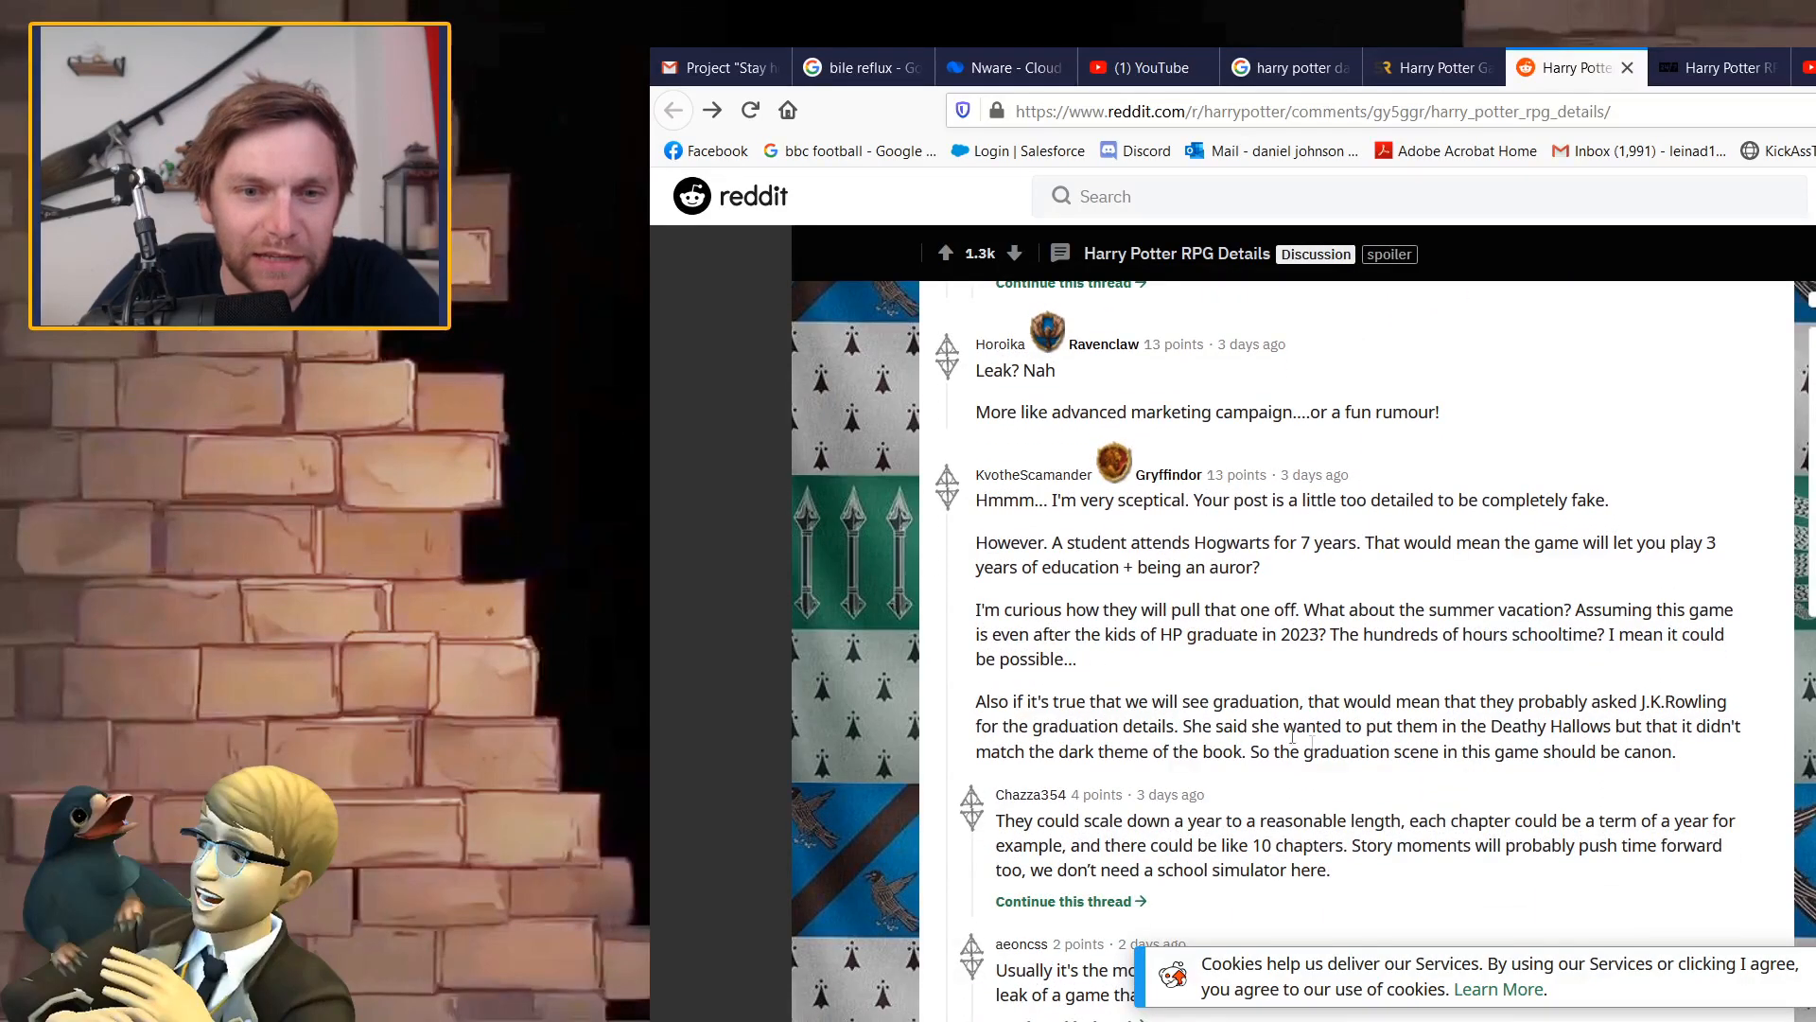
scroll(down, 3)
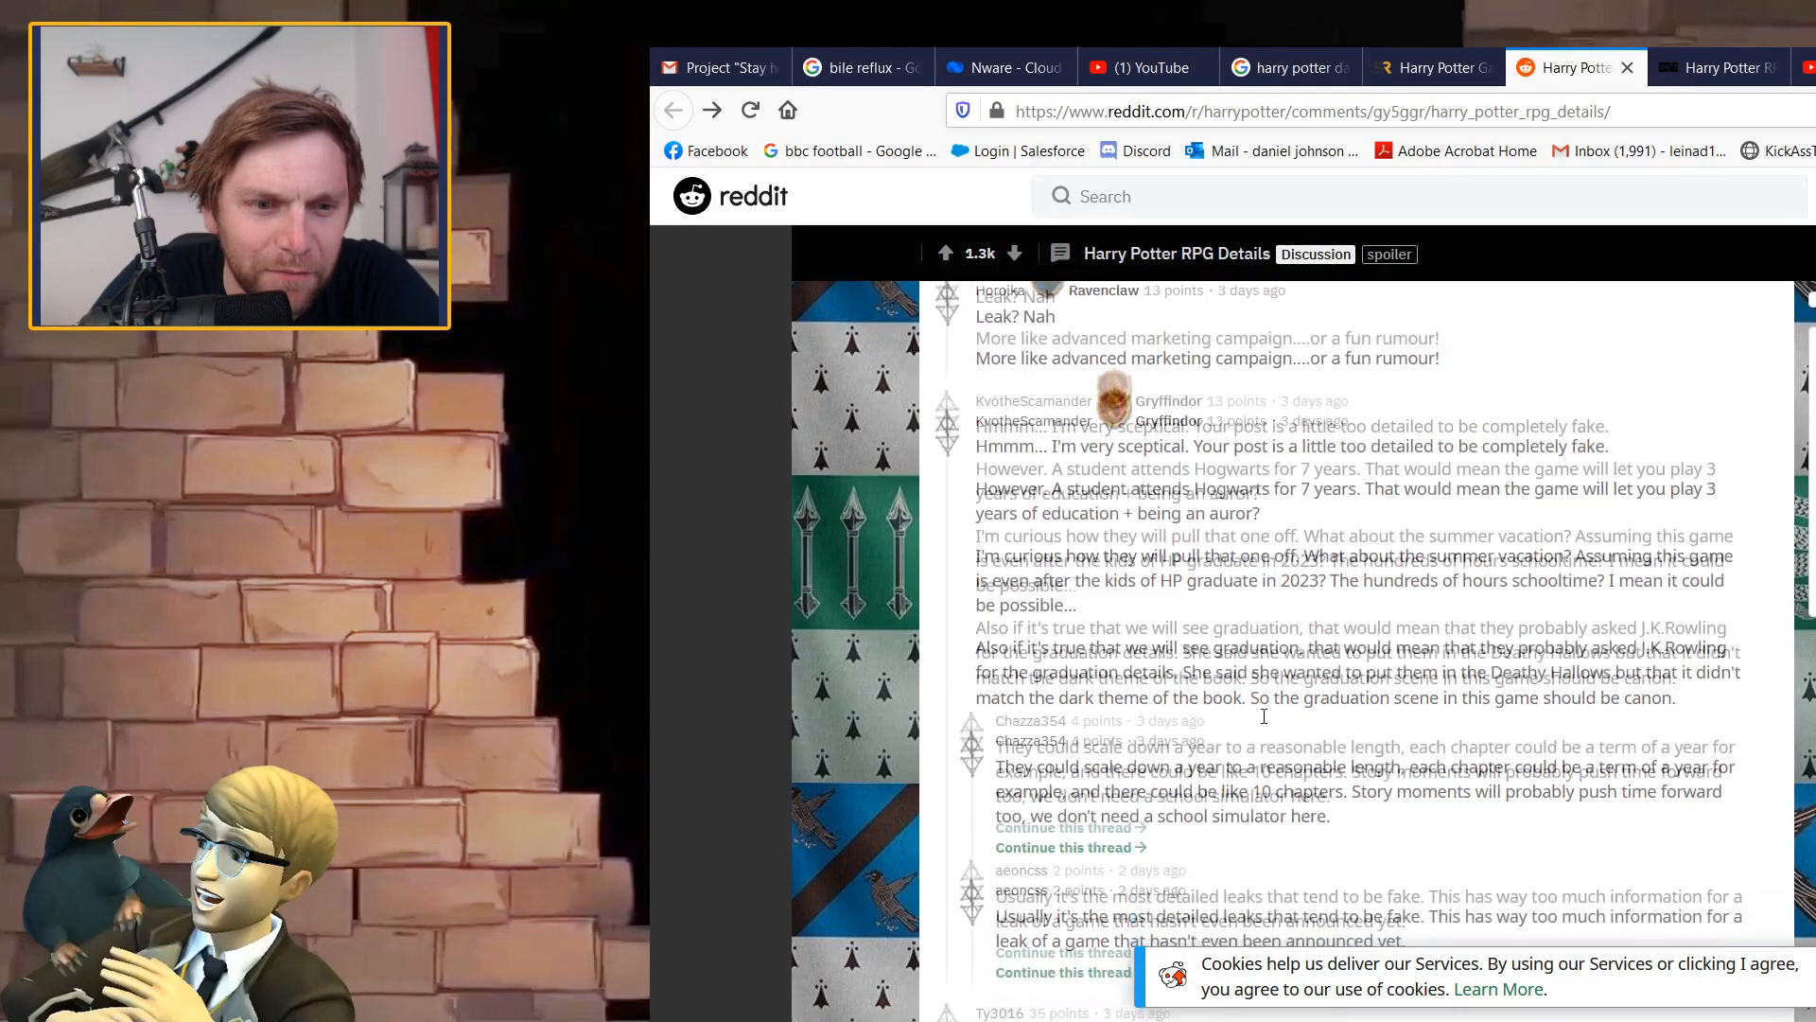
scroll(down, 3)
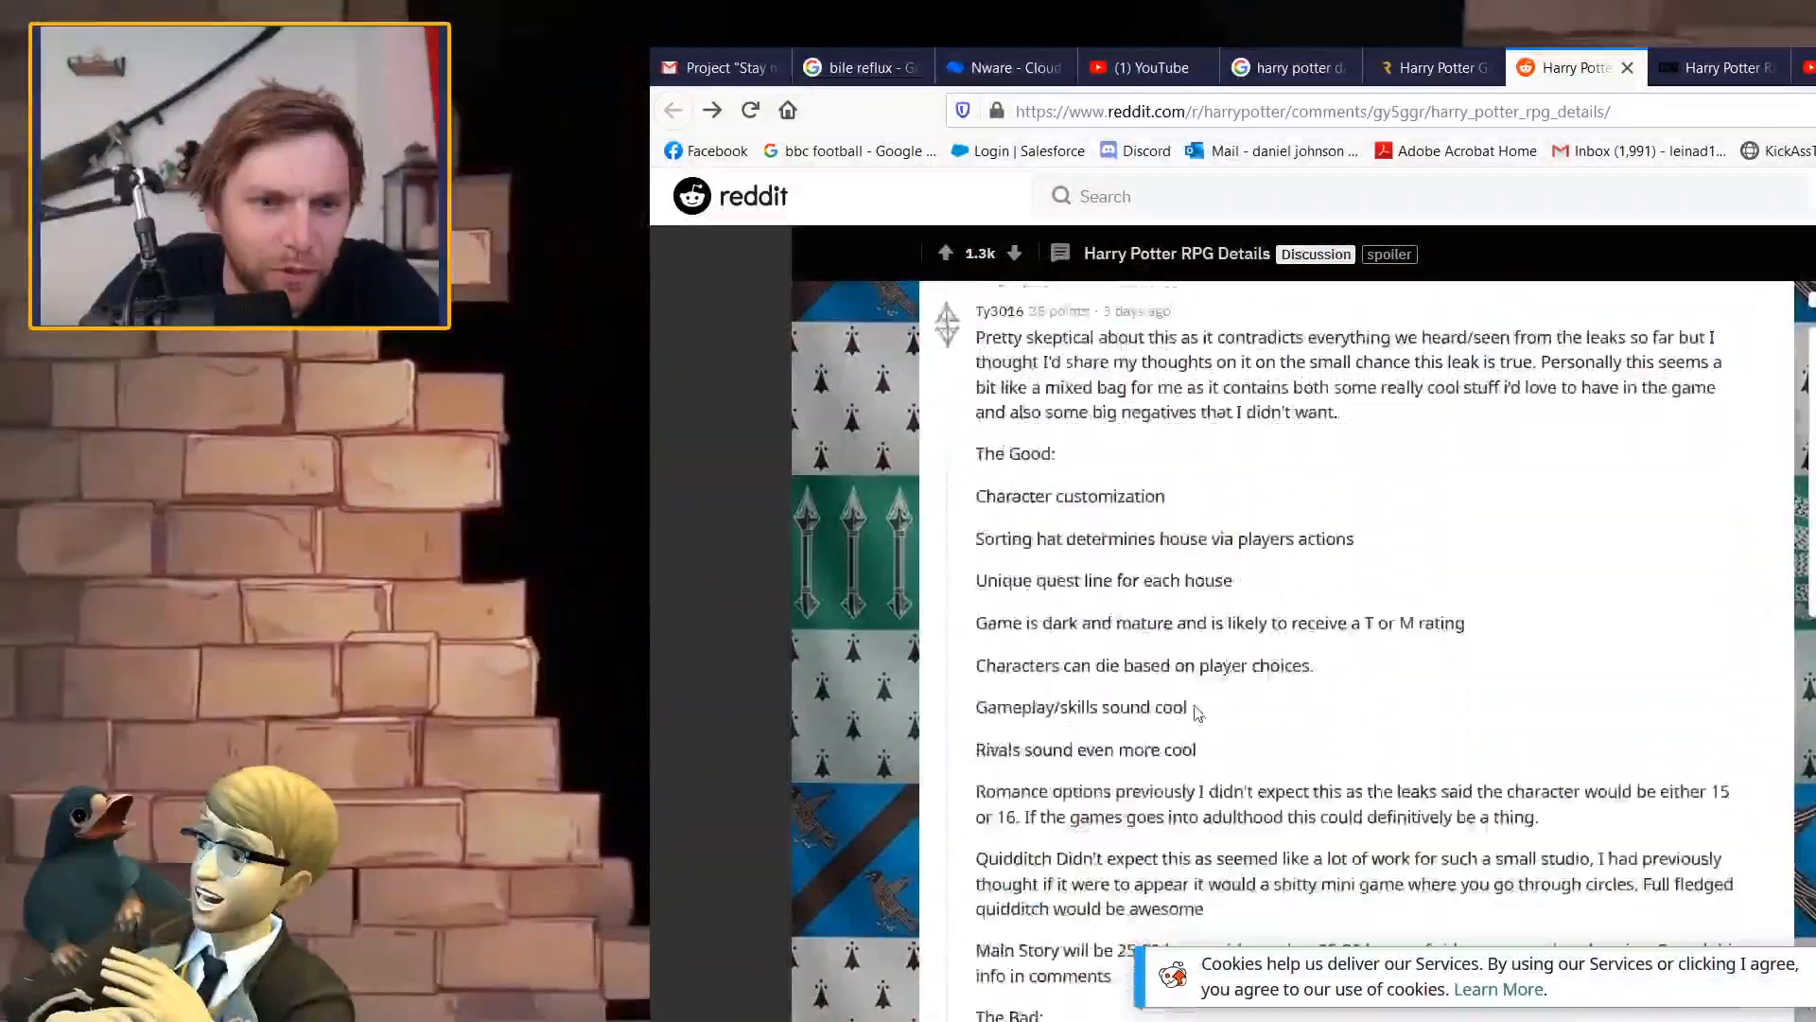
scroll(down, 3)
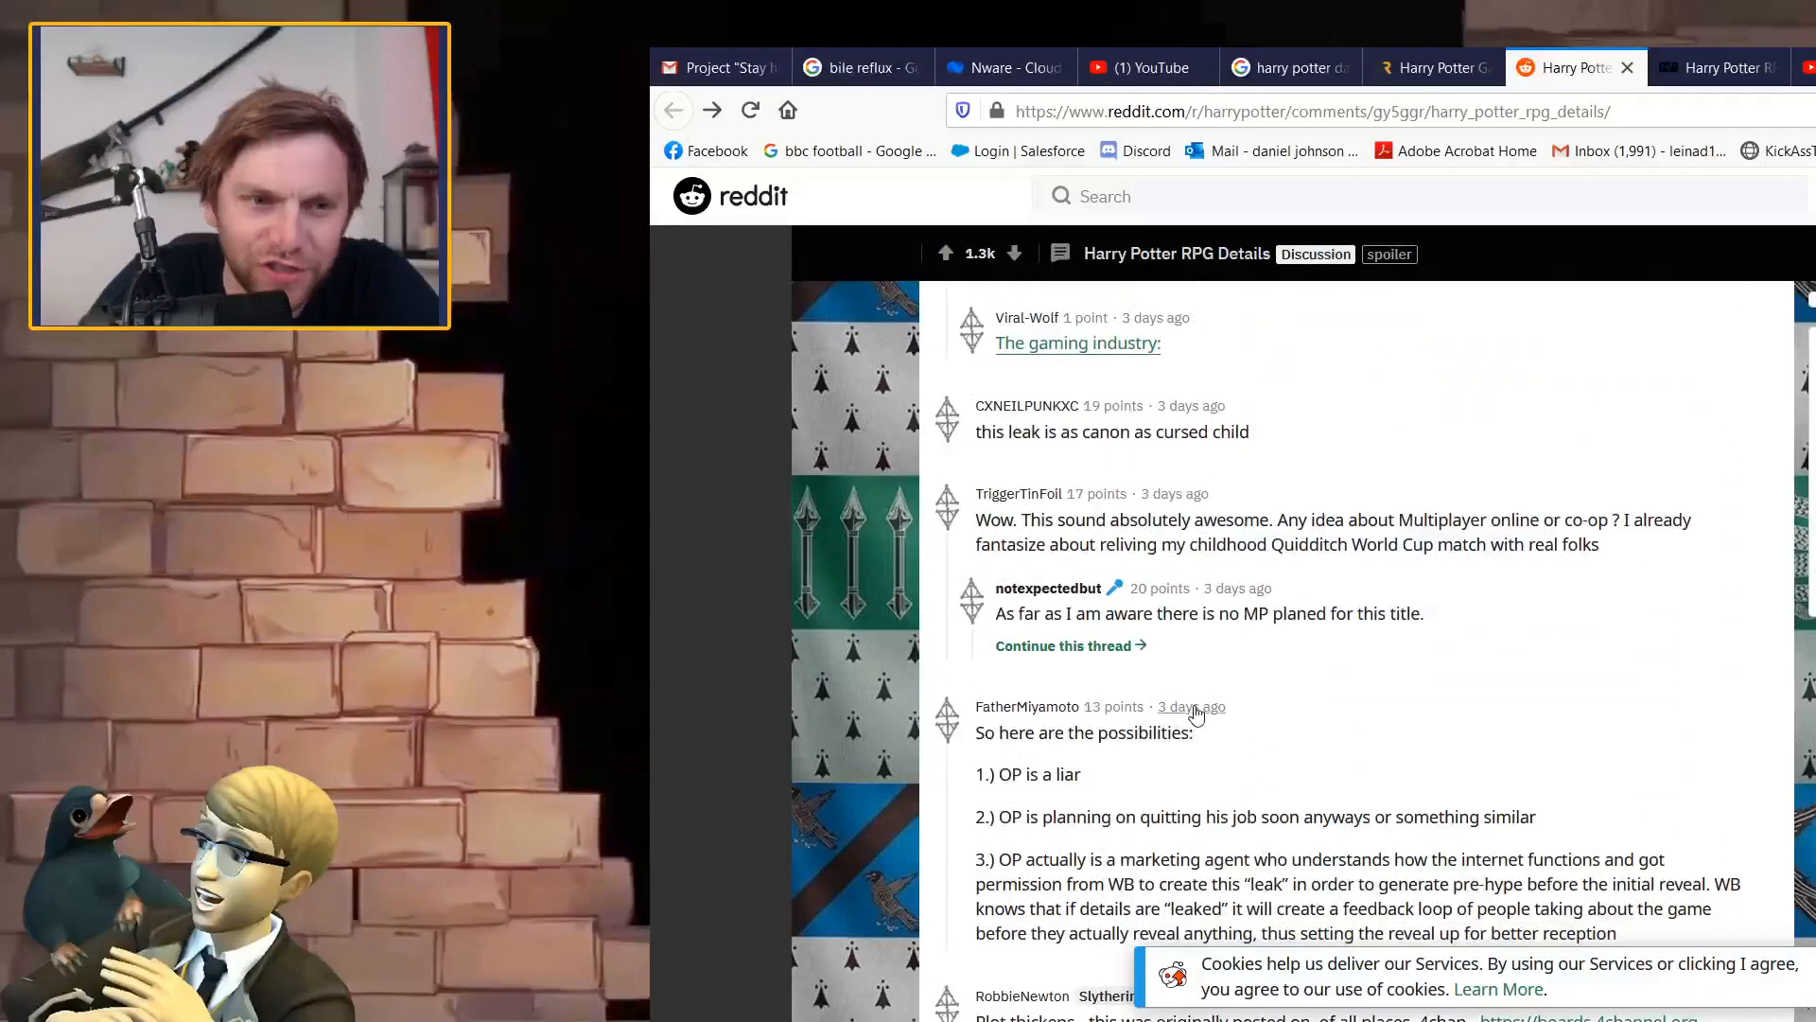
scroll(down, 3)
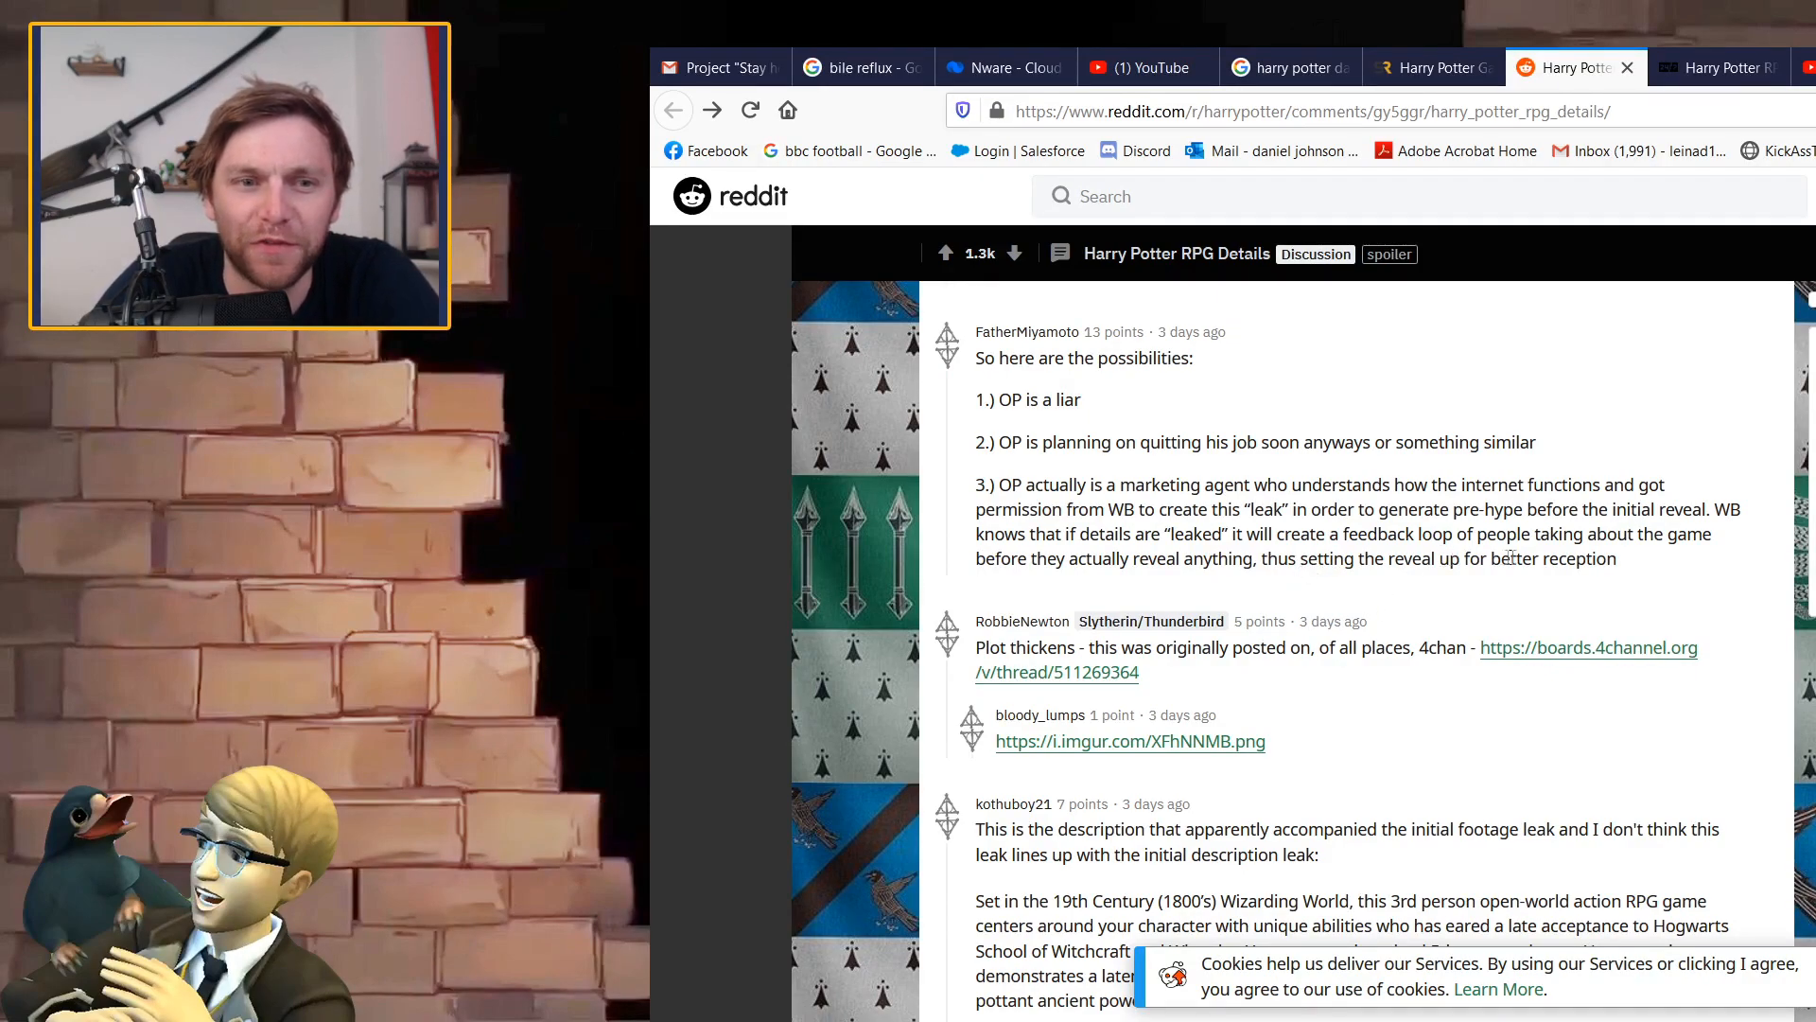
mouse_move(1146, 674)
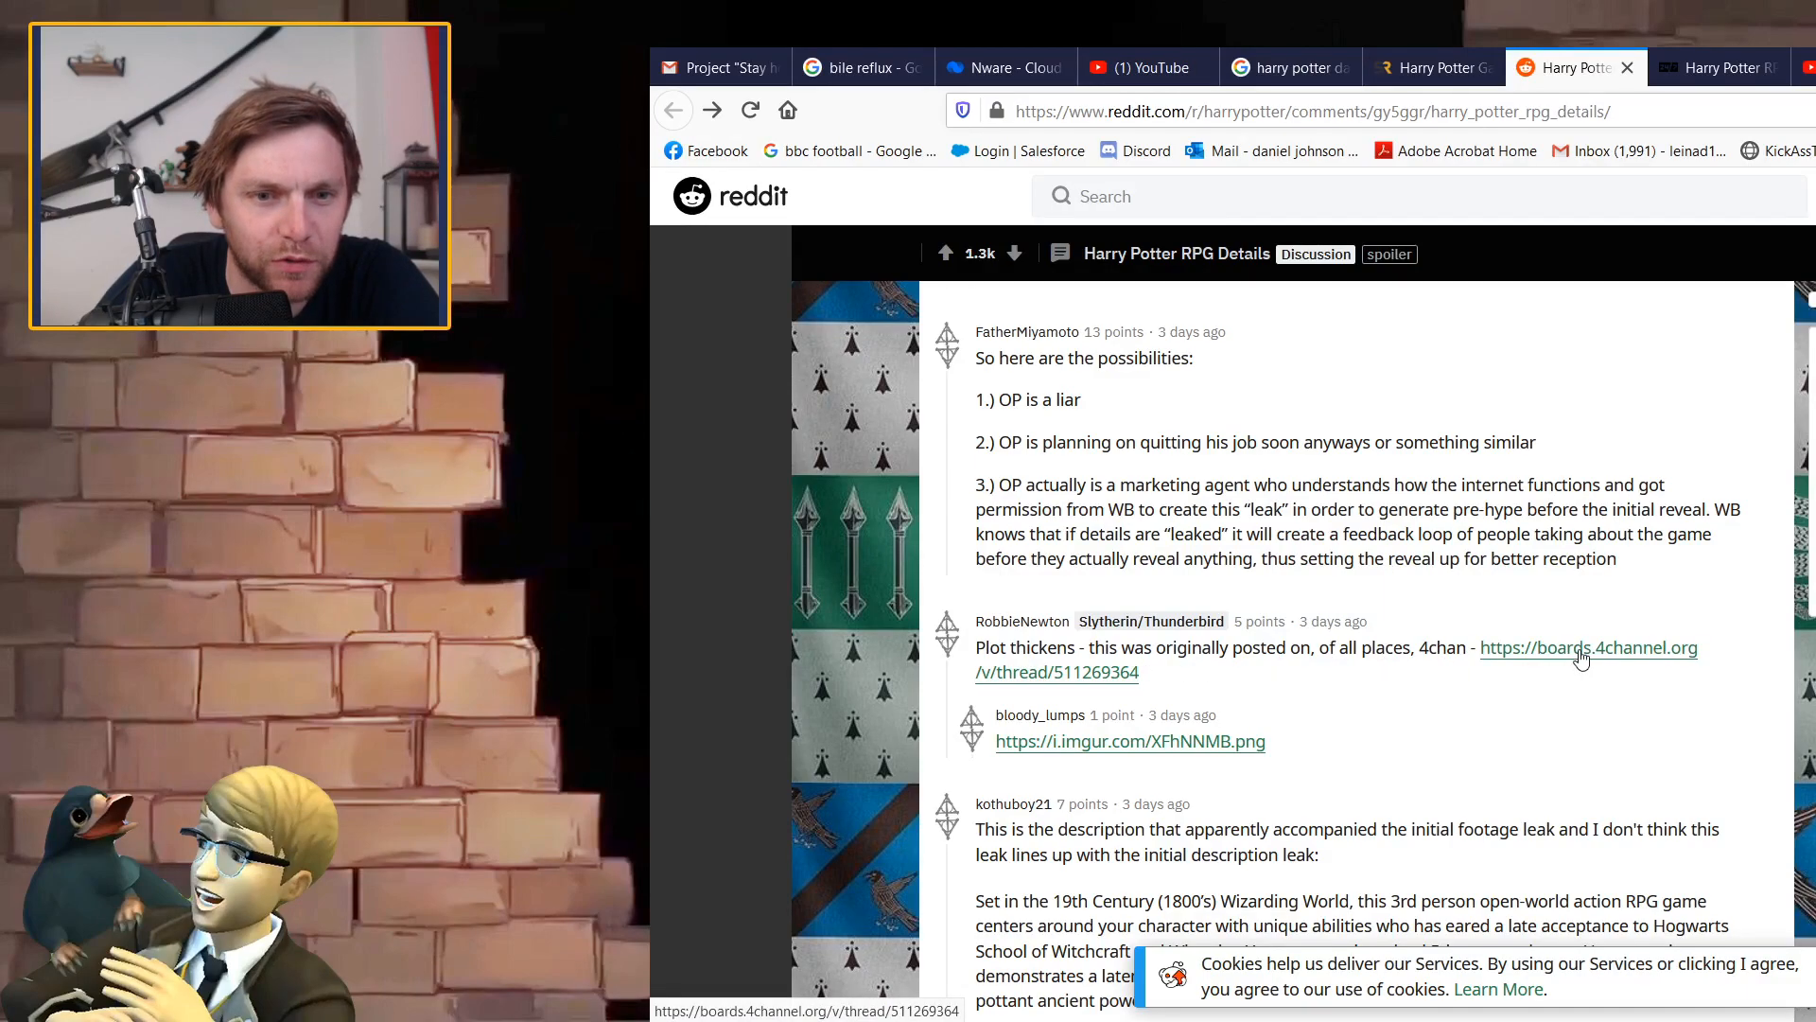
click(1587, 647)
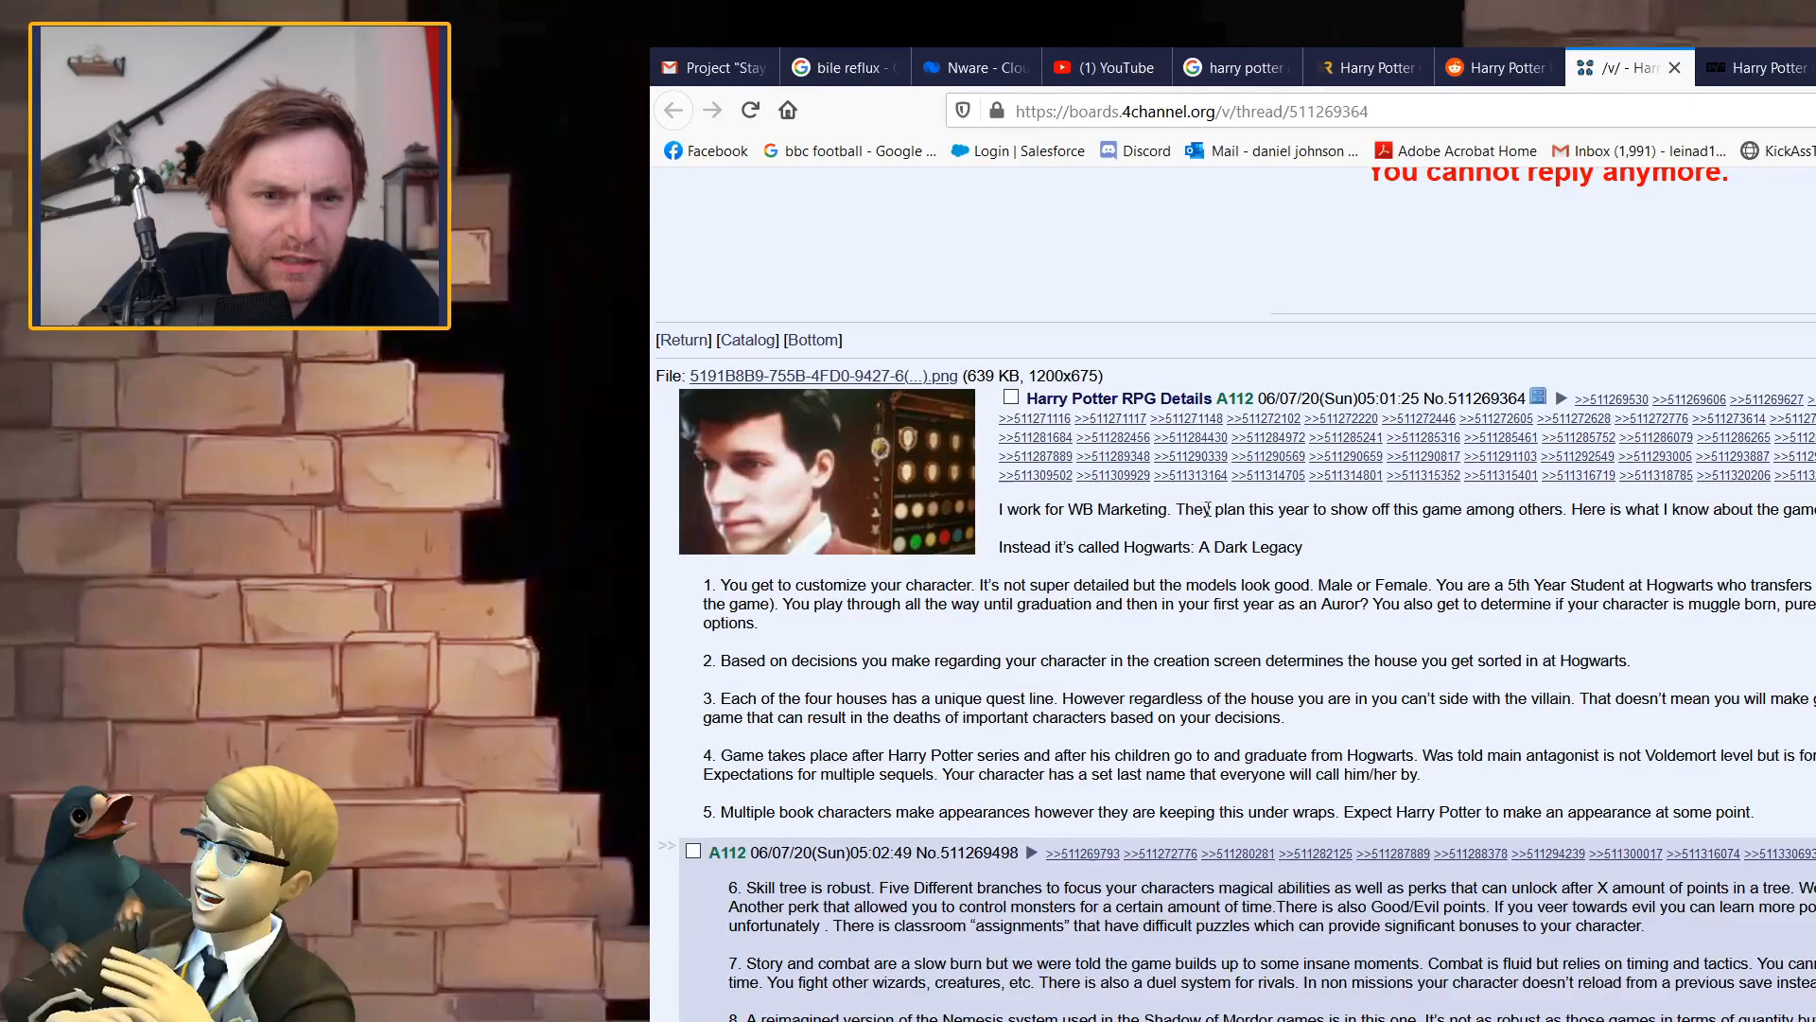
Highlight the OP's line about showing off the game, then read down the thread to the leaker's follow-up posts.
drag(1271, 509, 1815, 509)
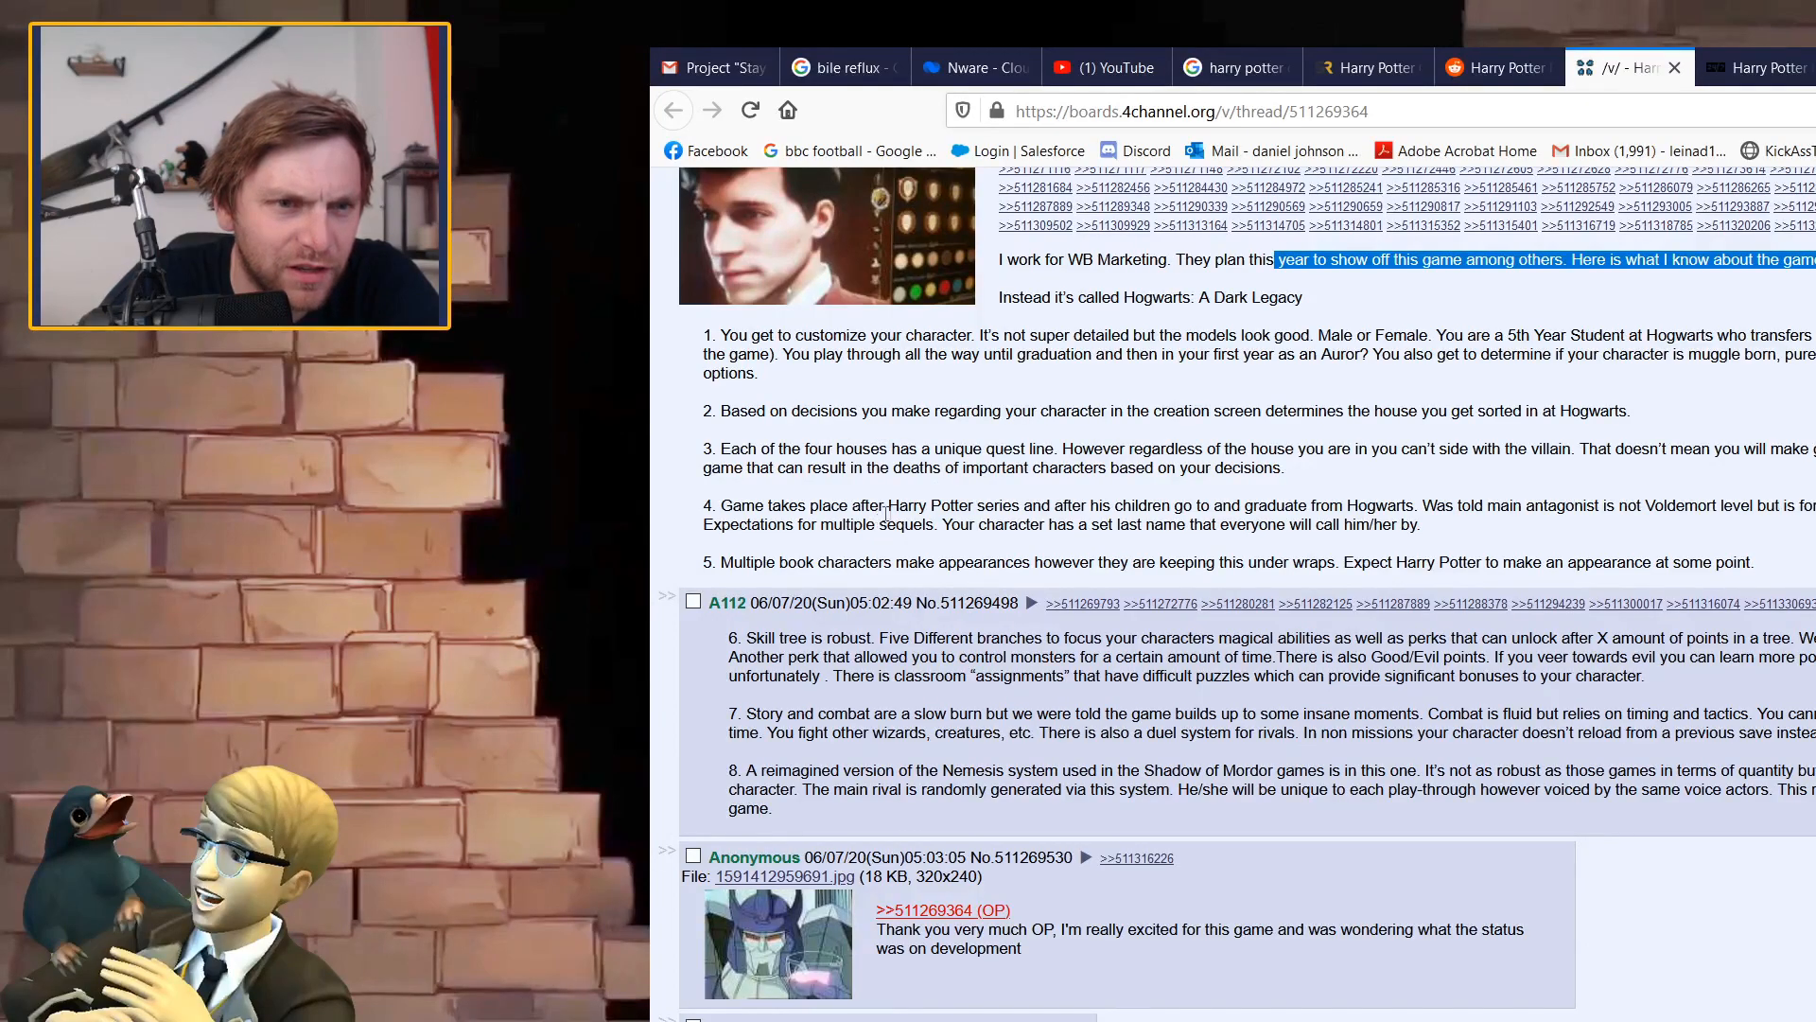
scroll(down, 3)
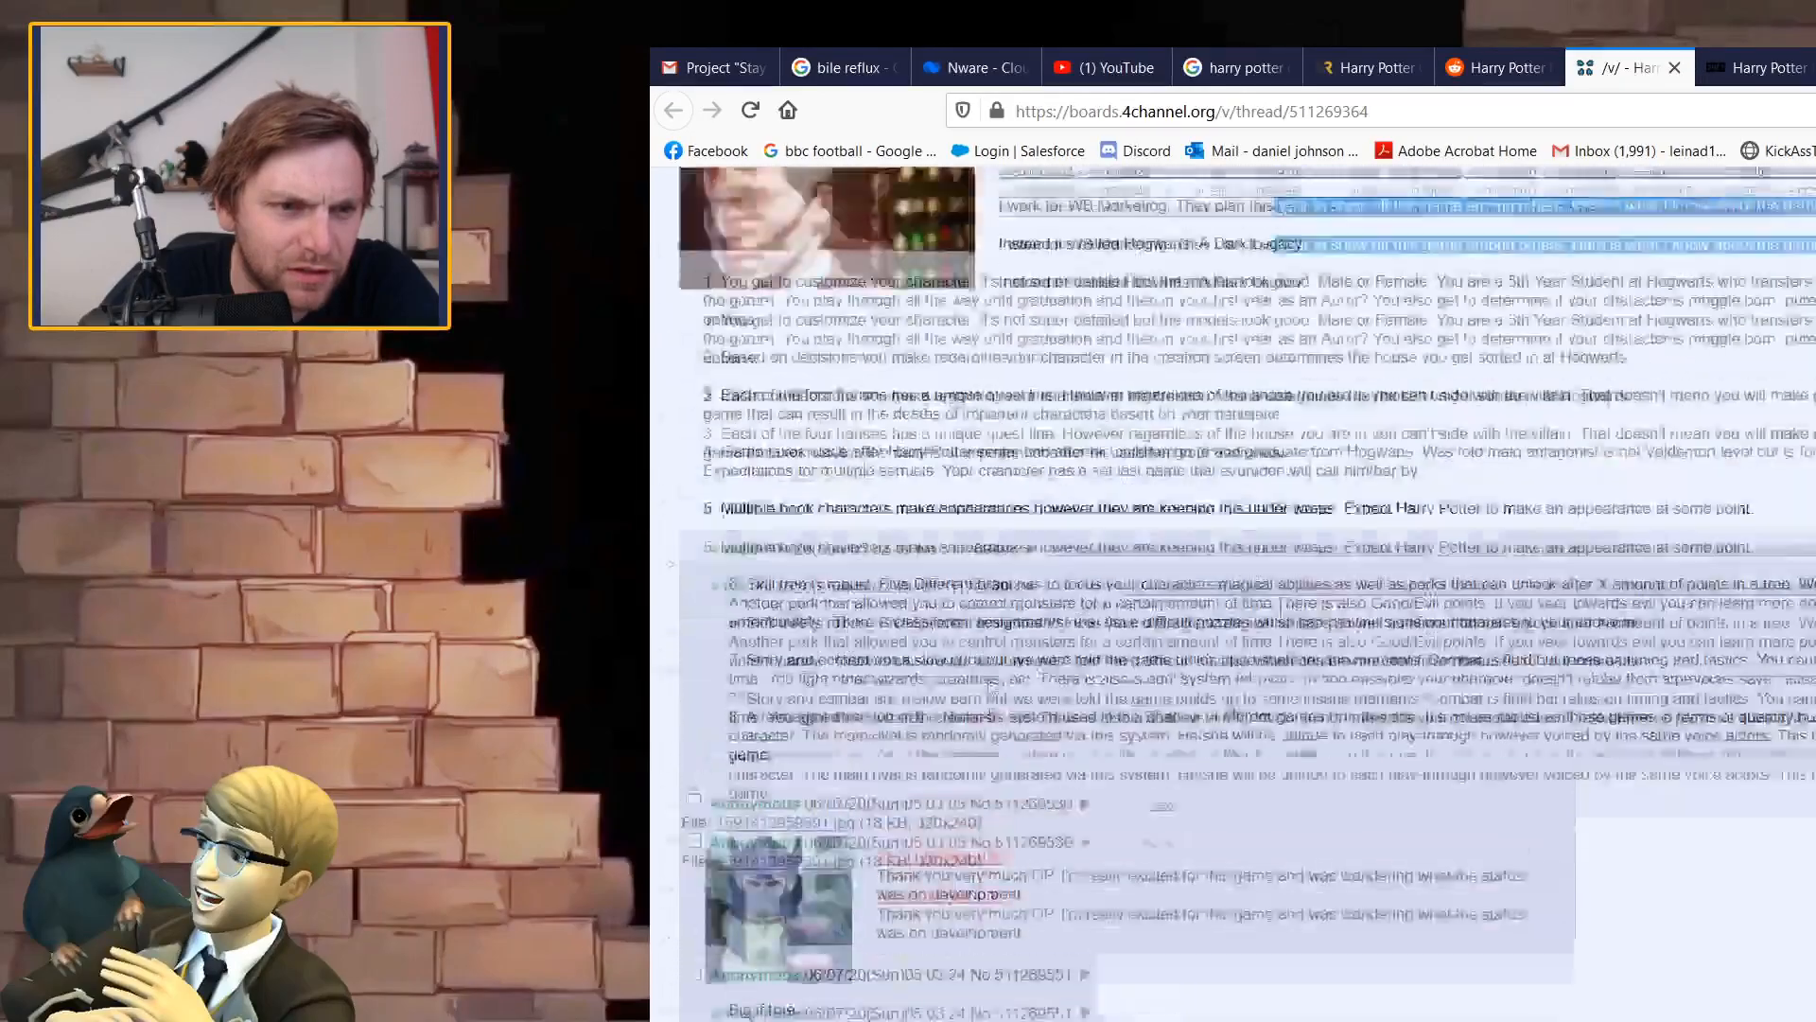
scroll(down, 3)
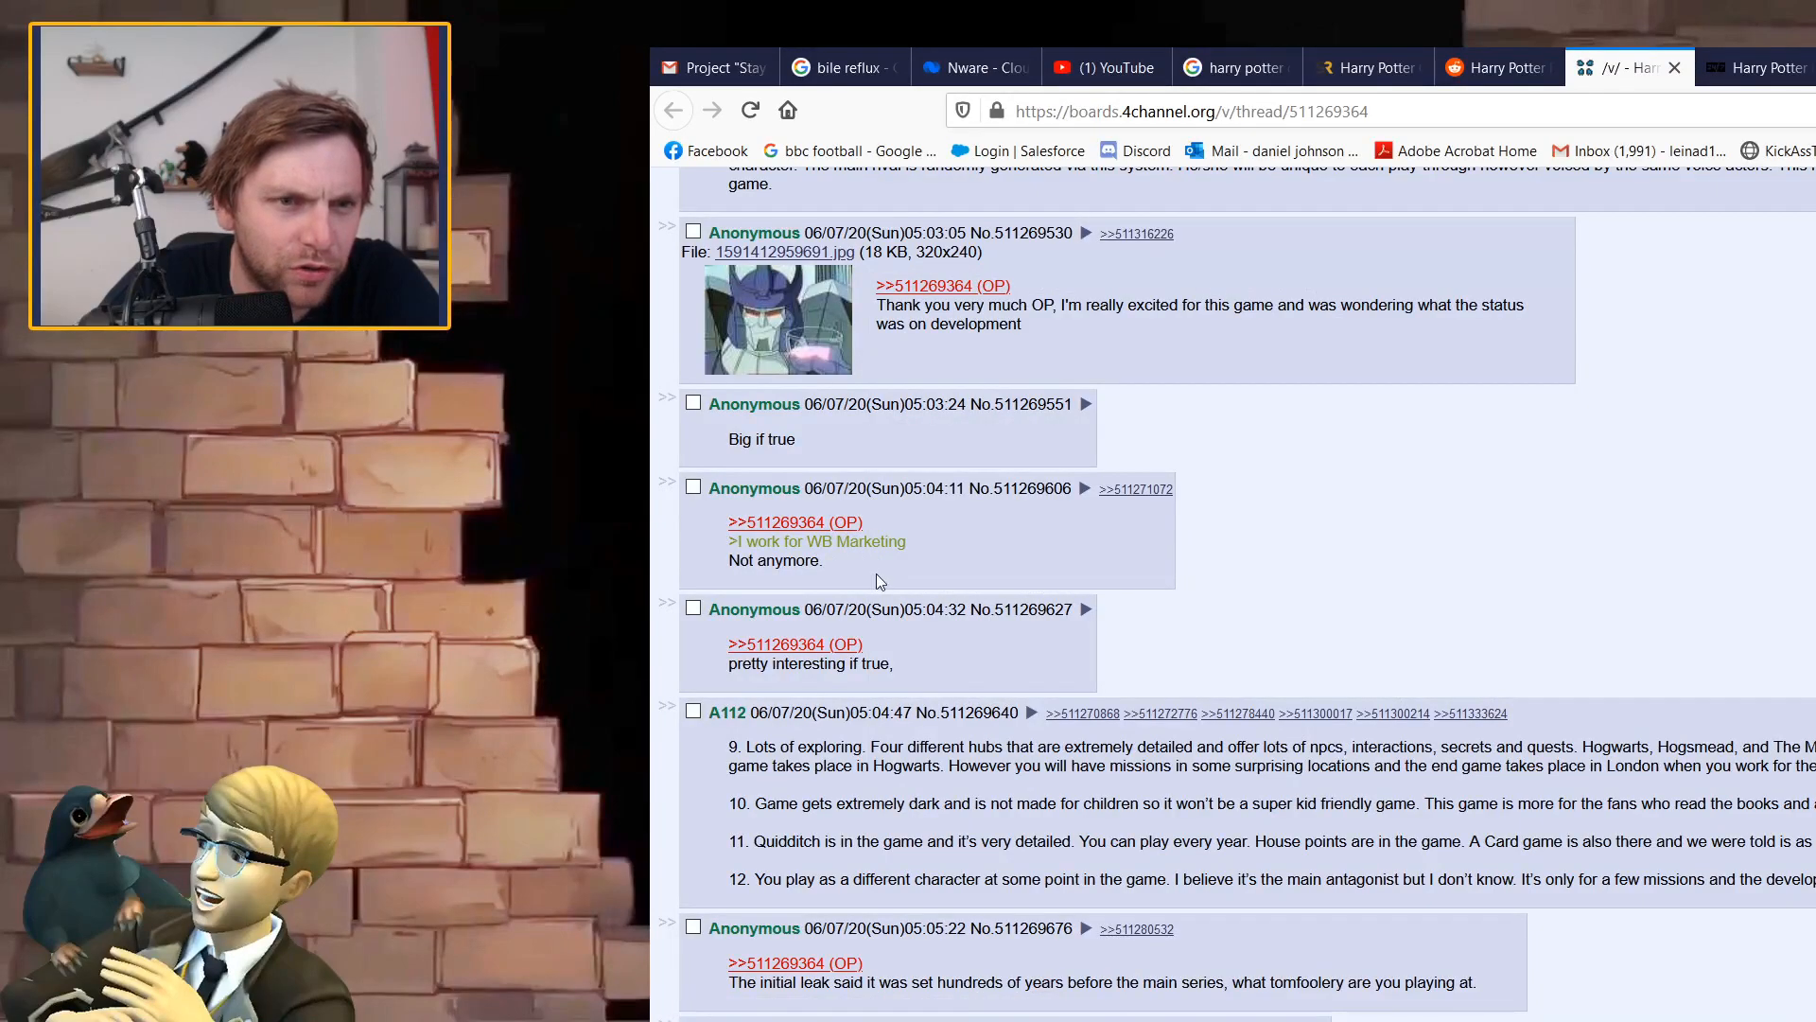
scroll(down, 3)
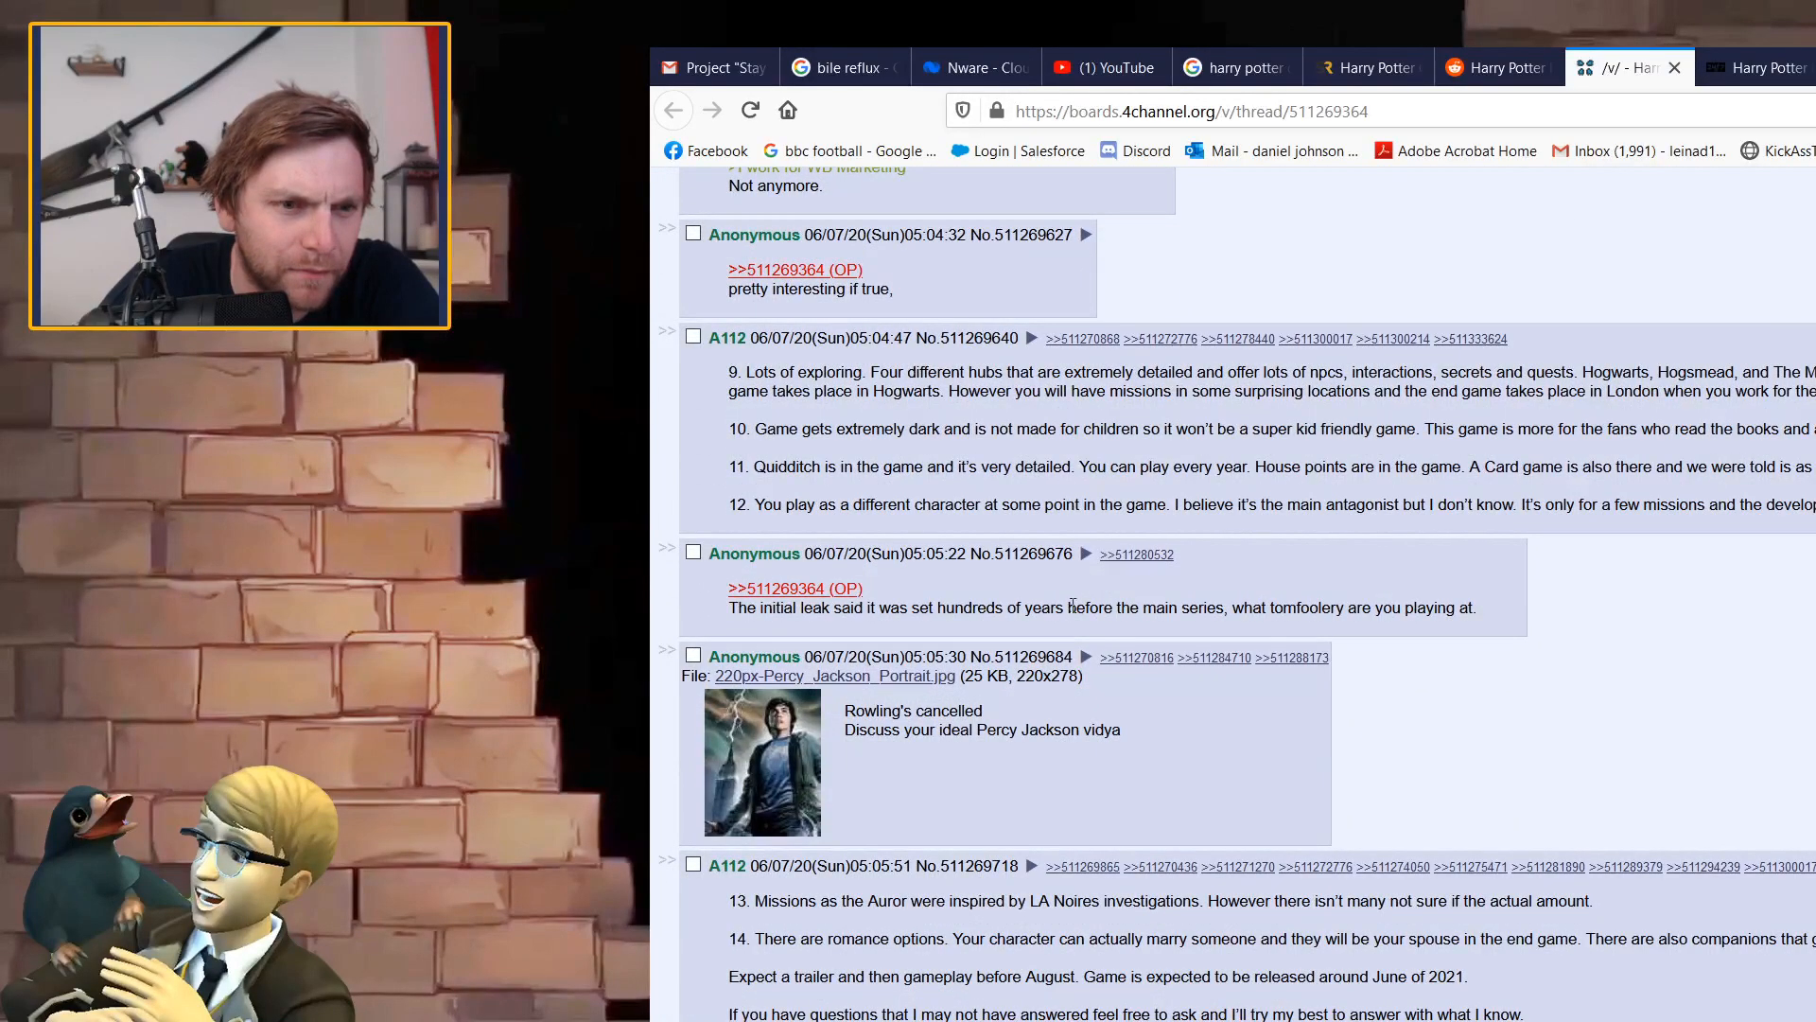
scroll(down, 3)
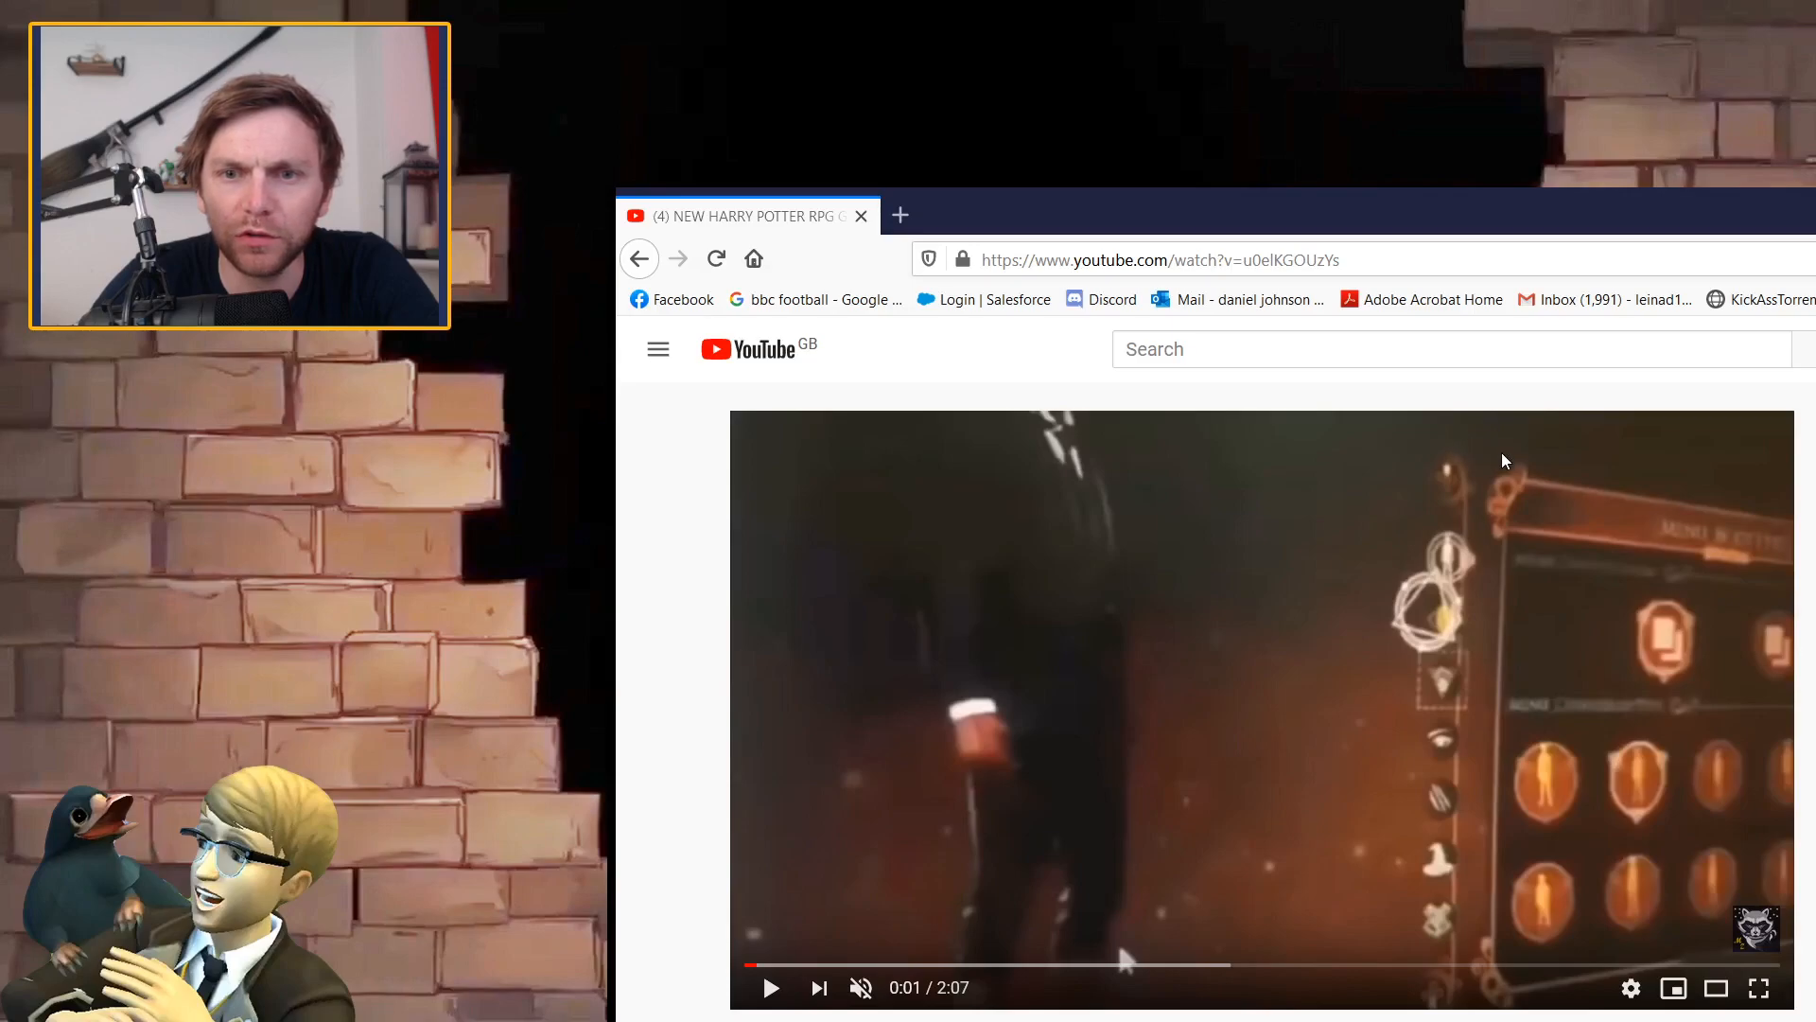
mouse_move(1517, 463)
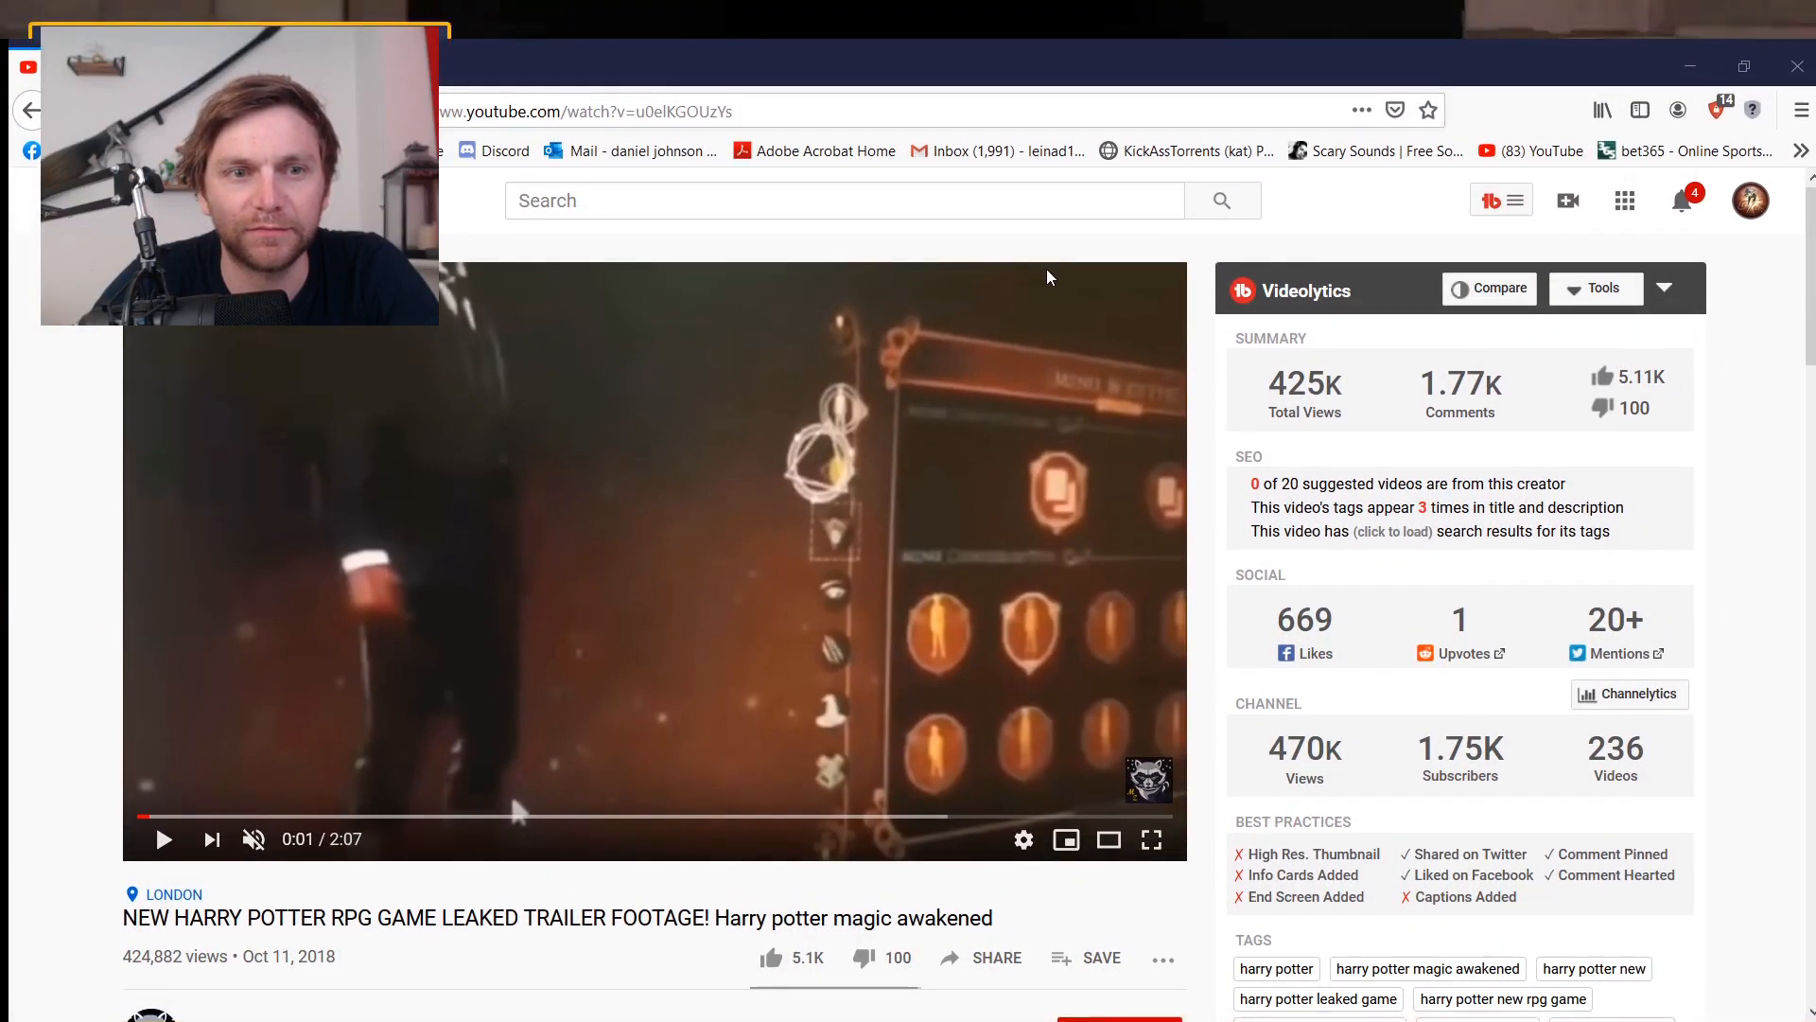
mouse_move(544, 804)
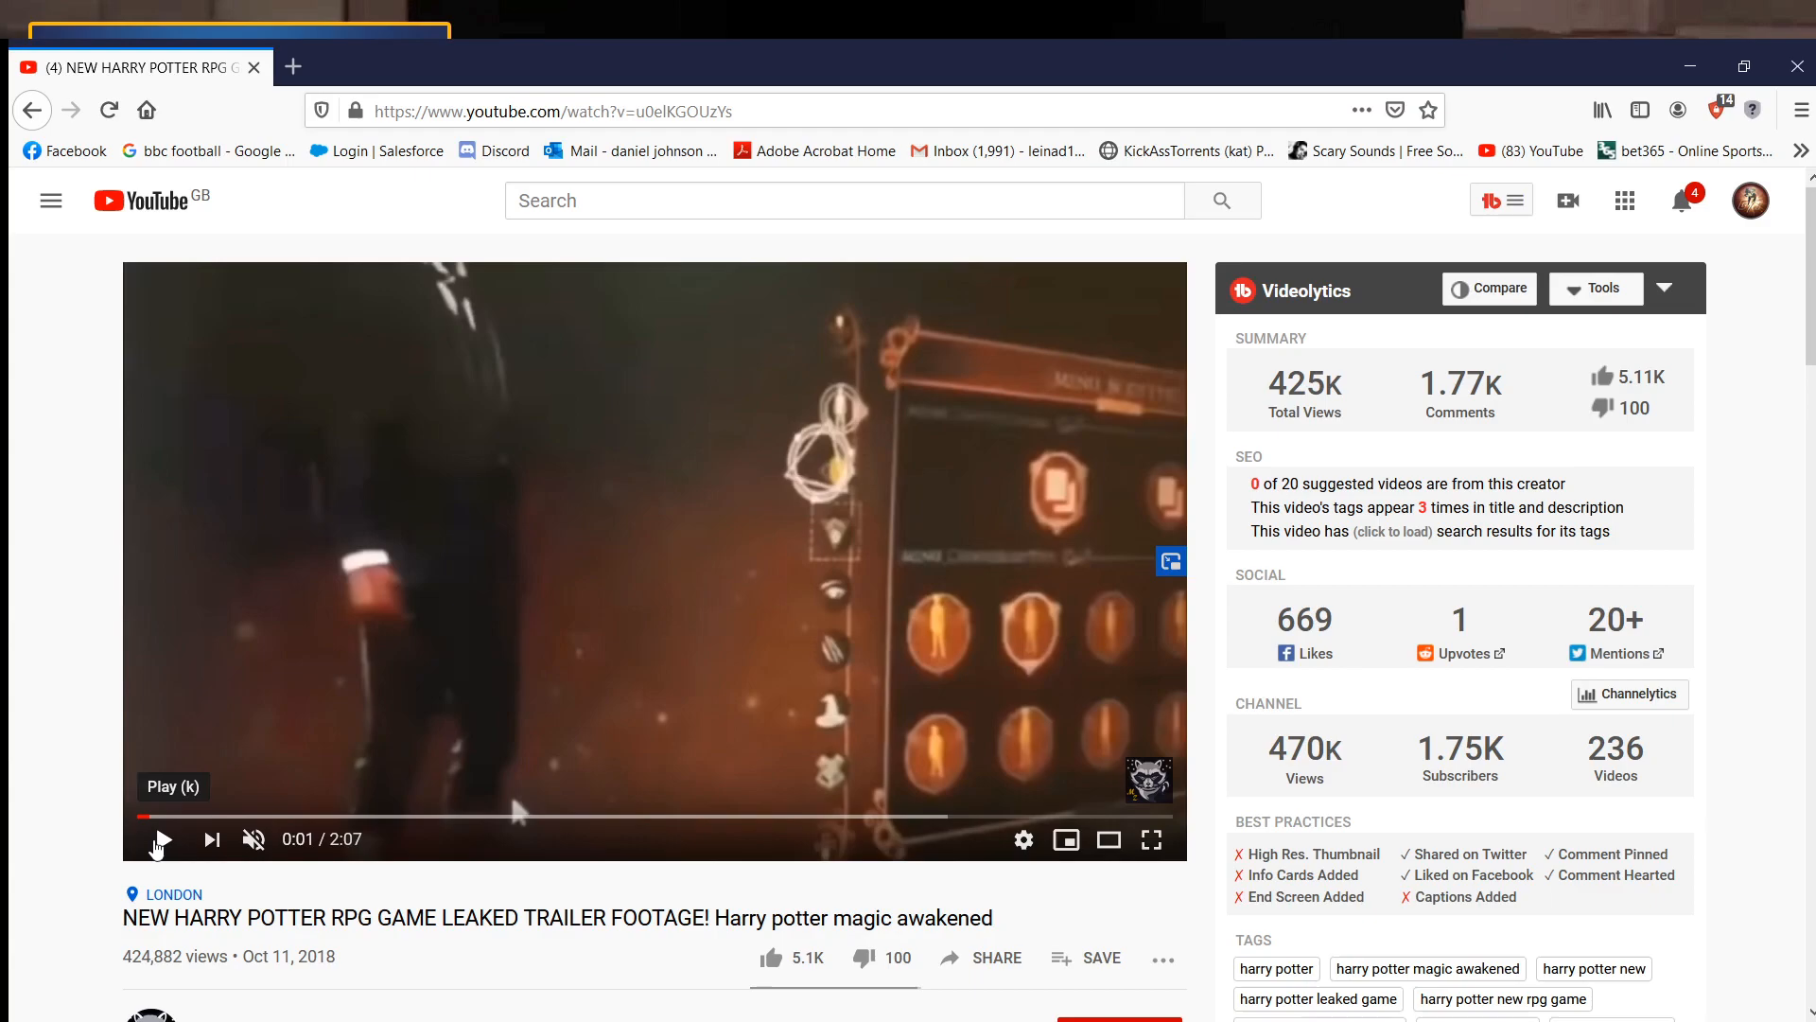
Start playing the leaked Harry Potter RPG trailer on YouTube.
click(159, 840)
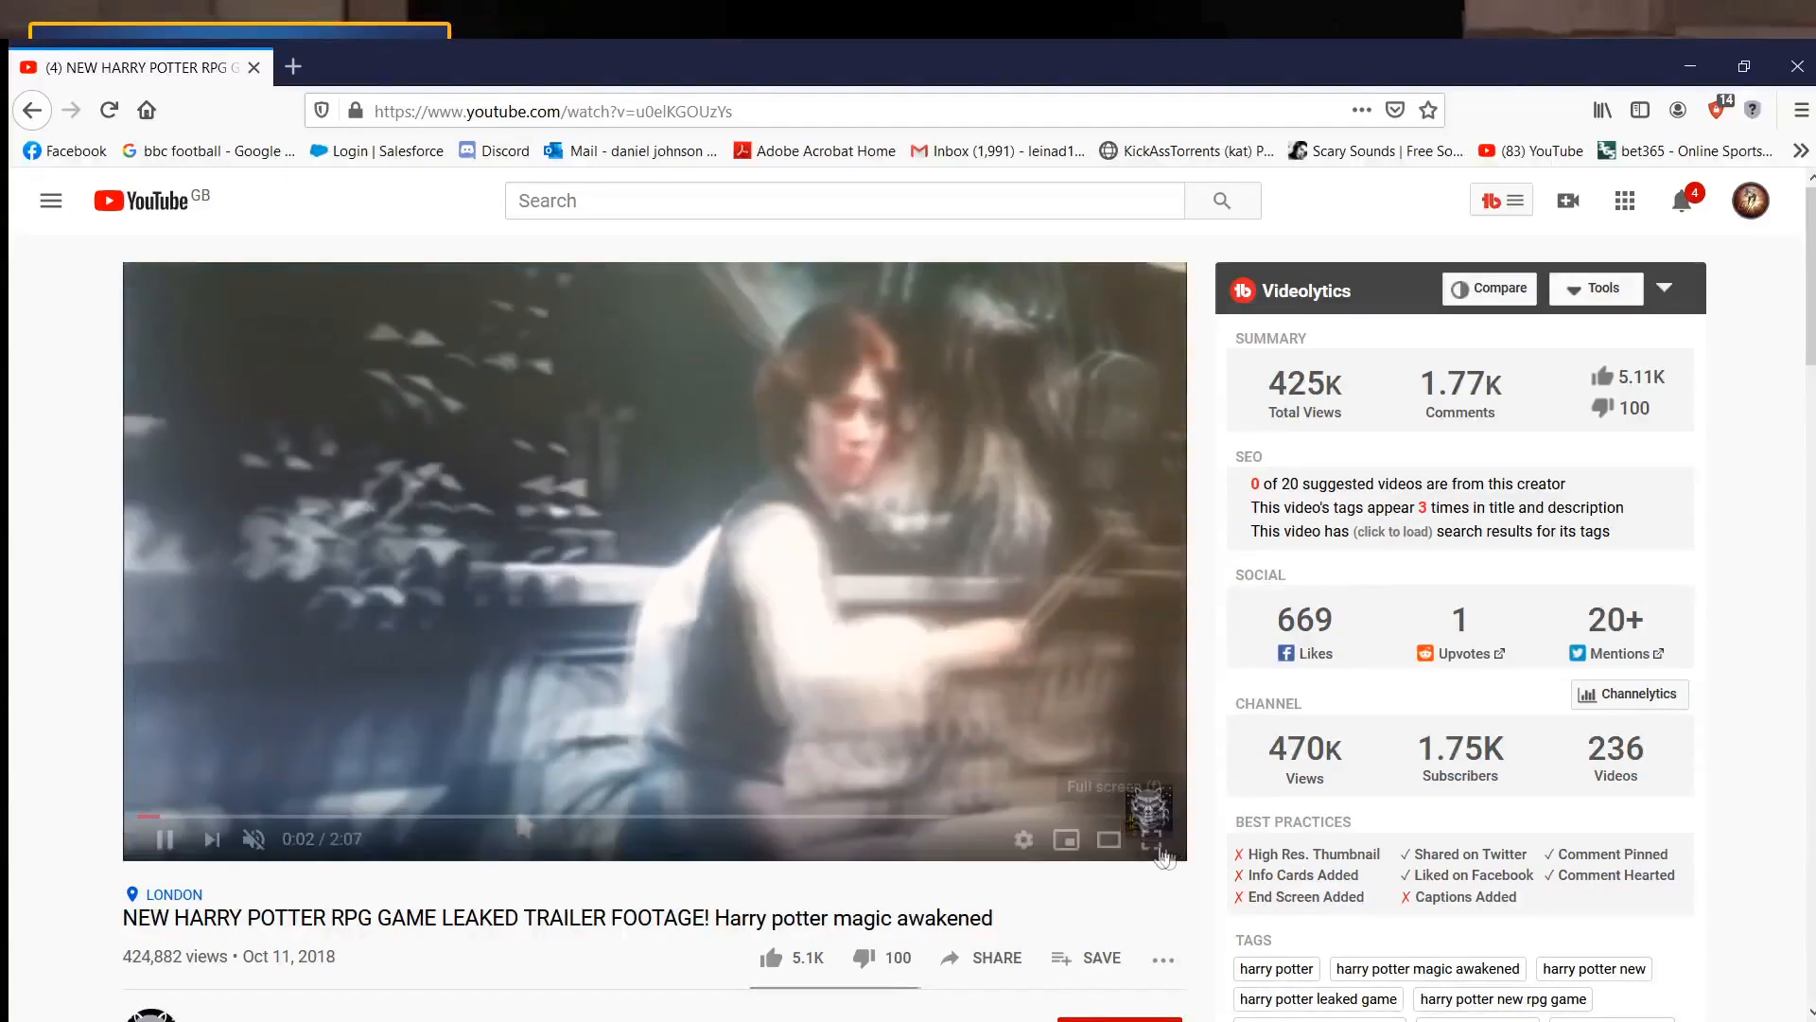
Watch the trailer full screen through to its Magic Awakened title card.
click(1149, 838)
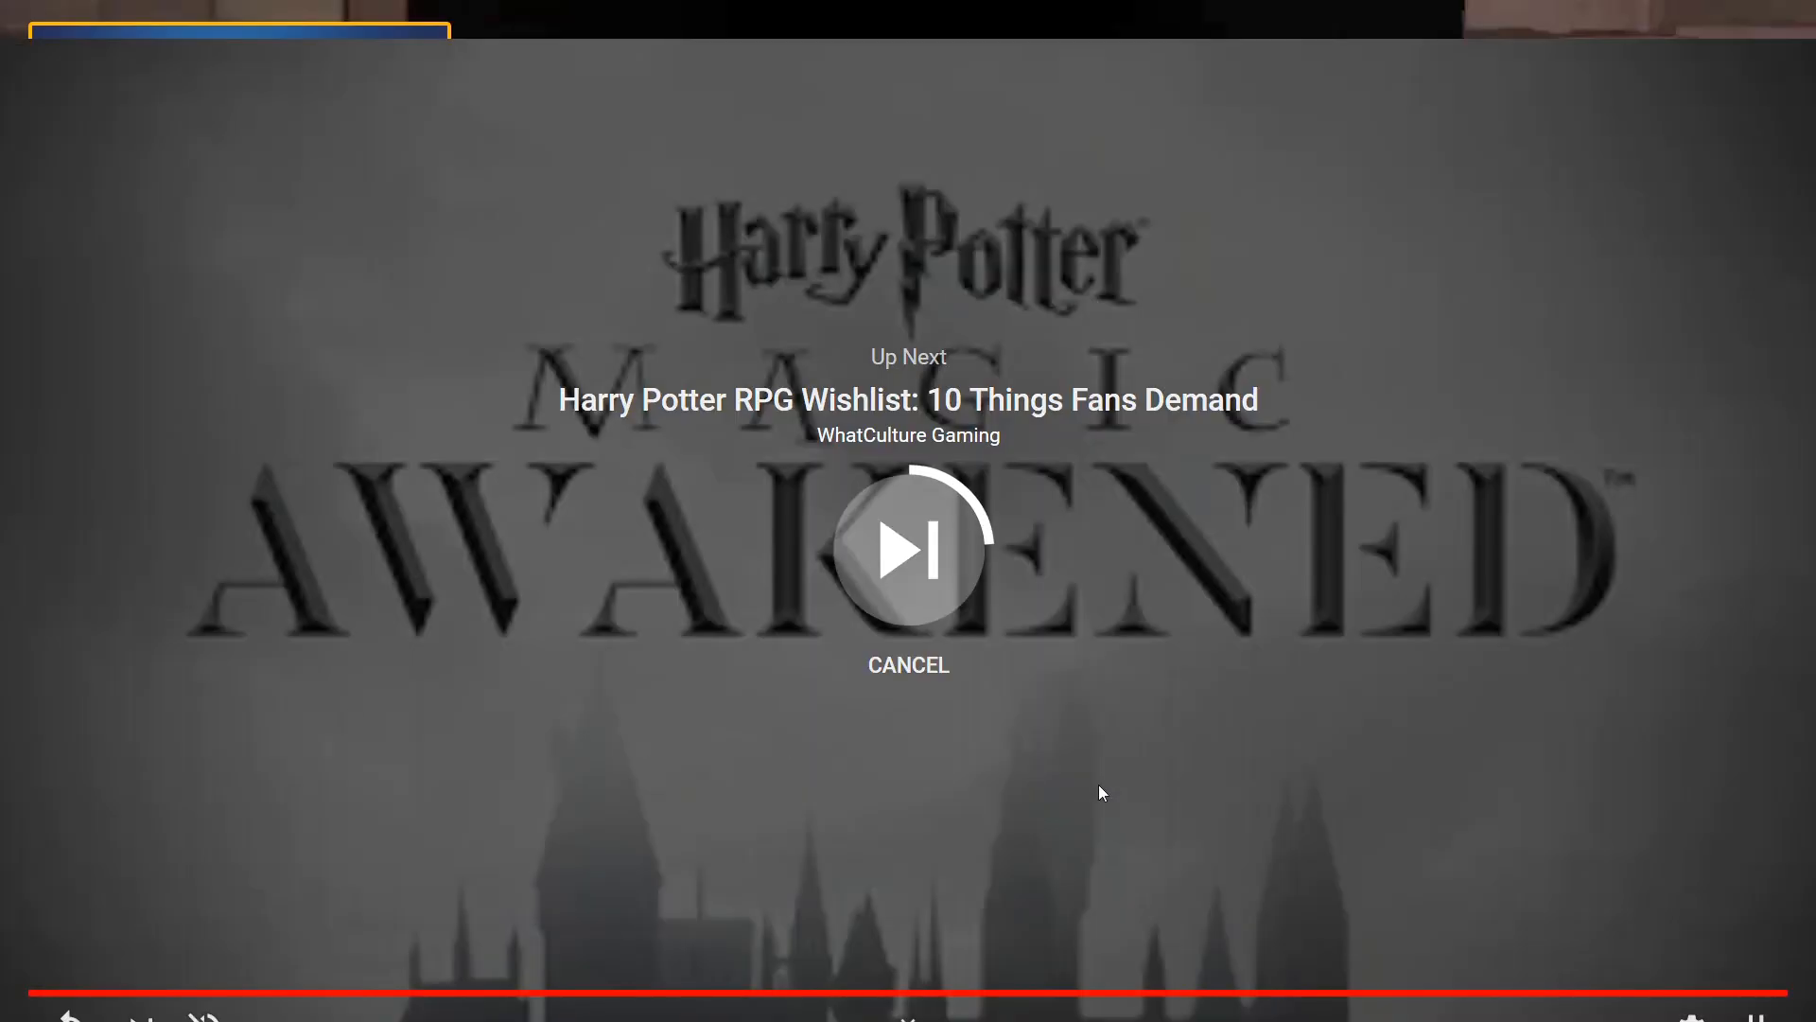
Cancel the Up Next autoplay so the finished trailer stays on its end screen.
click(908, 664)
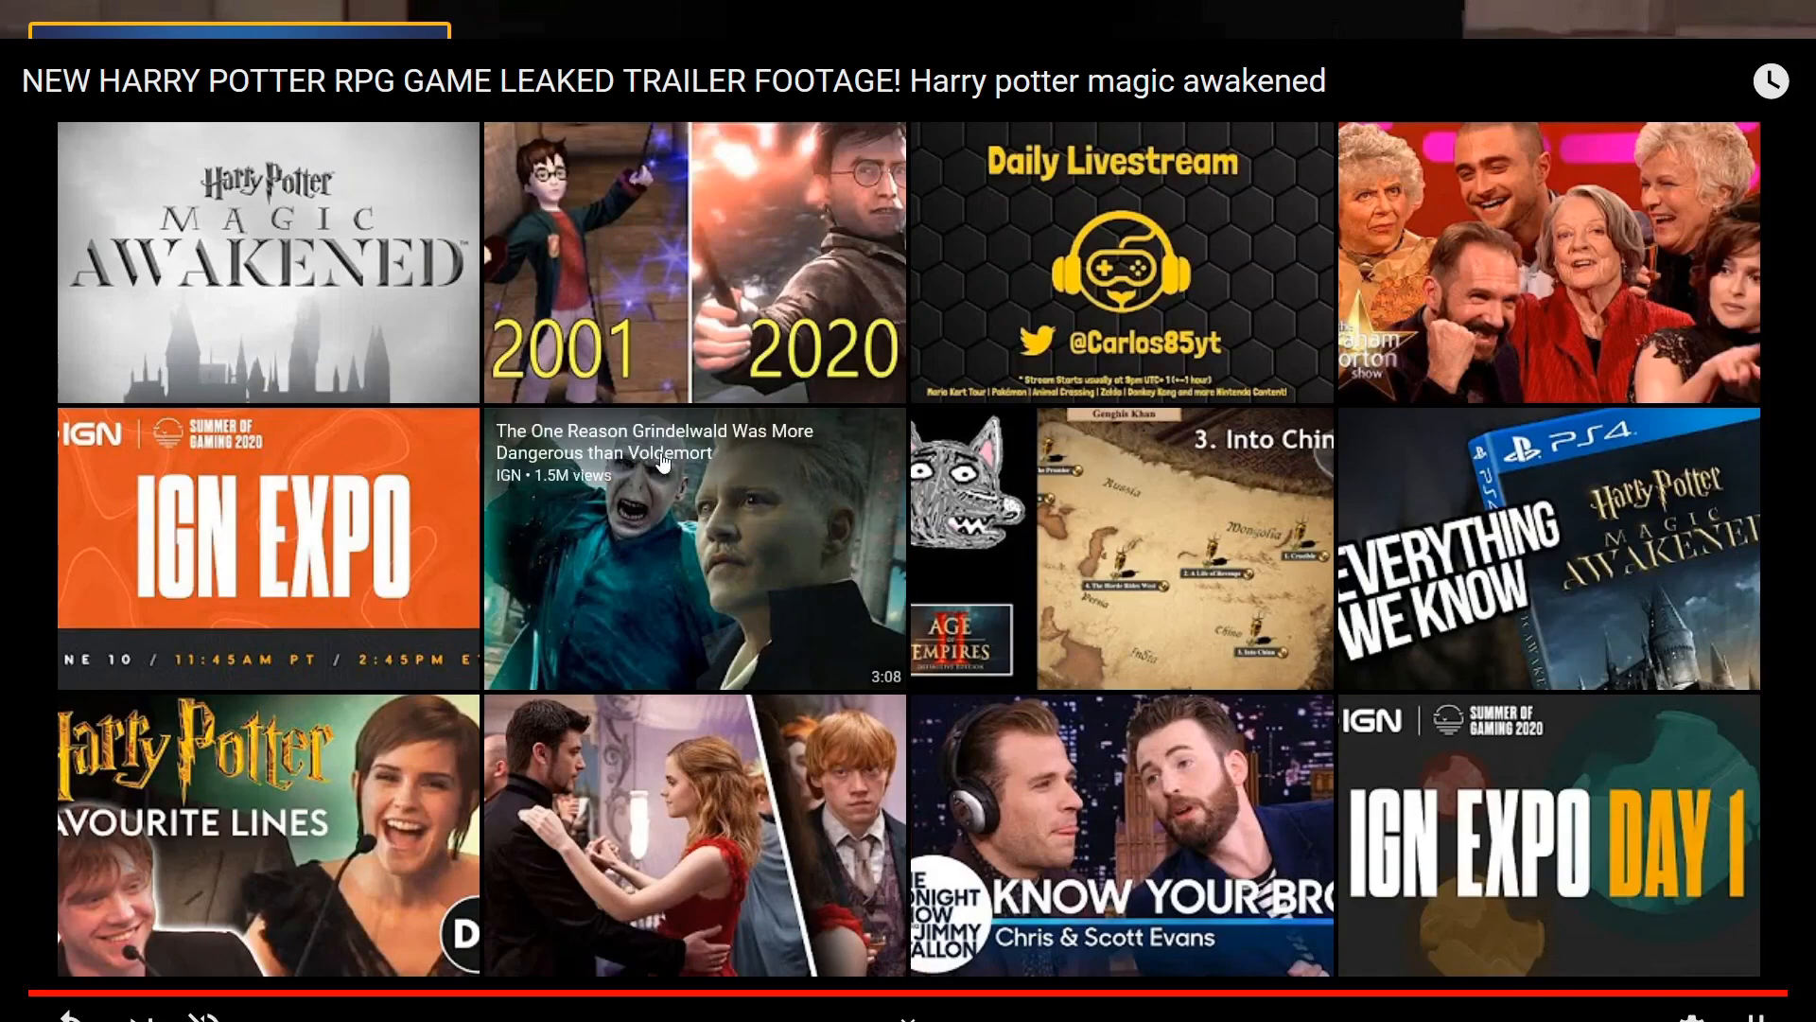
mouse_move(739, 611)
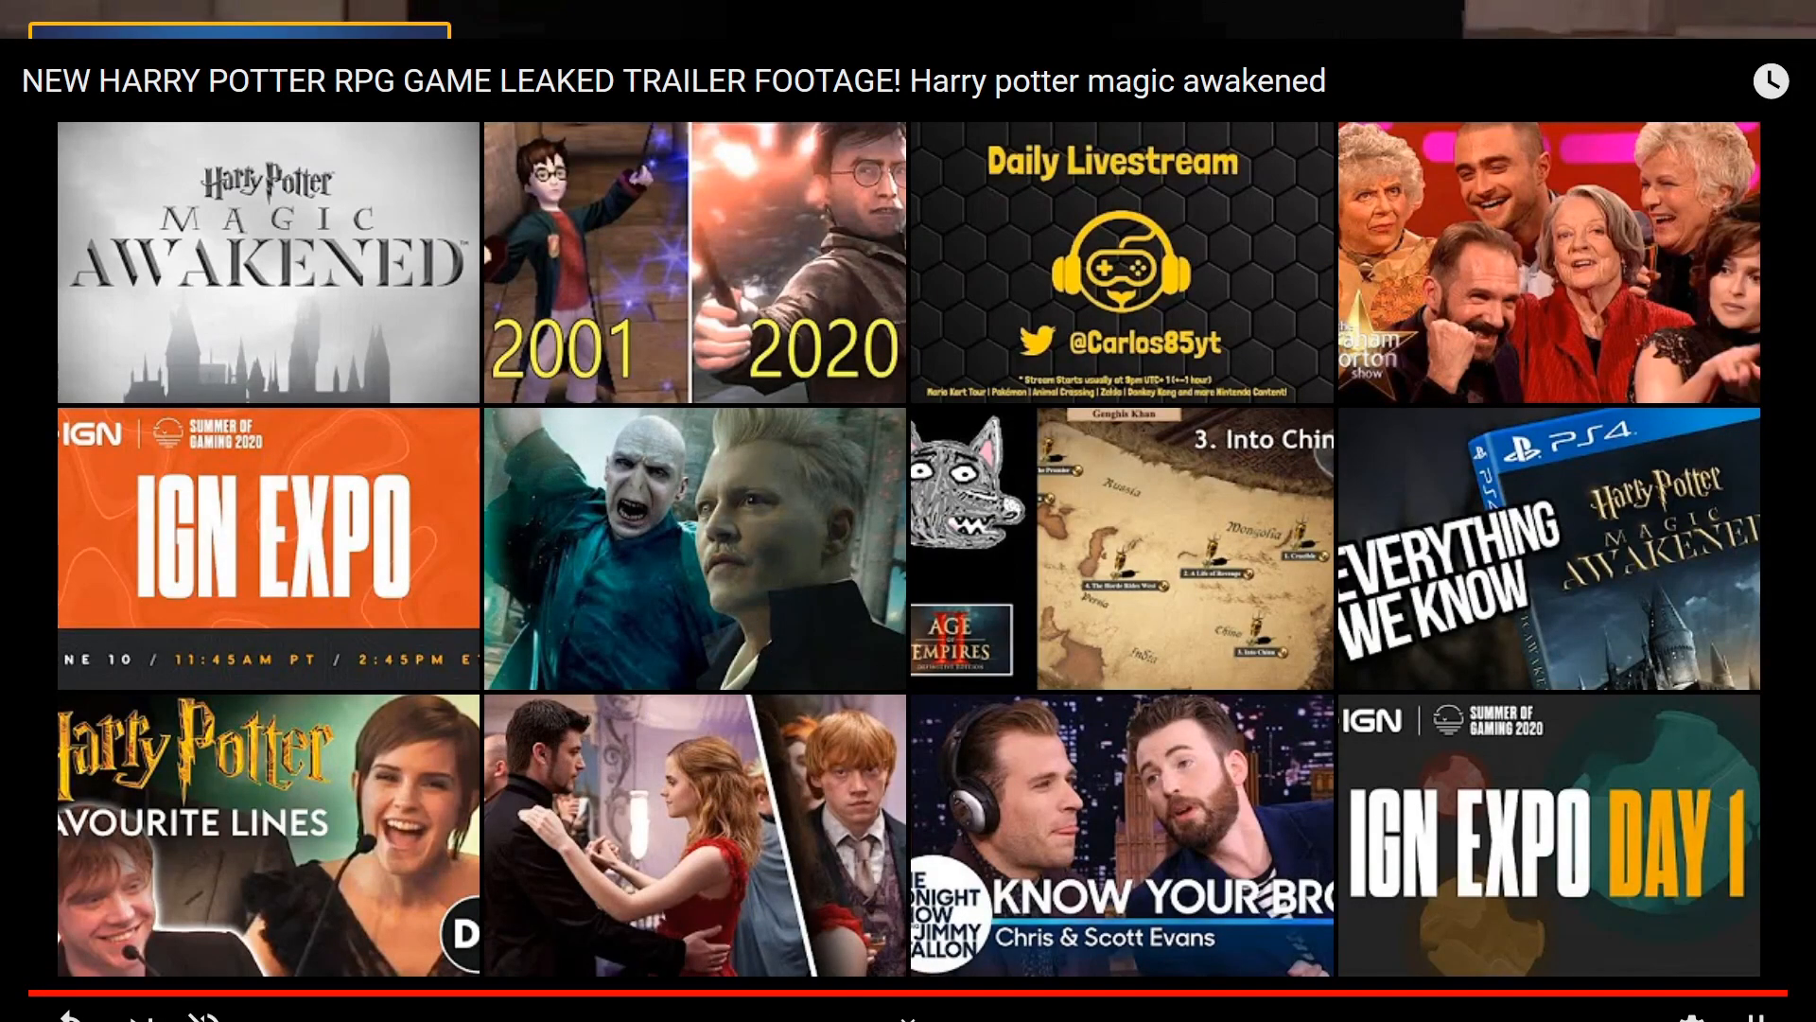
mouse_move(1547, 834)
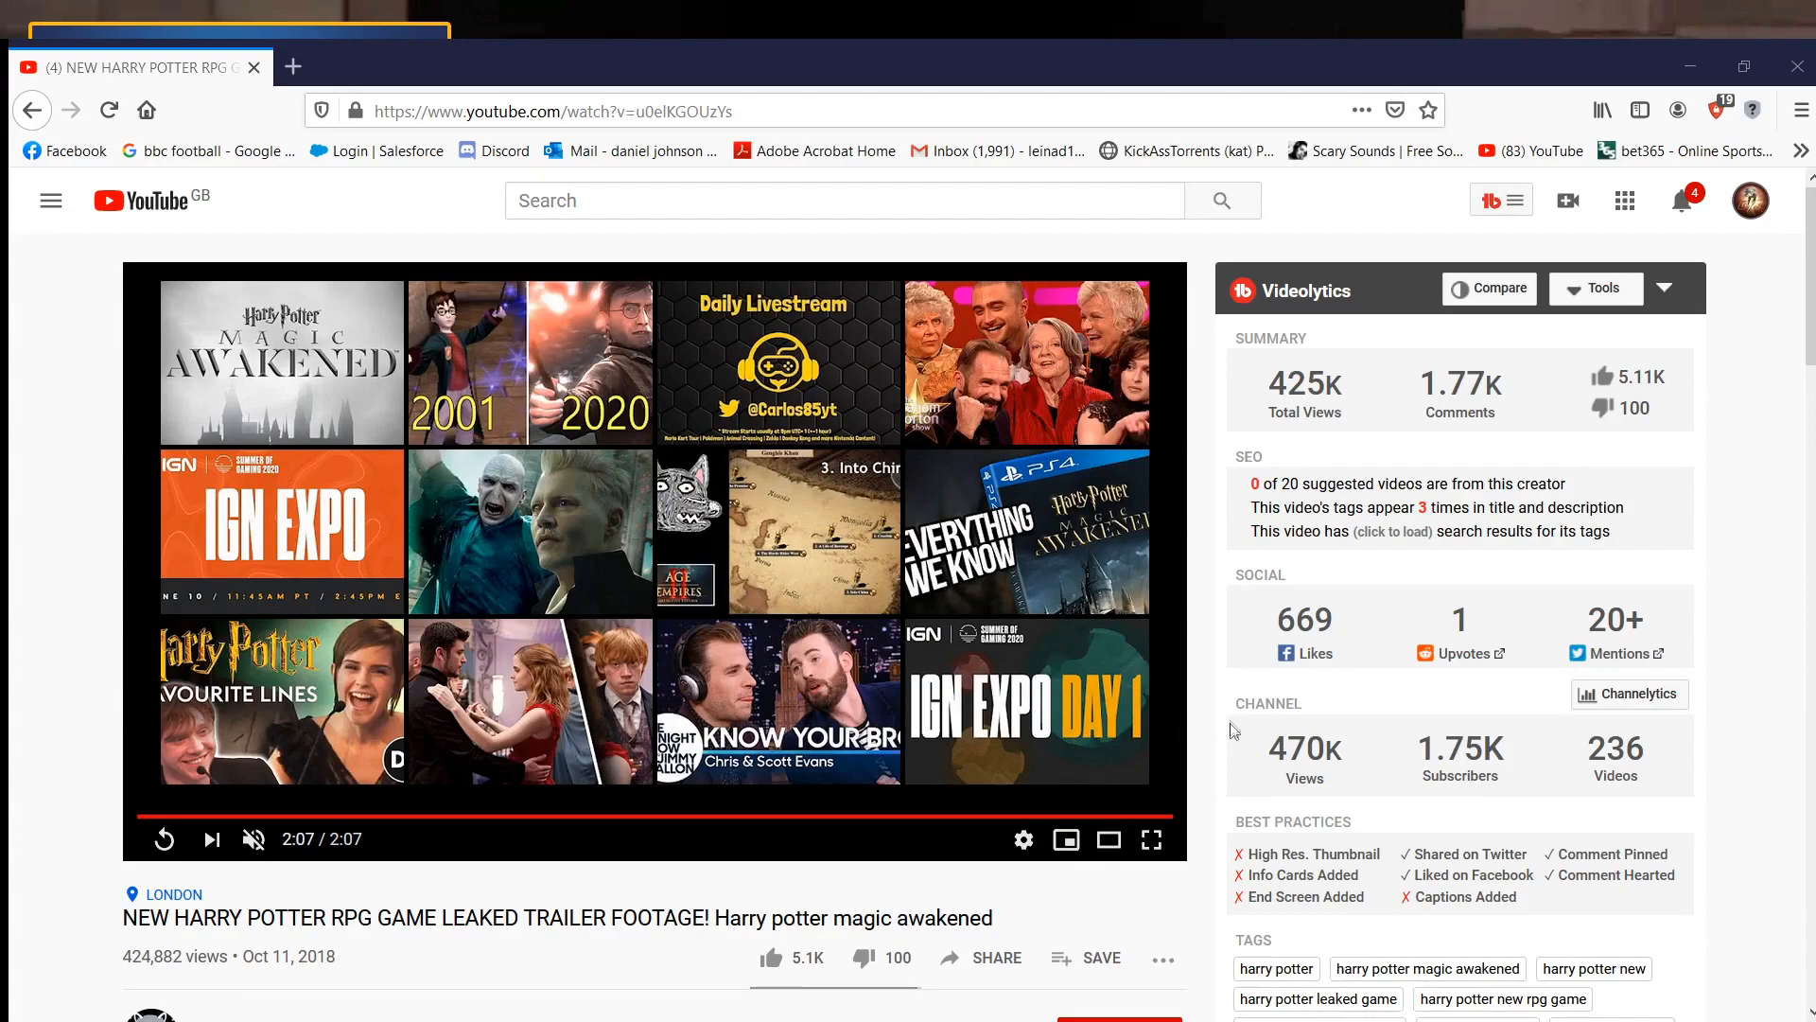
mouse_move(408, 692)
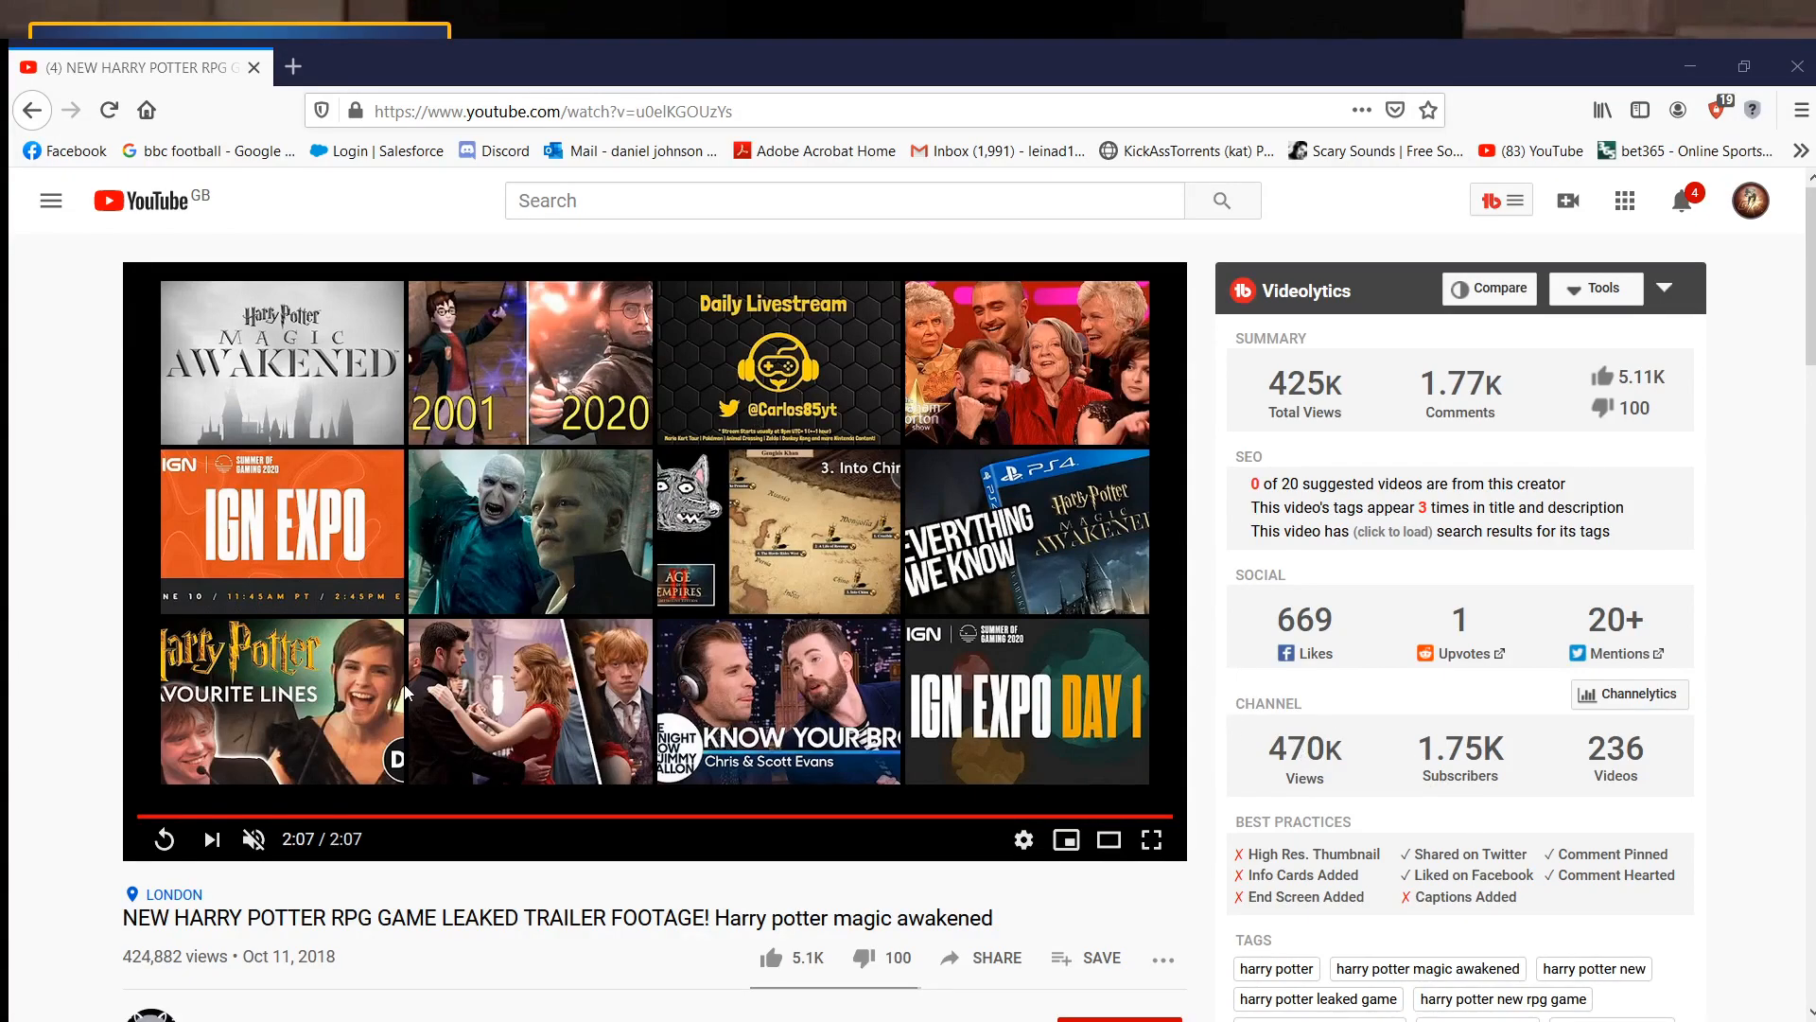
mouse_move(655, 835)
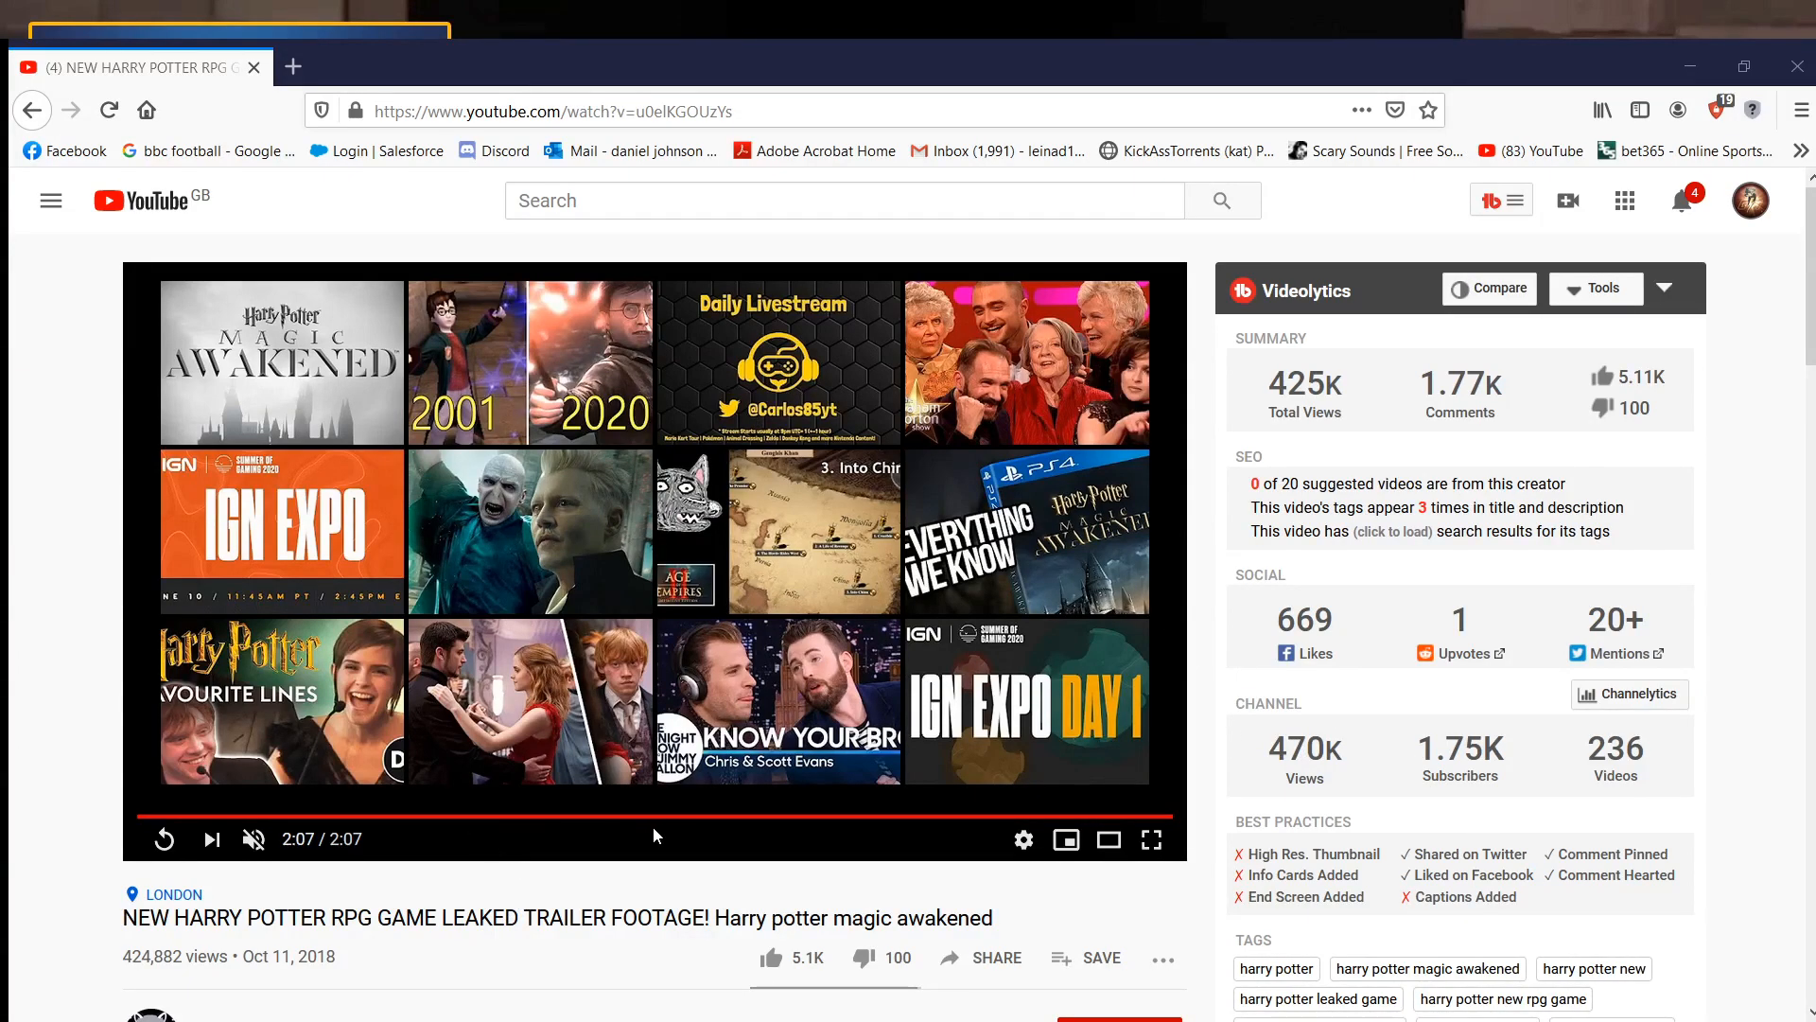